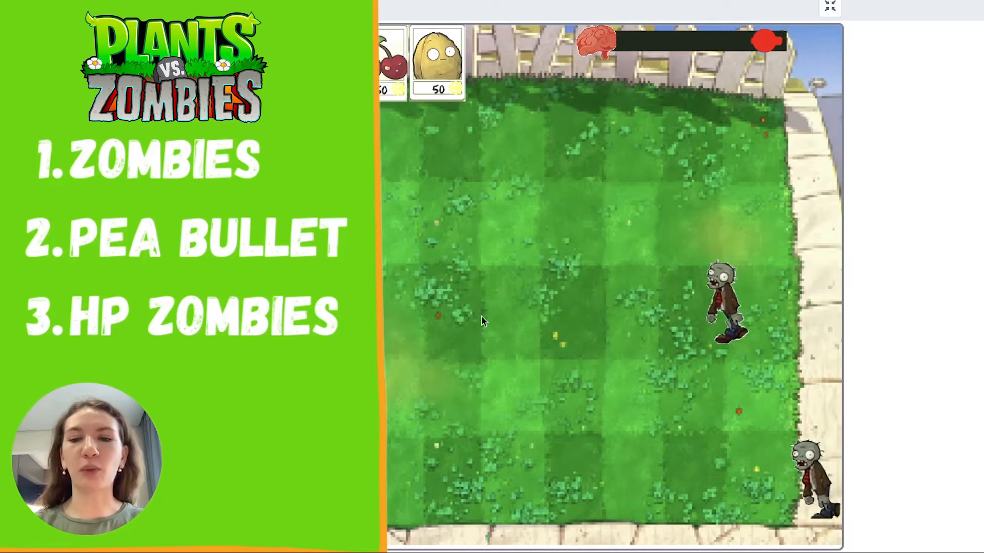
# Step: Plant a peashooter on the lawn and collect the falling sun
pyautogui.click(440, 308)
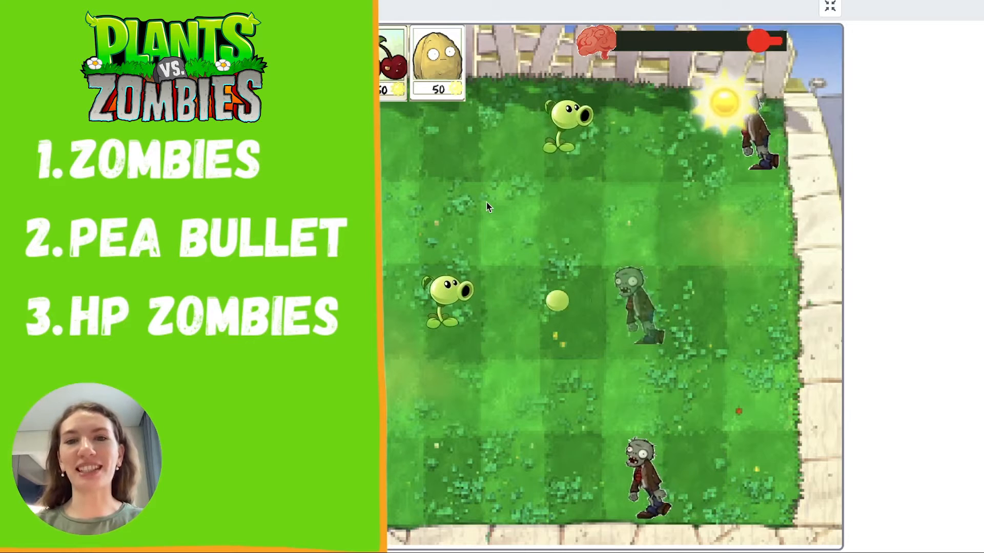
pyautogui.click(829, 7)
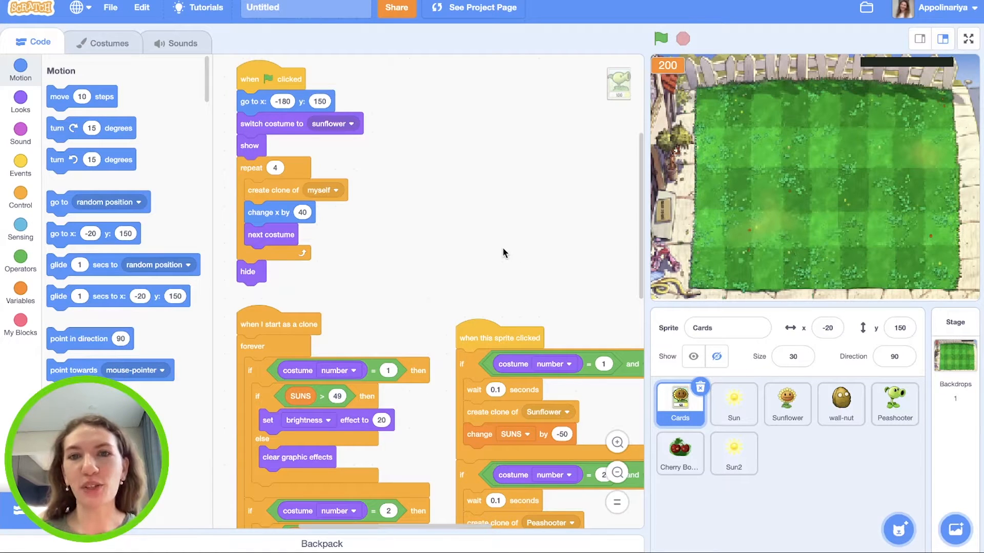
pyautogui.moveTo(829, 494)
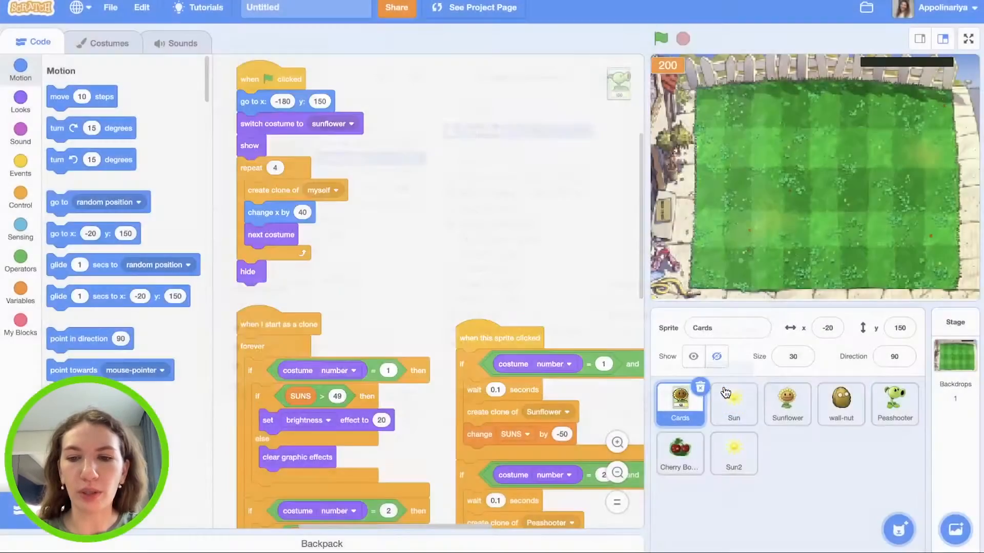
# Step: Add a new sprite named Zombies to the project
pyautogui.click(787, 453)
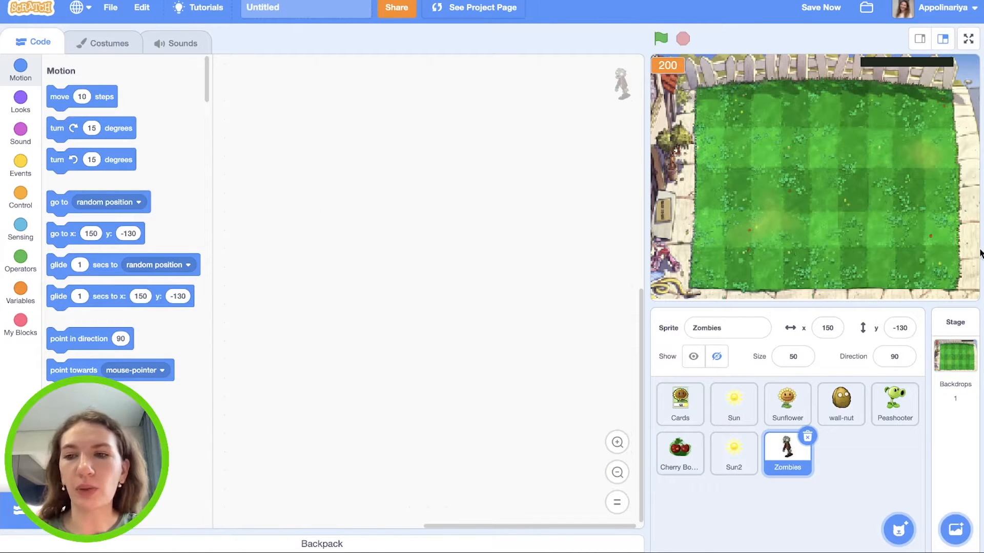
pyautogui.moveTo(634, 218)
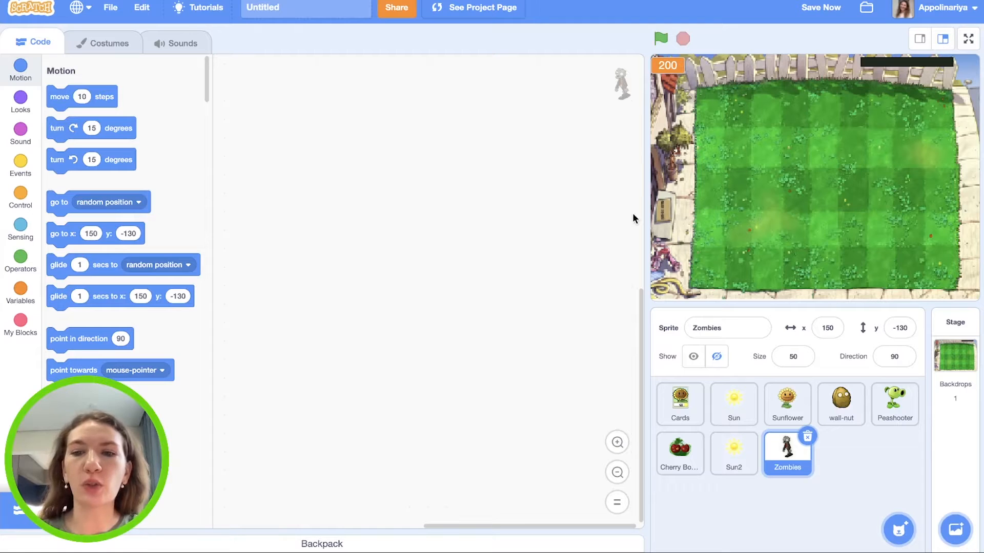
pyautogui.moveTo(507, 277)
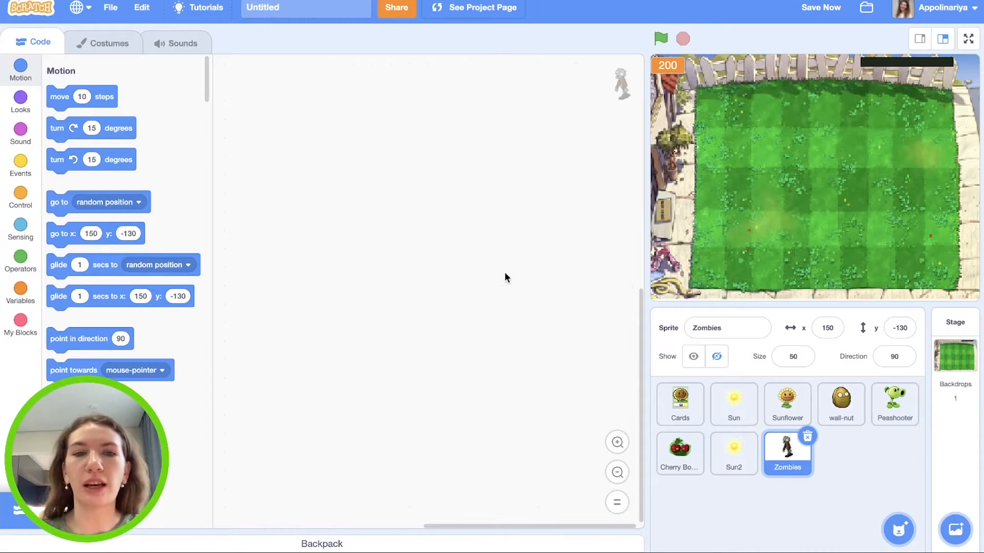
pyautogui.moveTo(261, 294)
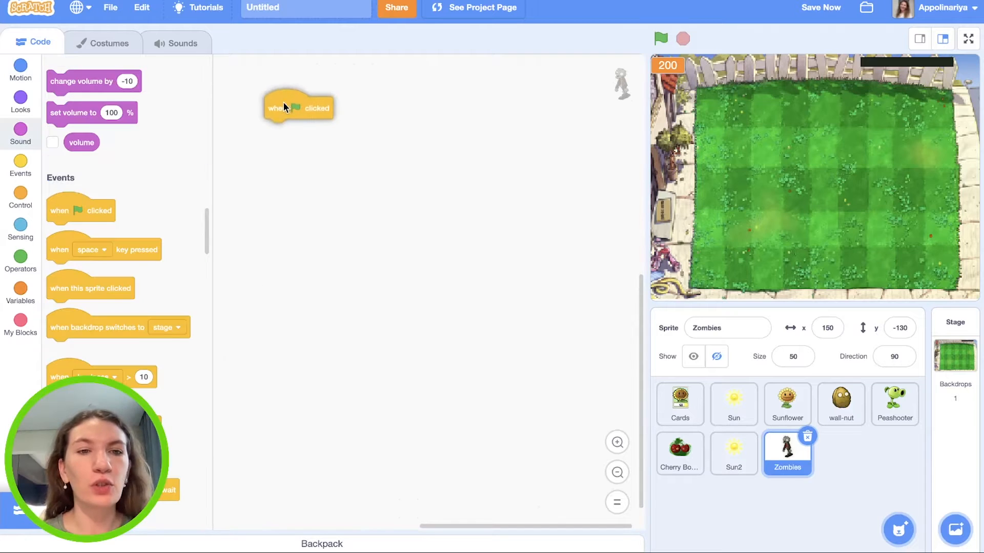
# Step: Make Zombies hide on green flag, then repeat 25: create a clone and wait
pyautogui.click(21, 198)
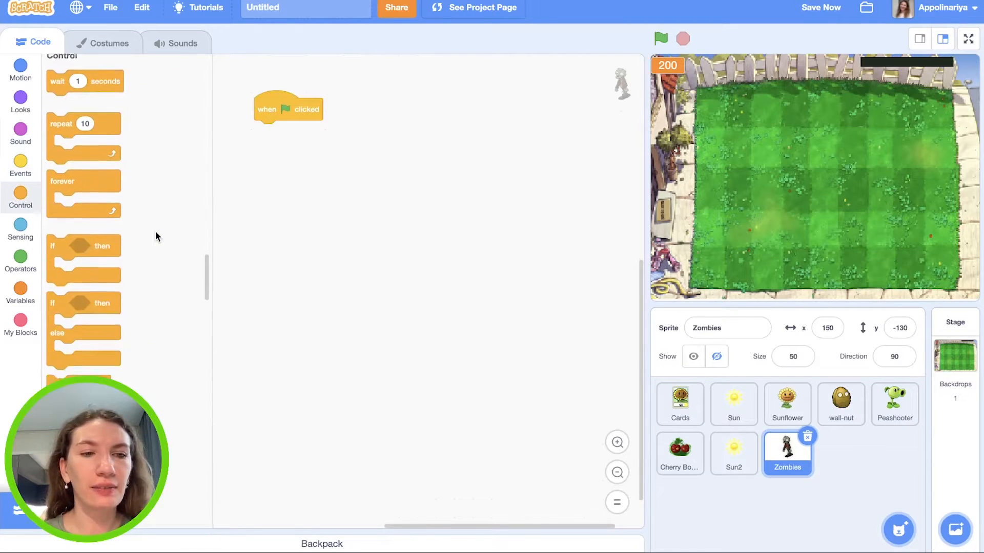
pyautogui.moveTo(83, 130); pyautogui.dragTo(290, 131)
pyautogui.write('25')
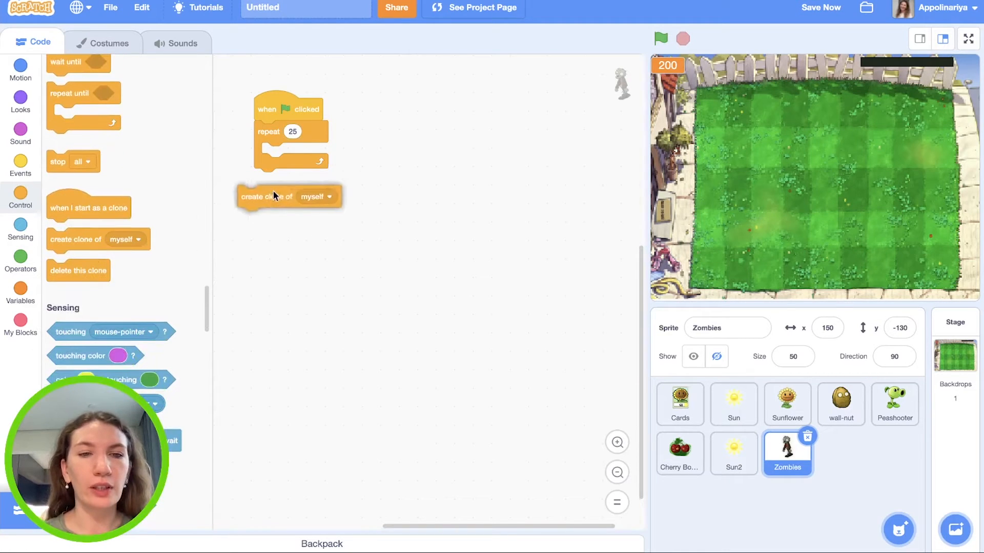
pyautogui.moveTo(269, 197); pyautogui.dragTo(290, 153)
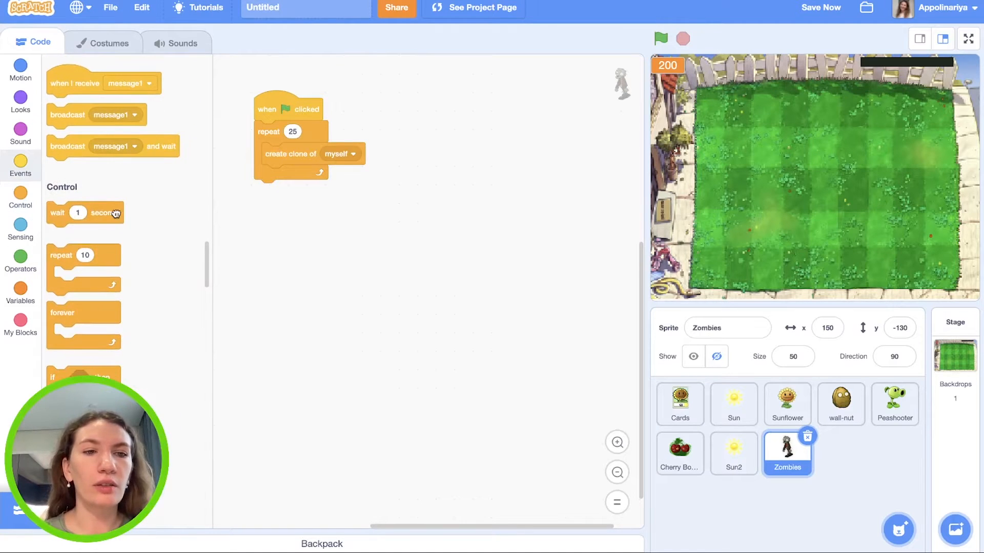
pyautogui.moveTo(85, 213); pyautogui.dragTo(298, 176)
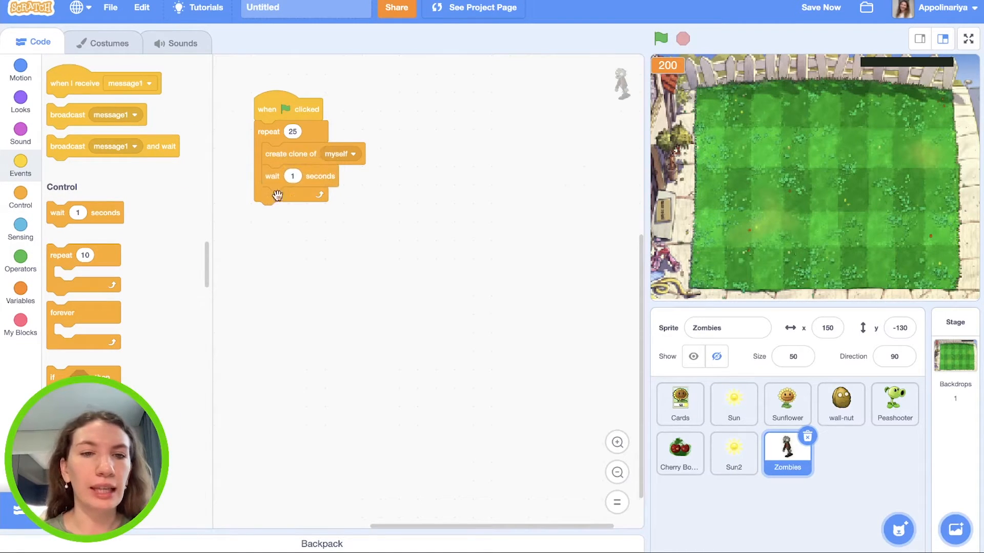
# Step: Randomise each spawn wait to 4–8 seconds and make clones show when they start
pyautogui.click(20, 257)
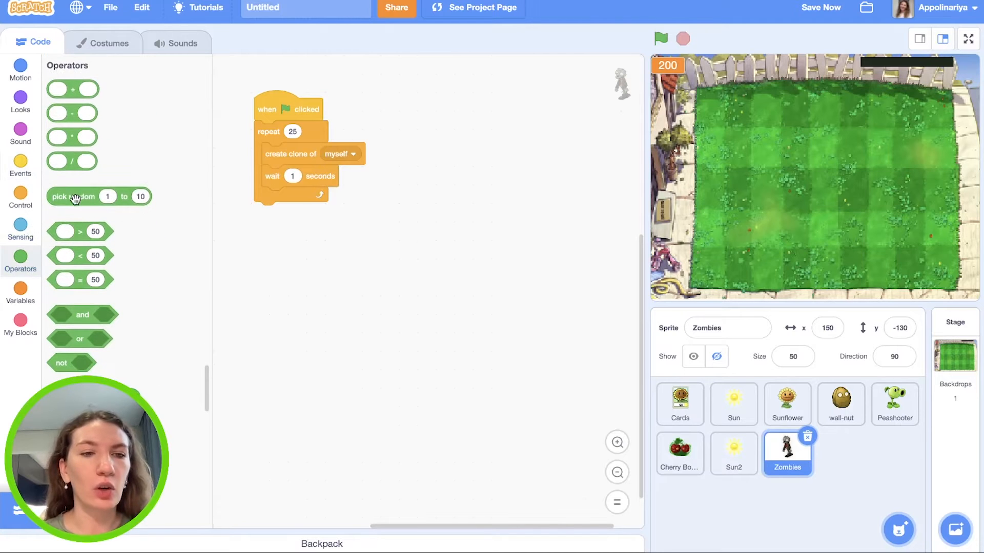
pyautogui.moveTo(71, 196); pyautogui.dragTo(326, 176)
pyautogui.write('8')
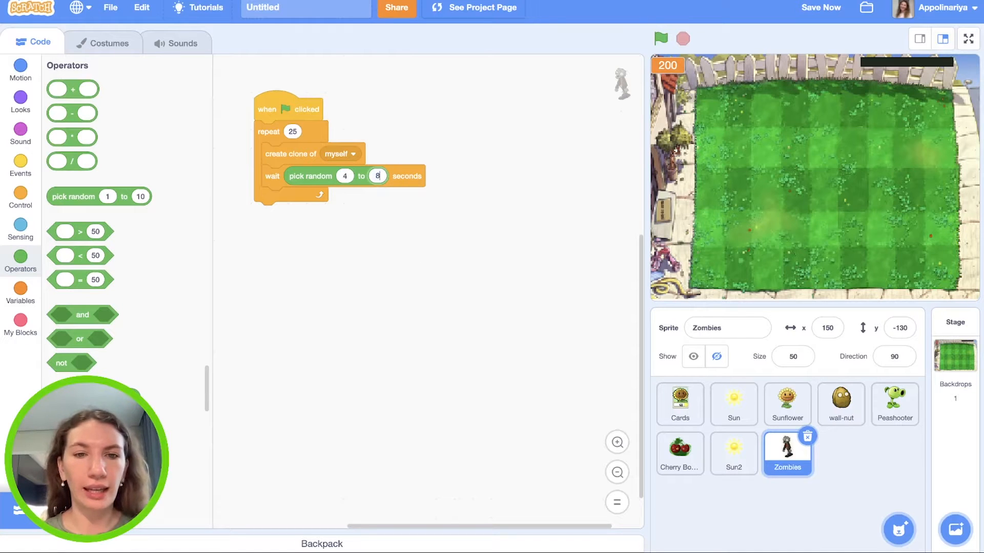
pyautogui.click(21, 101)
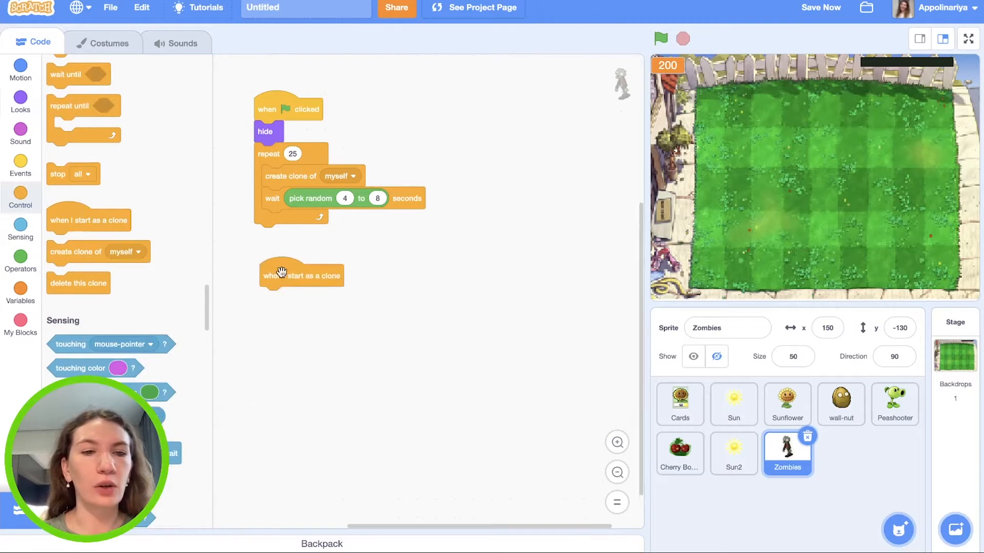
pyautogui.click(21, 101)
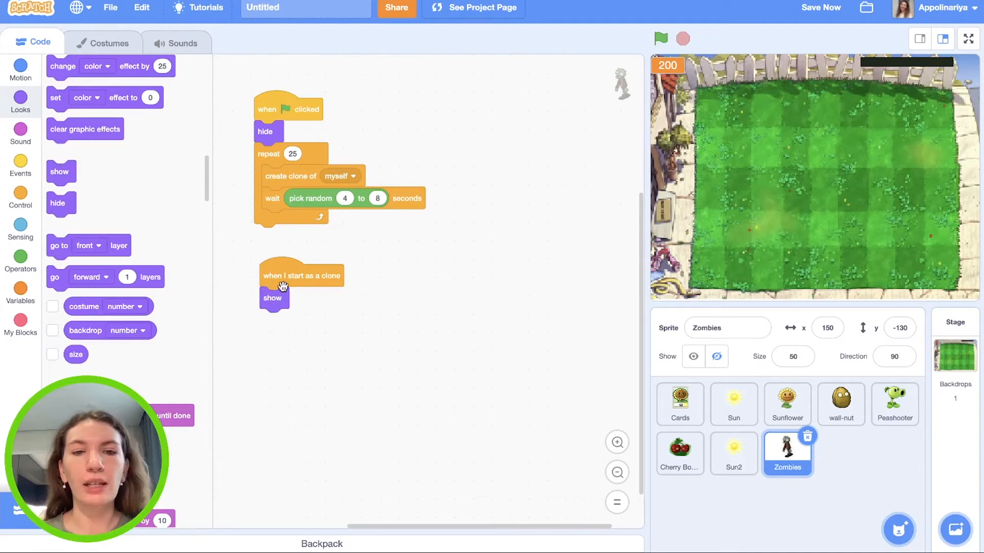
pyautogui.moveTo(969, 141)
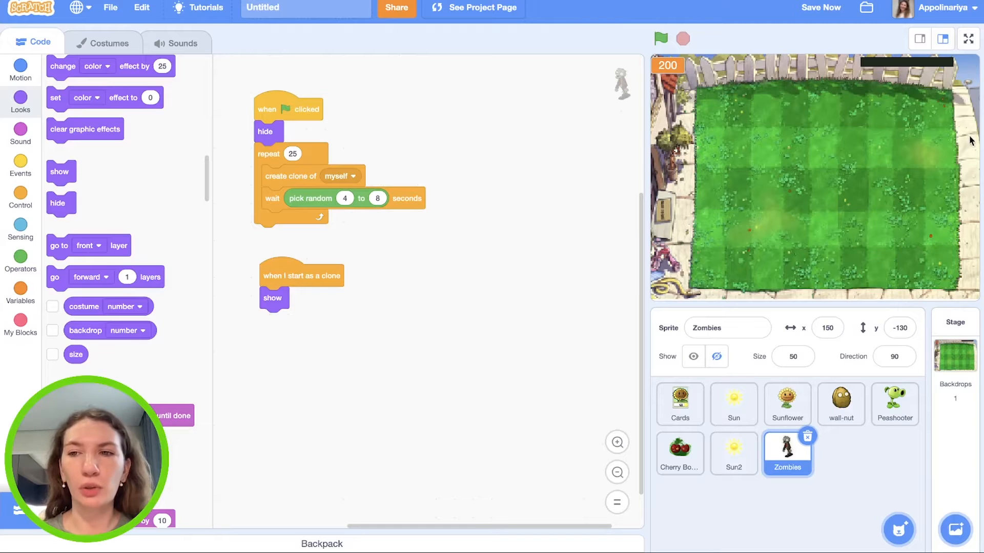
pyautogui.moveTo(20, 69)
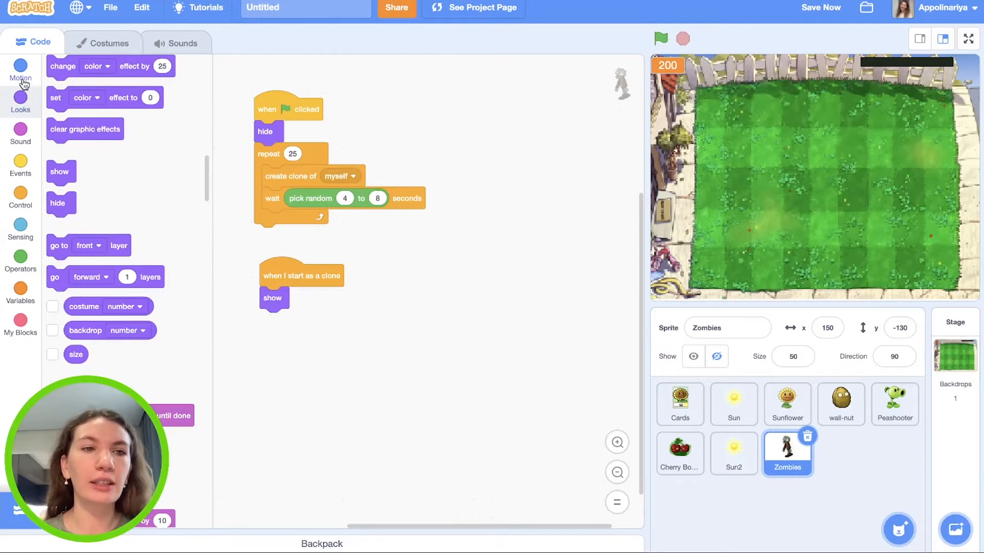
# Step: Send each zombie clone to x 240, y -130 right after it shows
pyautogui.click(21, 69)
pyautogui.write('240')
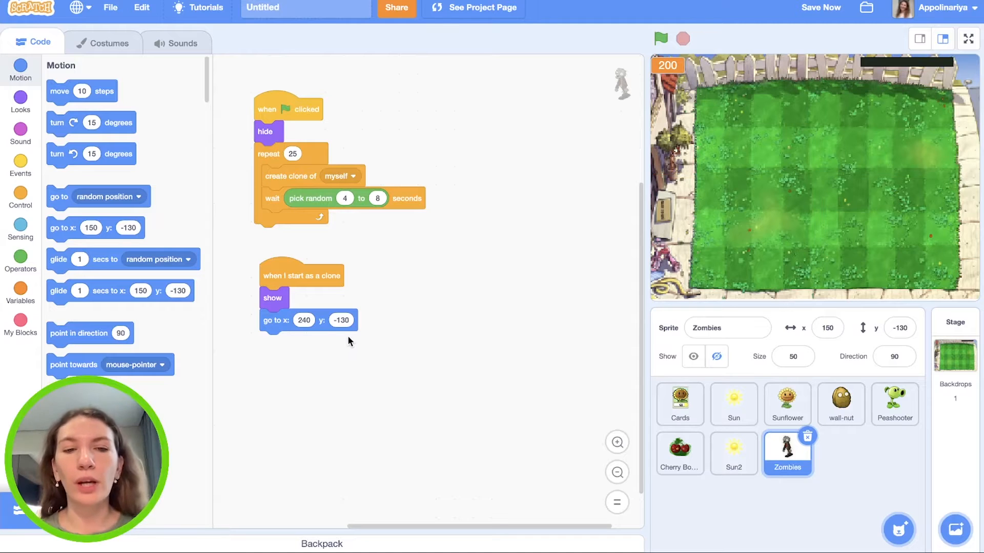
pyautogui.moveTo(489, 307)
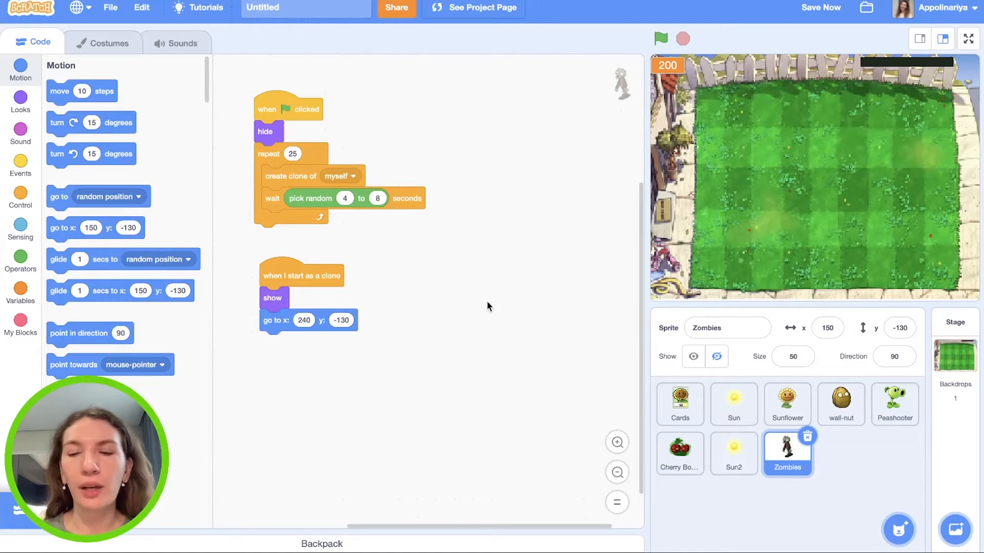
pyautogui.moveTo(936, 124)
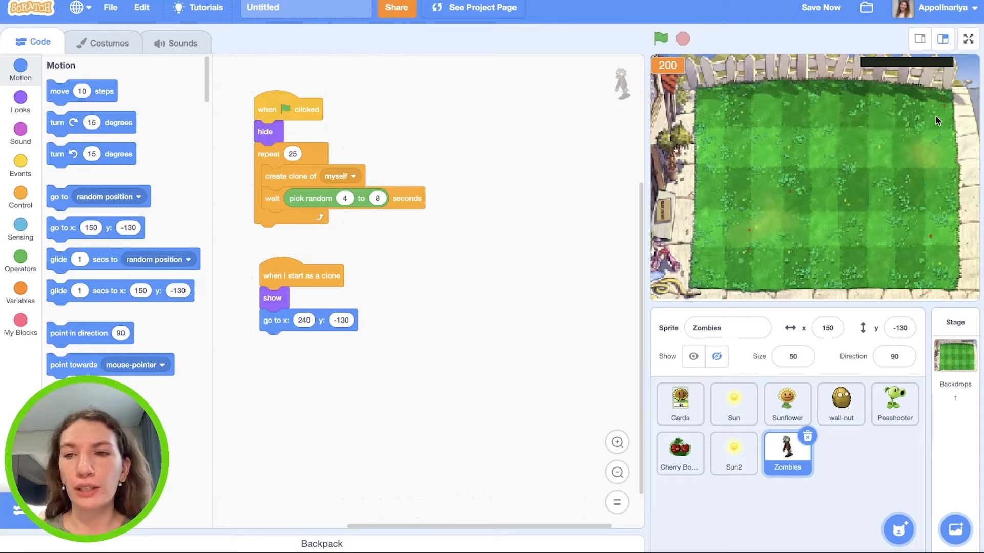
pyautogui.moveTo(862, 203)
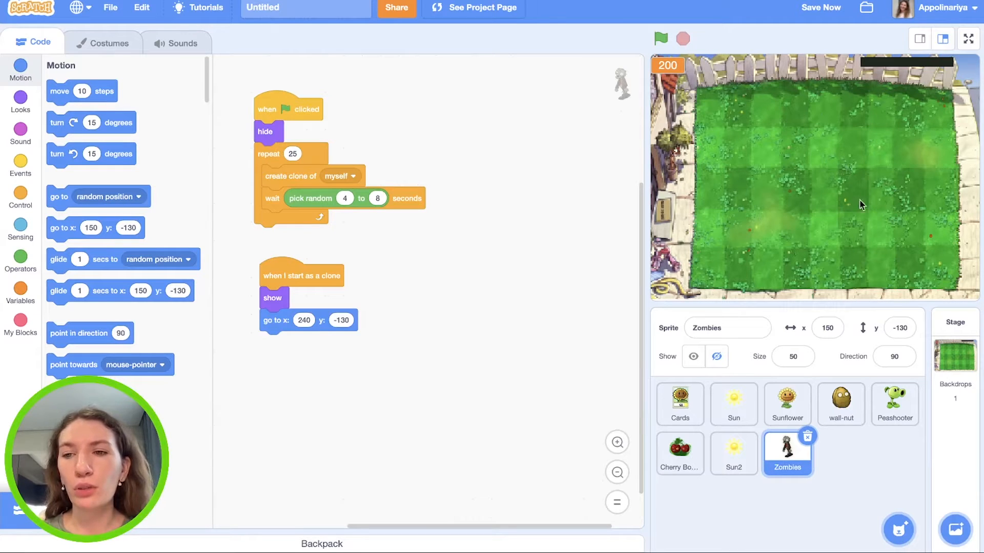
pyautogui.moveTo(940, 122)
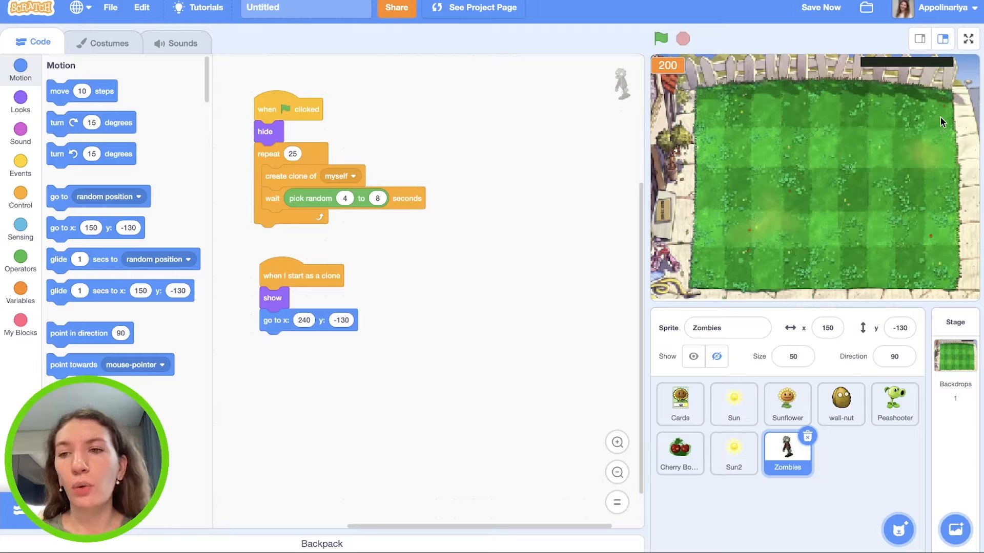
pyautogui.moveTo(863, 165)
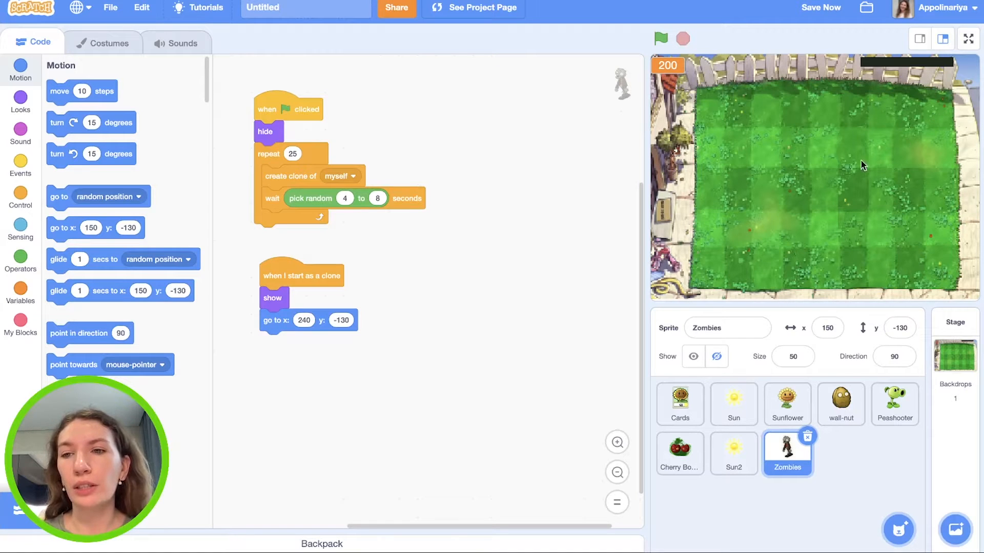
# Step: Set each clone's y to item (pick random 1 to 5) of the Y list, x staying 240
pyautogui.click(21, 293)
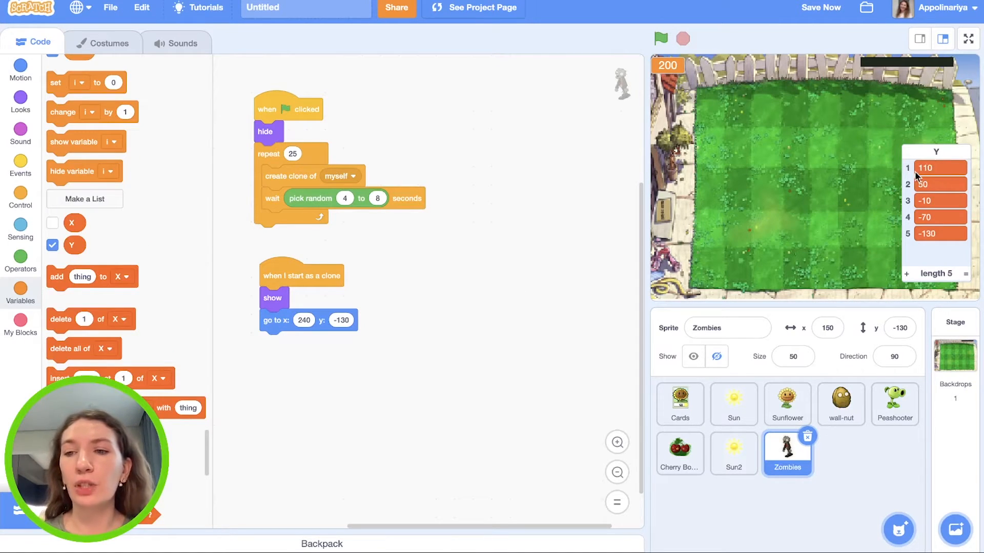
pyautogui.moveTo(923, 156)
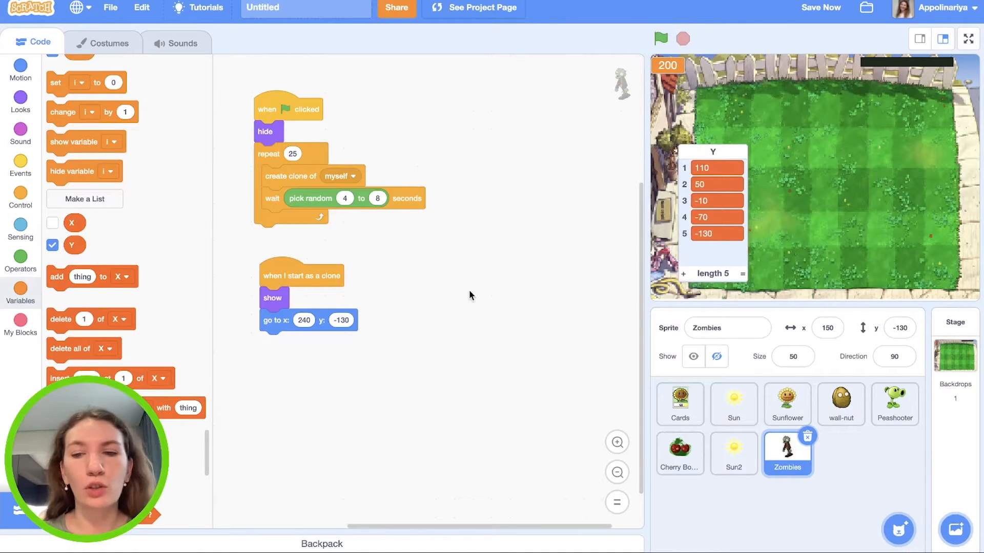
pyautogui.click(821, 8)
pyautogui.write('5')
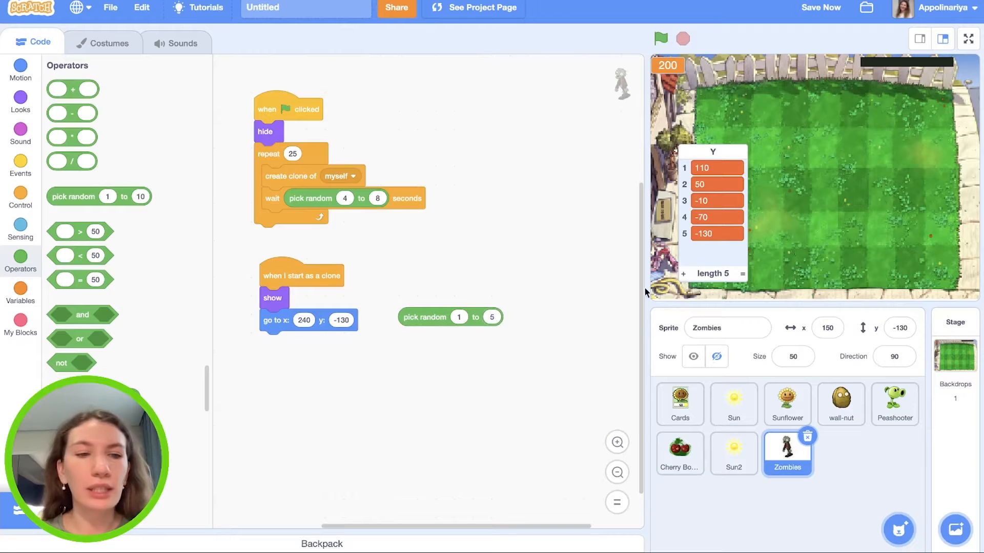
pyautogui.click(21, 293)
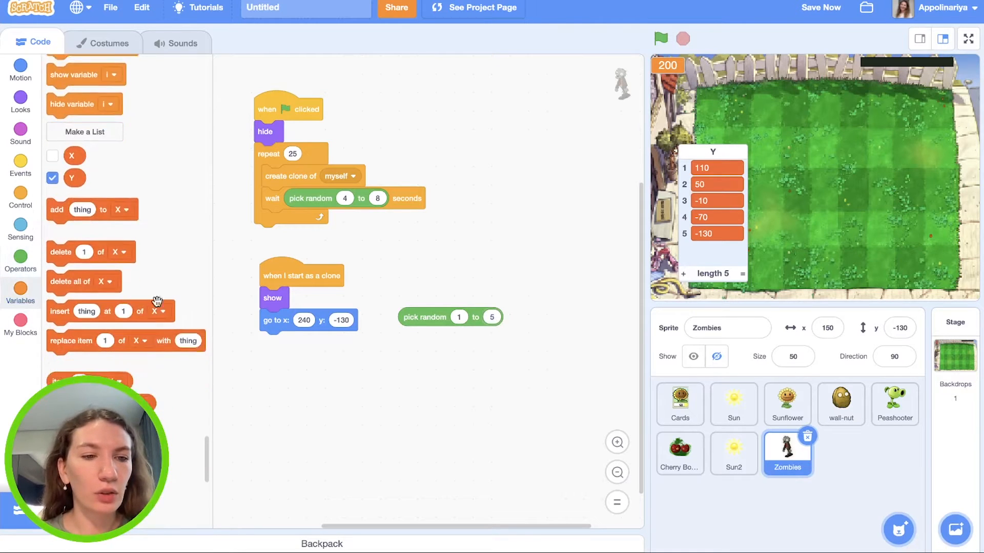
pyautogui.scroll(-3)
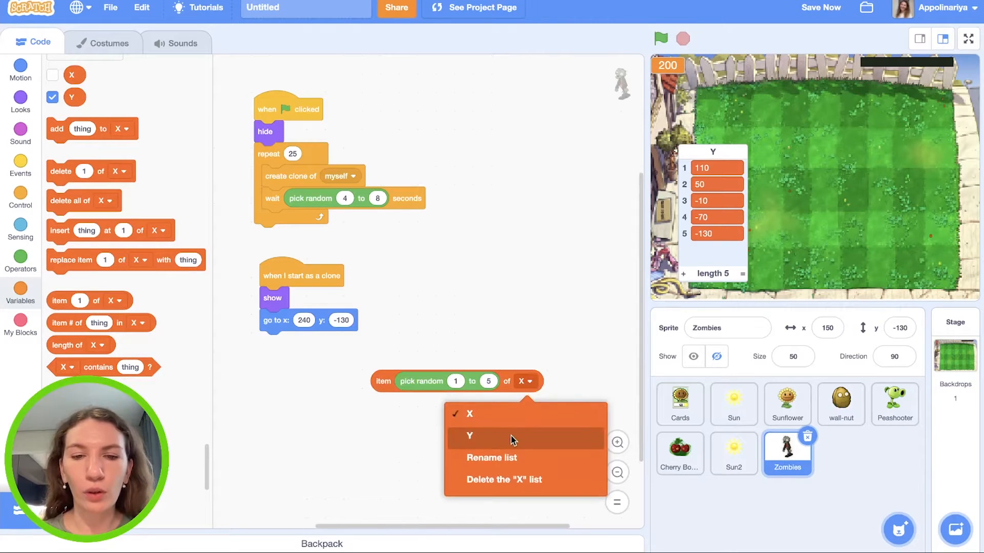
pyautogui.click(469, 436)
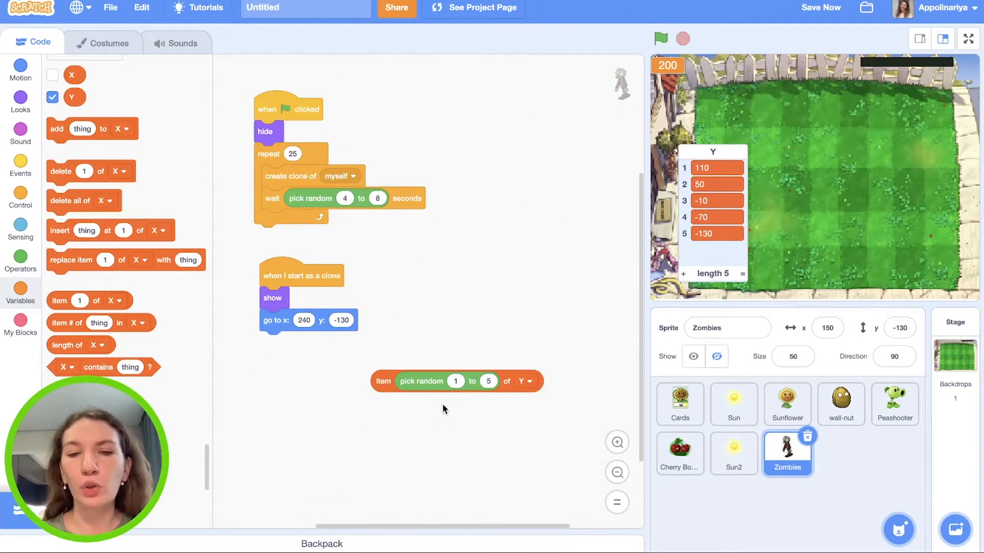
pyautogui.moveTo(693, 259)
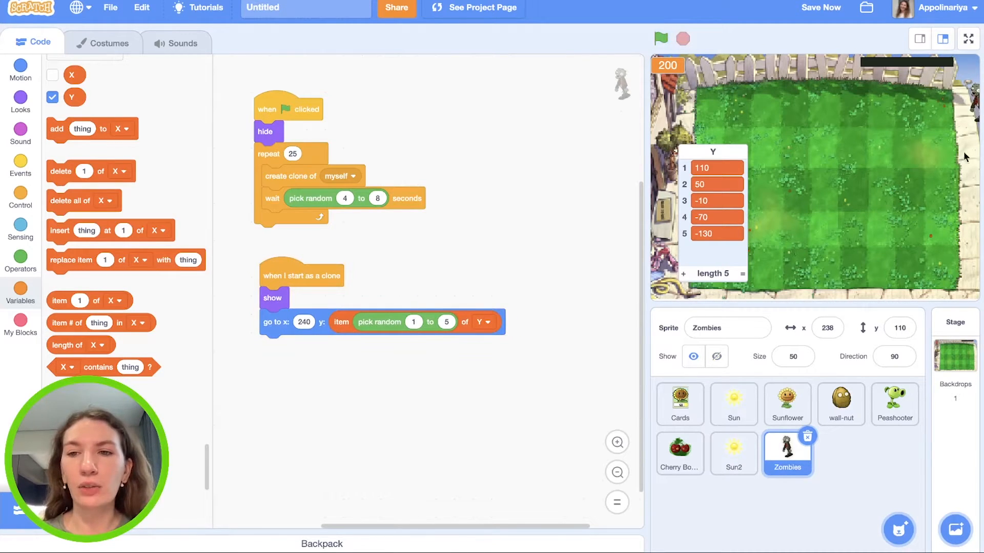
pyautogui.click(52, 98)
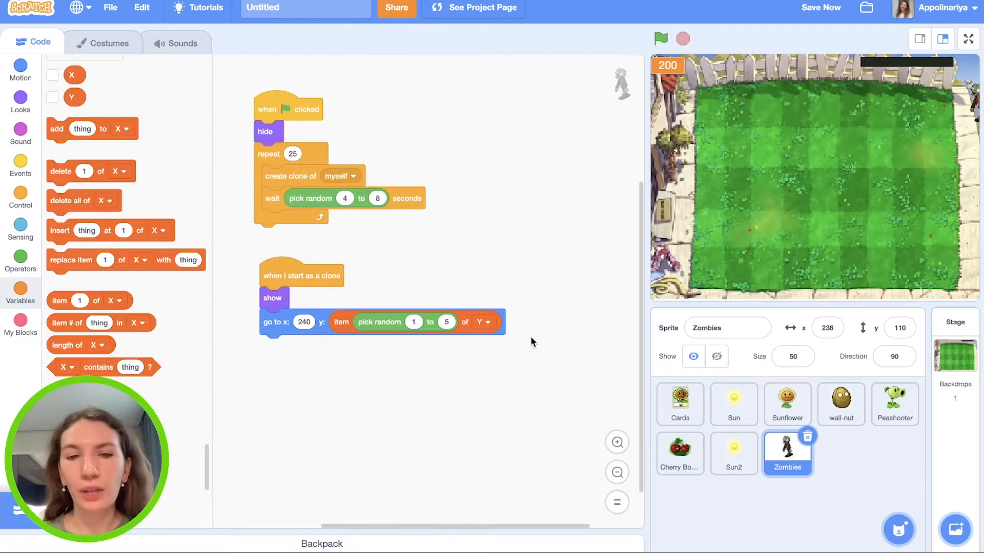
pyautogui.moveTo(526, 304)
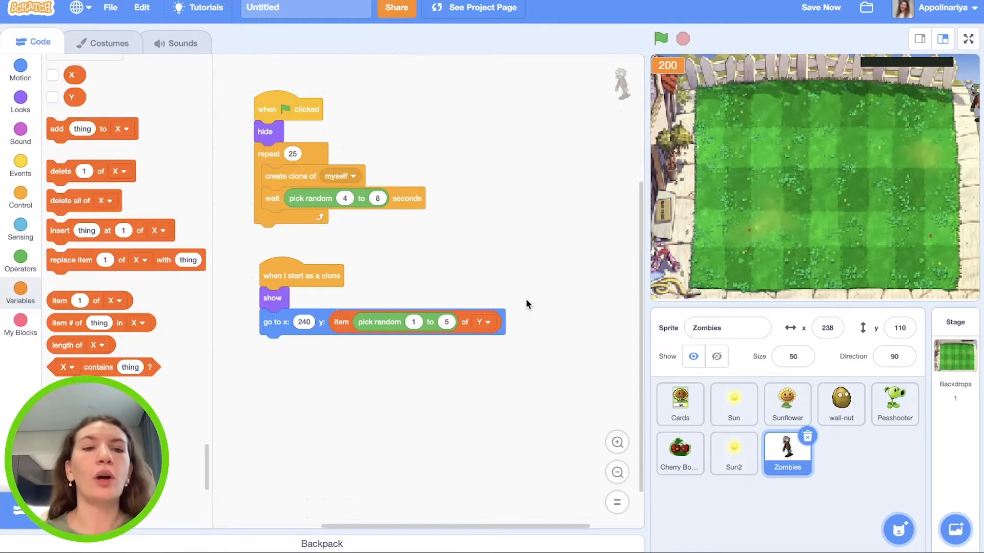
# Step: Make clones walk left forever, testing and slowing the step from -1 to -0.3
pyautogui.click(21, 197)
pyautogui.write('-1')
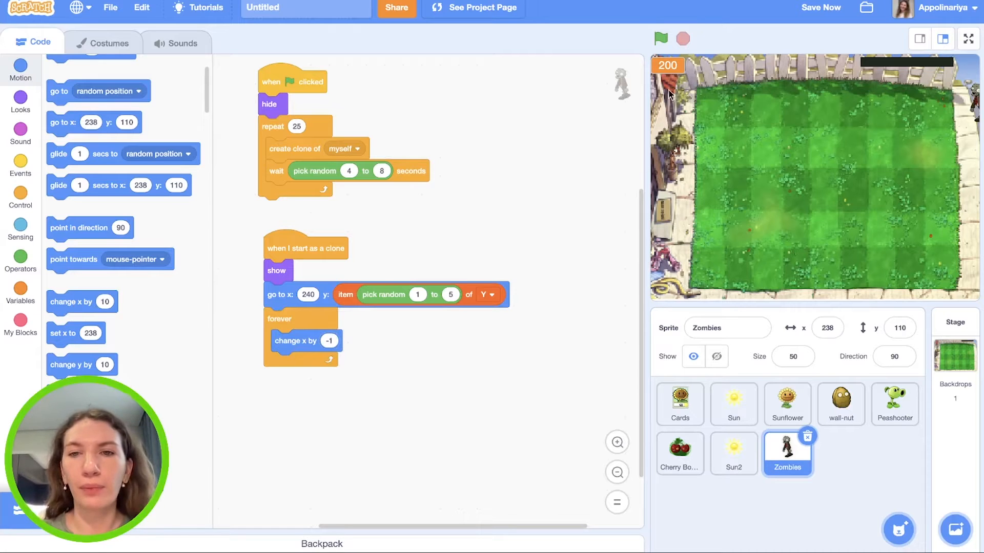
pyautogui.click(660, 38)
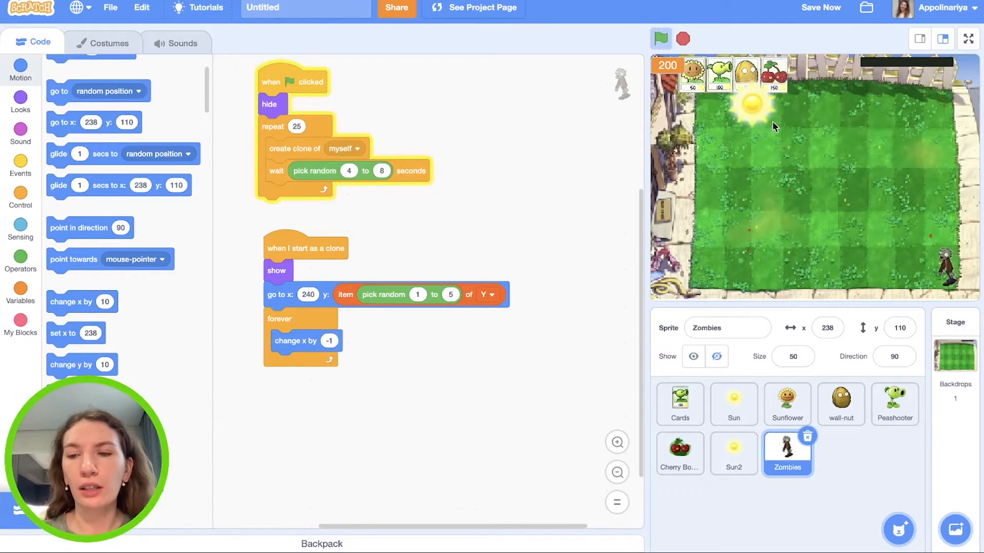
pyautogui.click(660, 37)
pyautogui.write('-0')
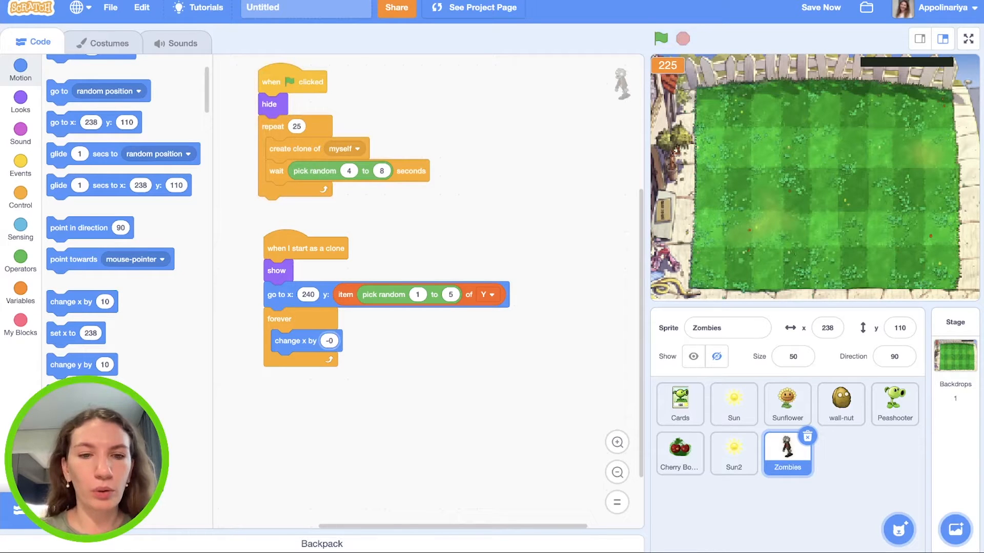
pyautogui.click(660, 38)
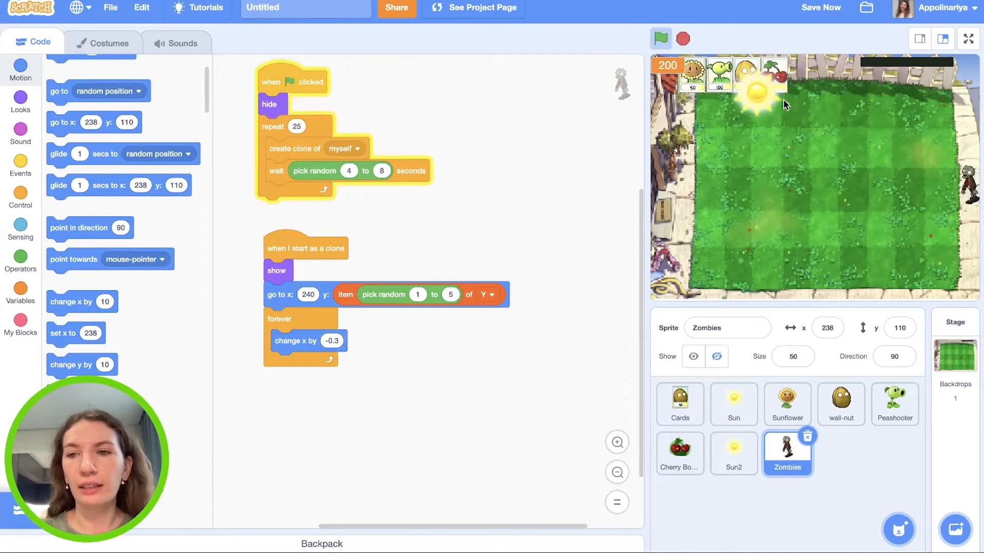
pyautogui.click(660, 38)
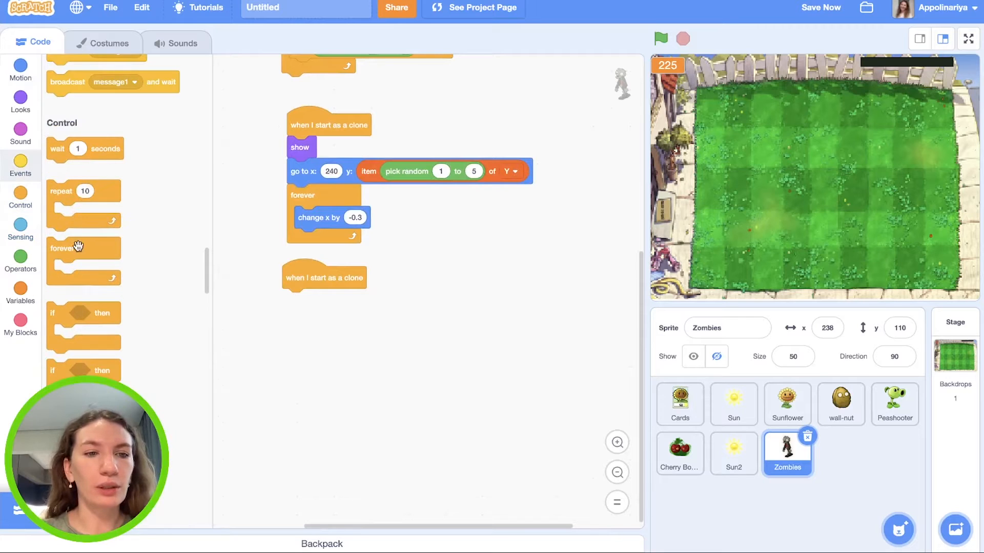
# Step: Cycle clone costumes forever in a second script and delay spawning by 30 seconds
pyautogui.click(21, 101)
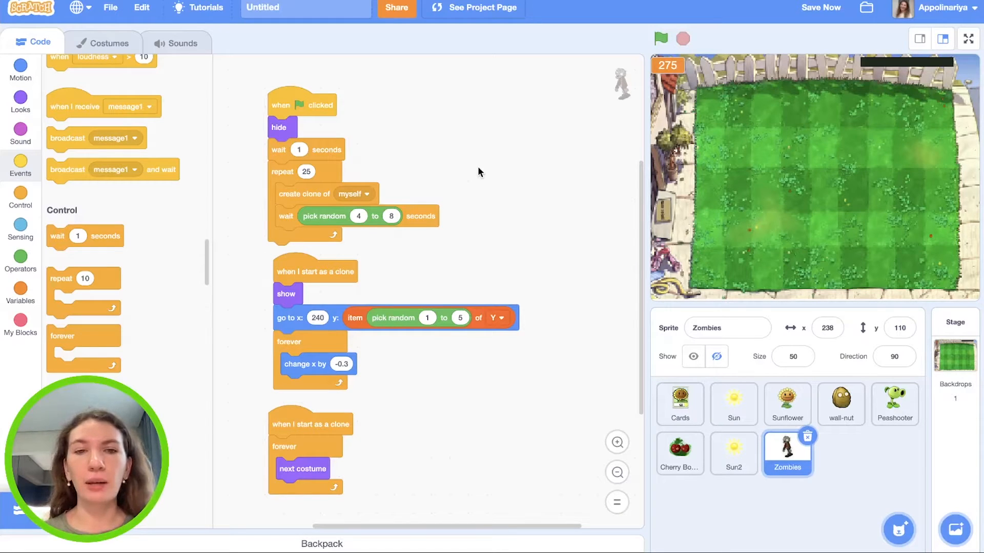
pyautogui.click(300, 150)
pyautogui.write('30')
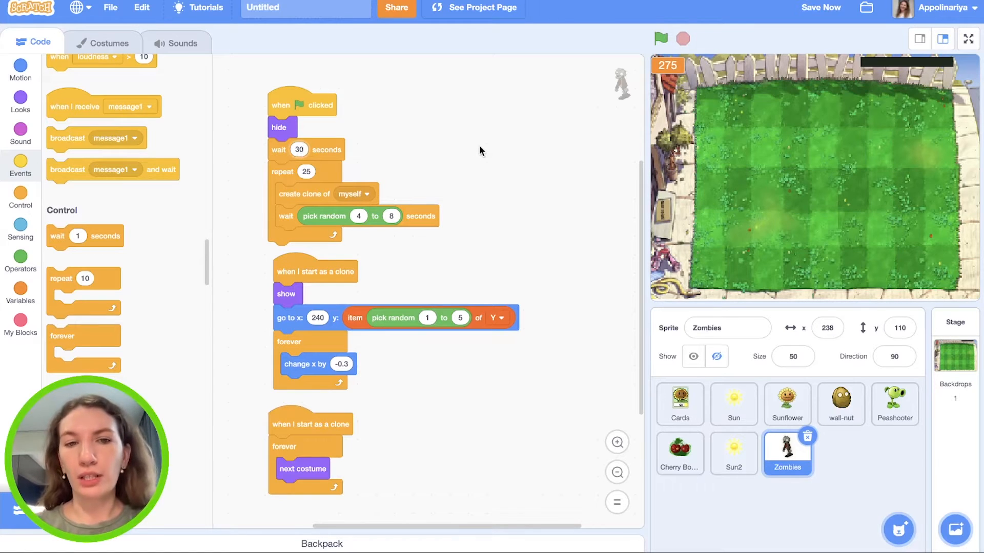
pyautogui.moveTo(478, 283)
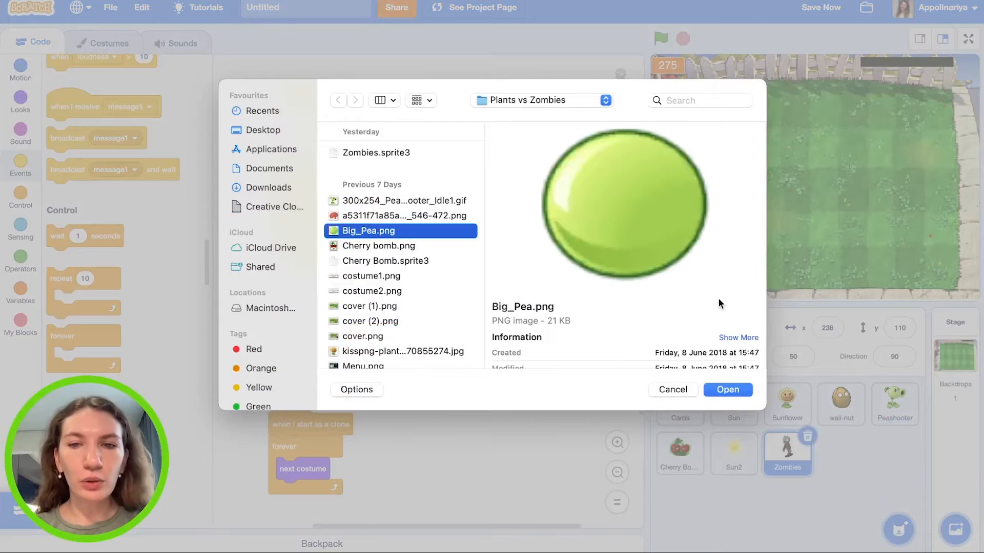
# Step: Add Big_Pea.png as sprite 'Pea bullet' at size 30, then return to Zombies
pyautogui.click(728, 389)
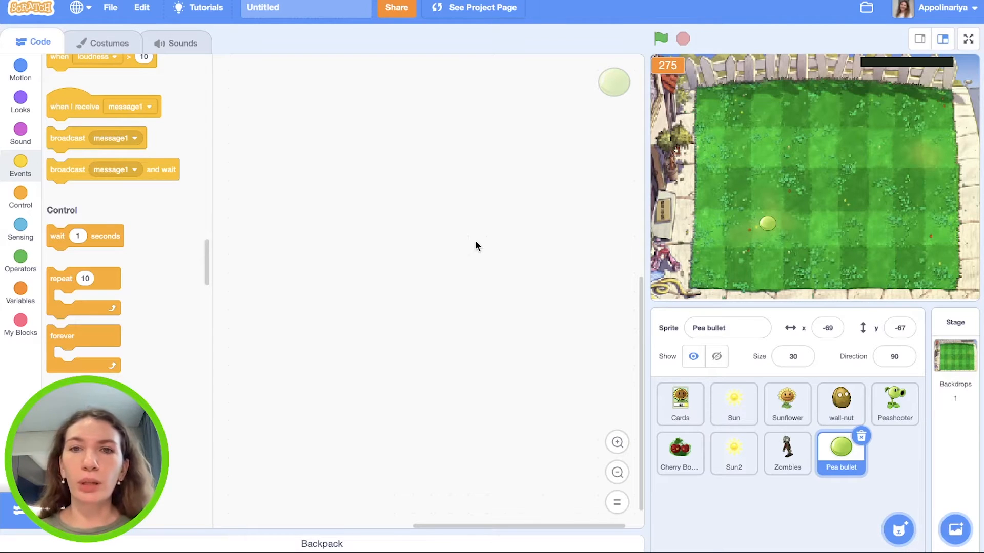
pyautogui.click(787, 454)
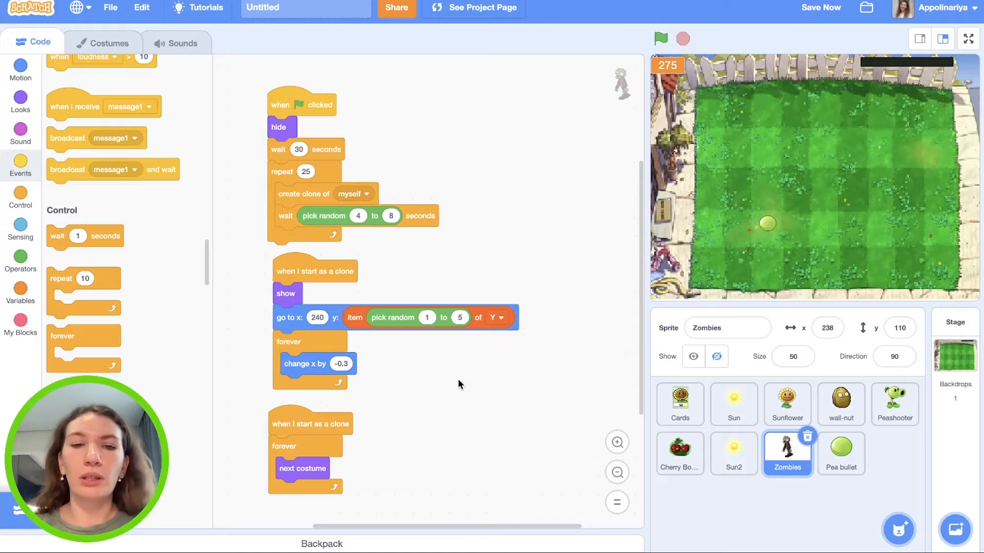
pyautogui.moveTo(431, 334)
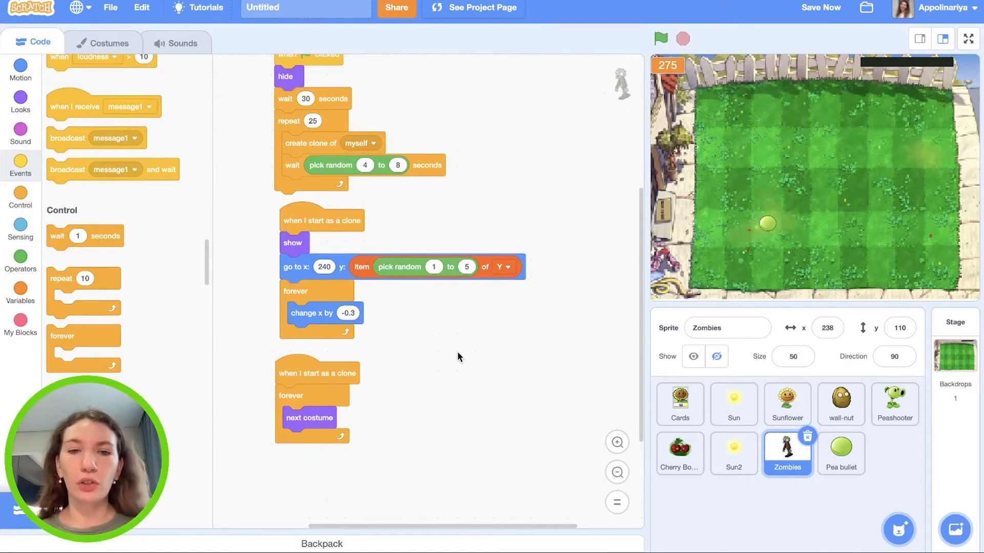
# Step: Show the variable and list blocks for the Zombies sprite
pyautogui.click(20, 294)
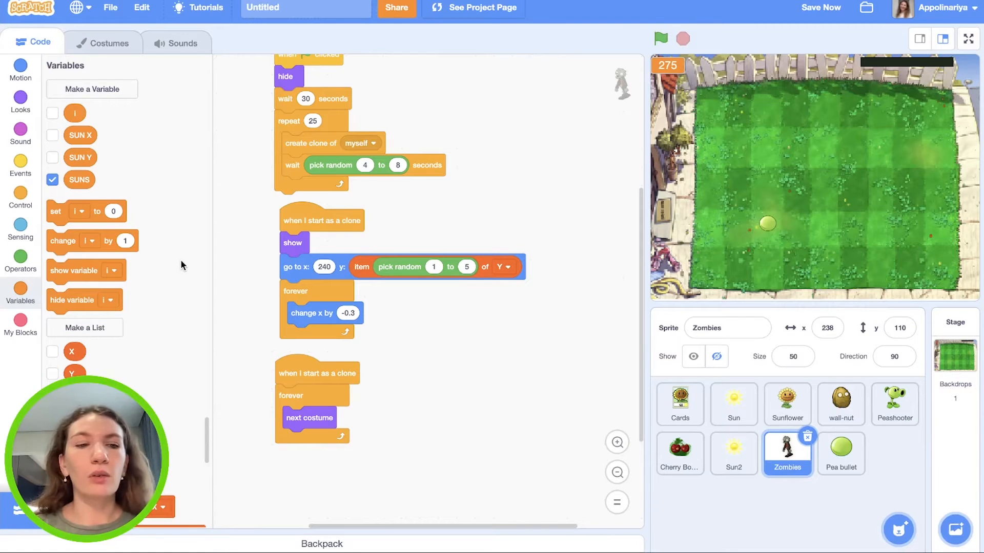
# Step: Create a new list named Zombies for all sprites
pyautogui.click(84, 327)
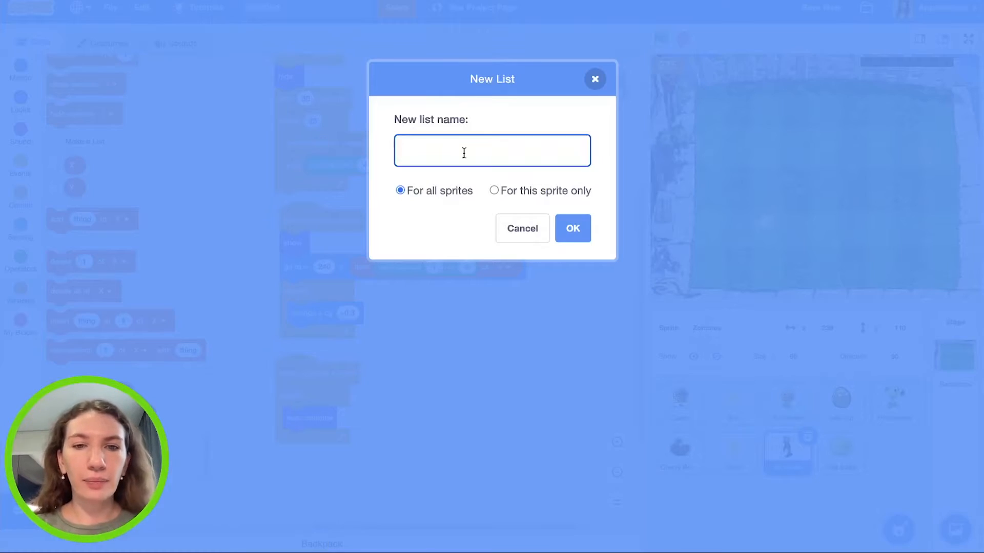
pyautogui.write('Zom')
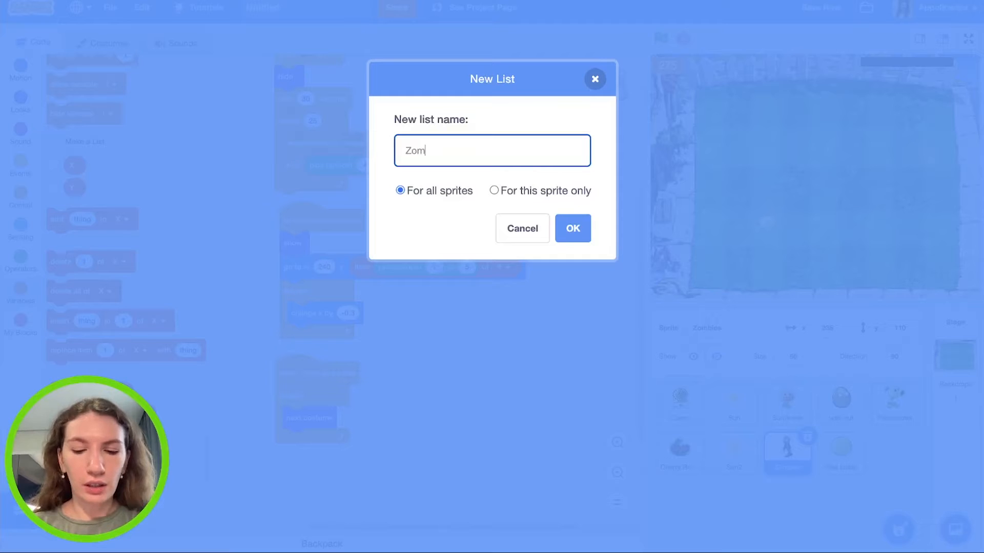
pyautogui.click(572, 227)
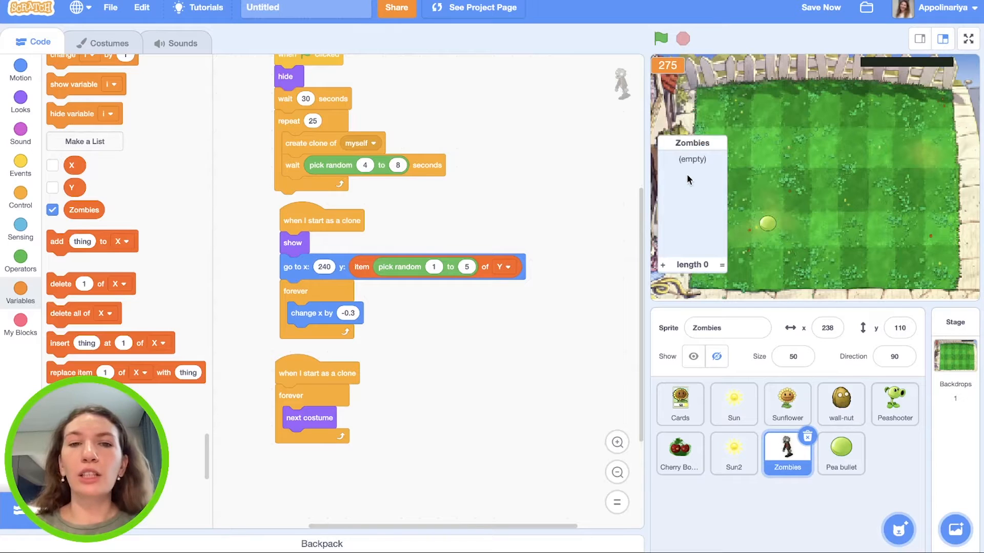
pyautogui.moveTo(703, 193)
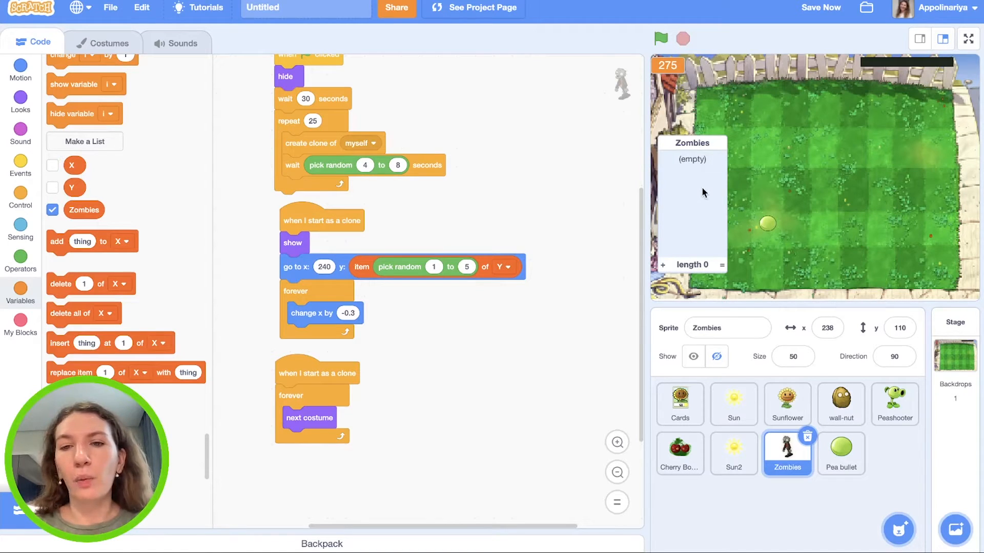
pyautogui.moveTo(790, 134)
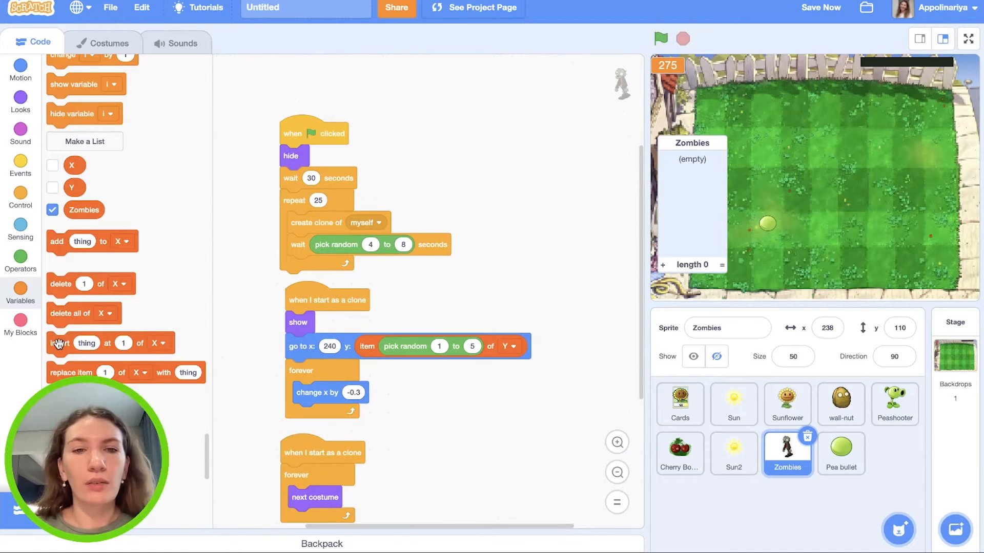
# Step: After hide, delete all of Zombies, then repeat 5 adding 0 to Zombies before the wait
pyautogui.scroll(3)
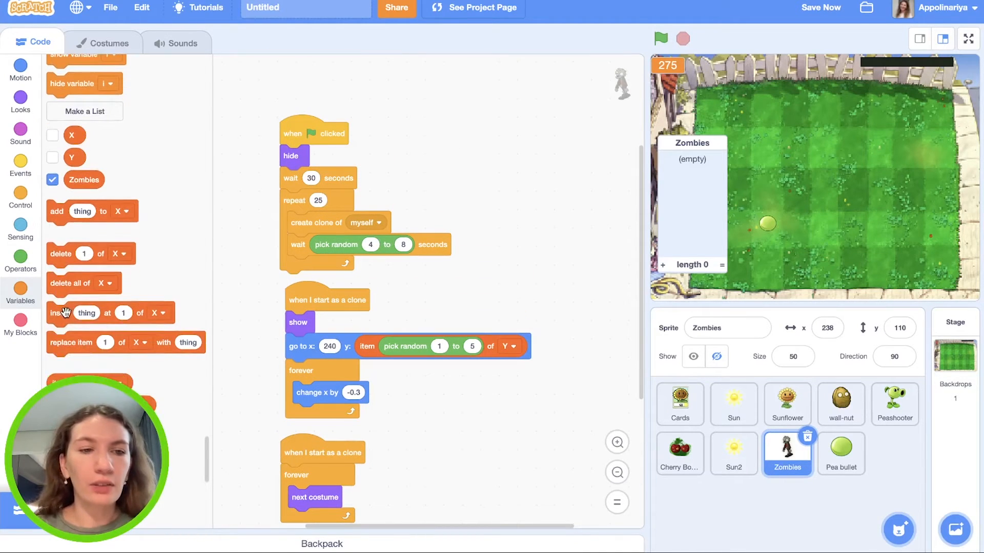
pyautogui.click(341, 178)
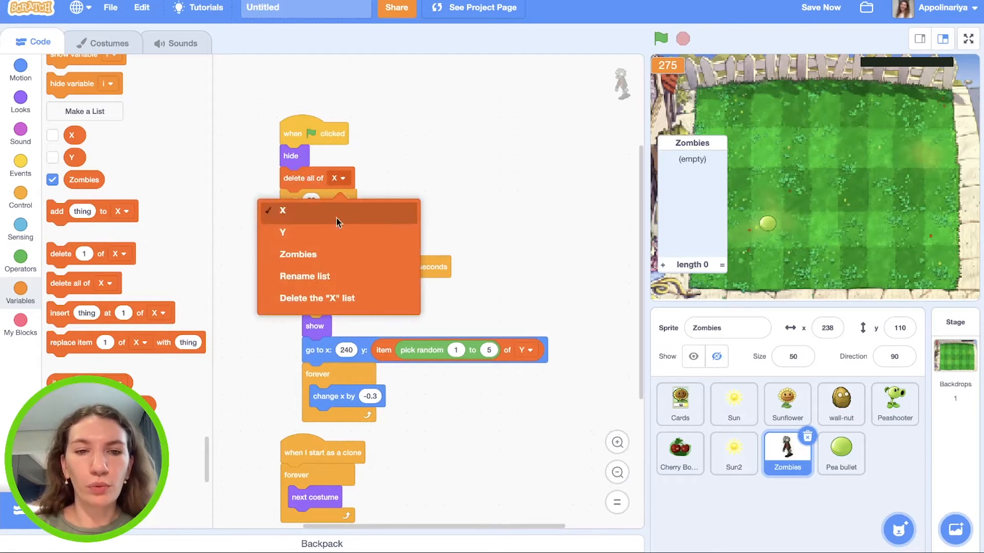
pyautogui.click(298, 255)
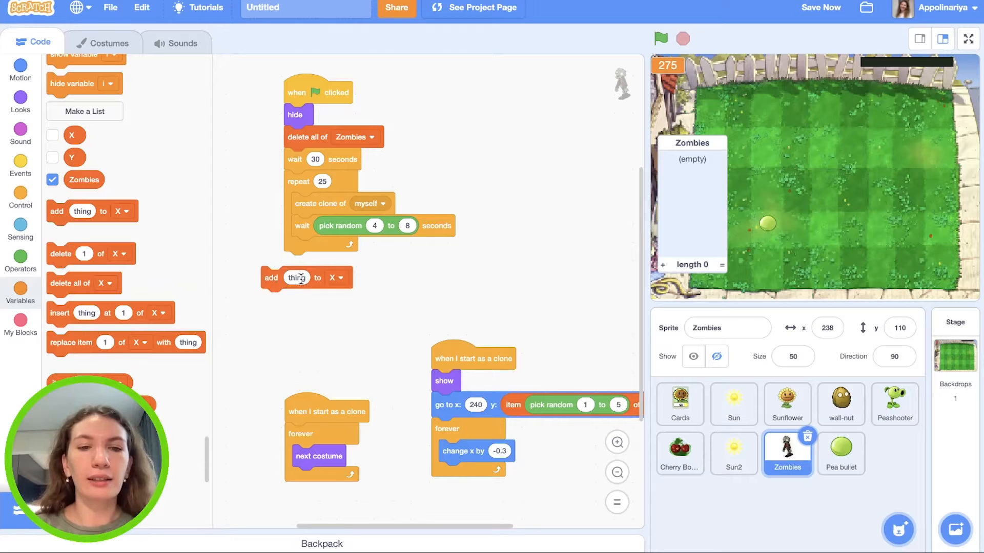
pyautogui.click(339, 277)
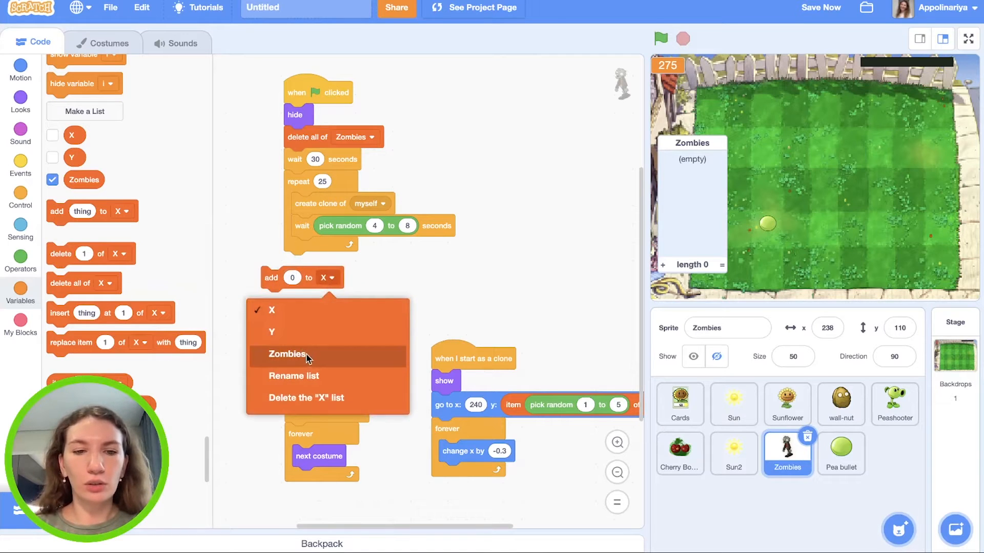
pyautogui.click(287, 354)
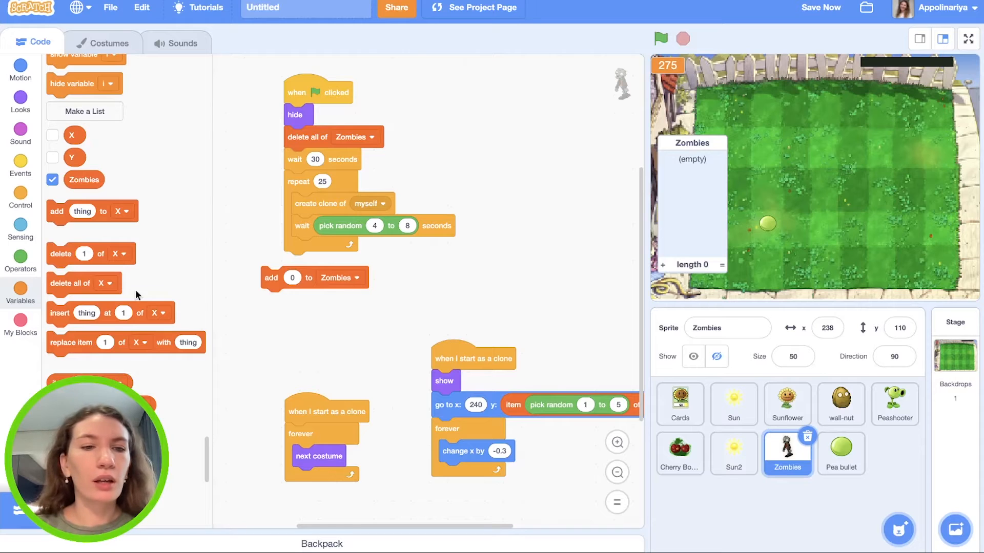
pyautogui.click(20, 200)
pyautogui.write('5')
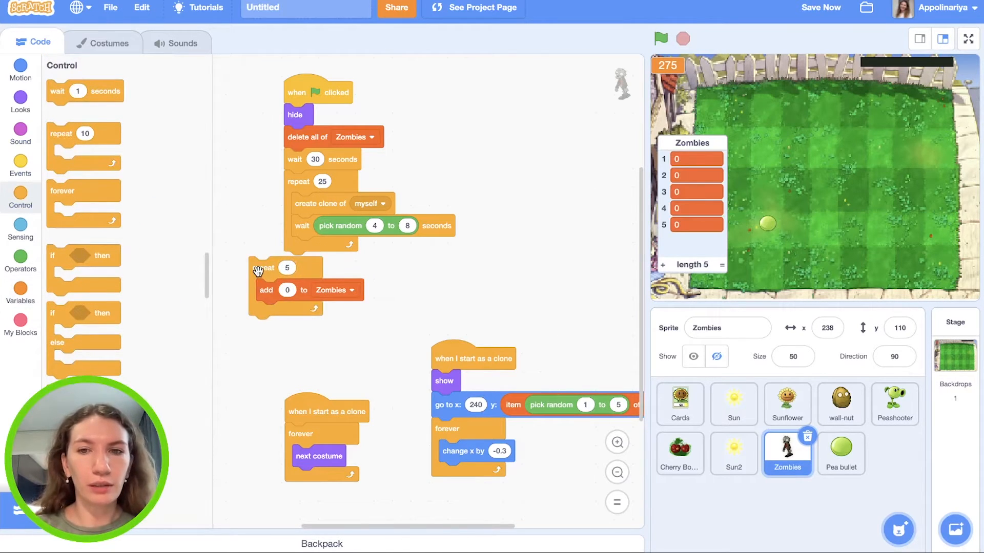
pyautogui.moveTo(263, 267); pyautogui.dragTo(299, 158)
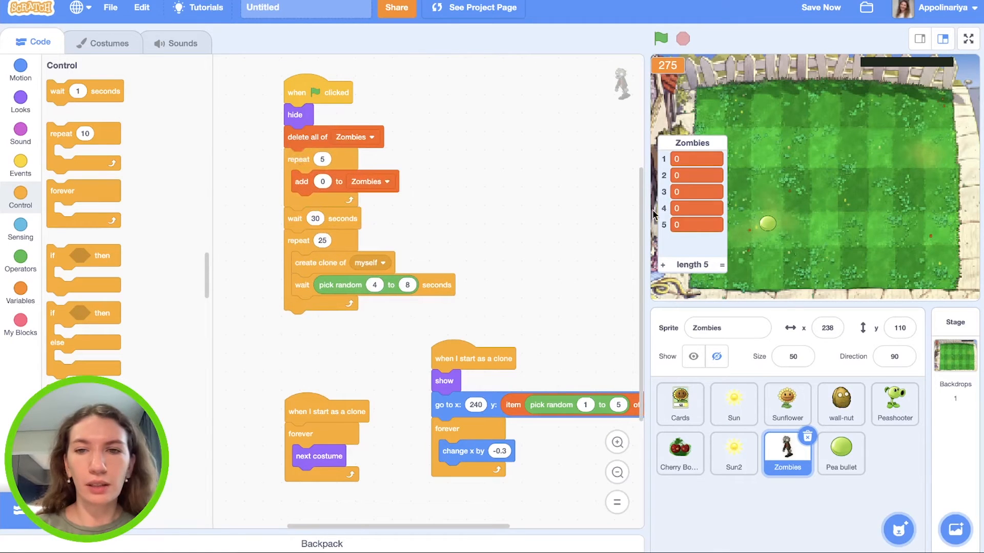
pyautogui.moveTo(705, 165)
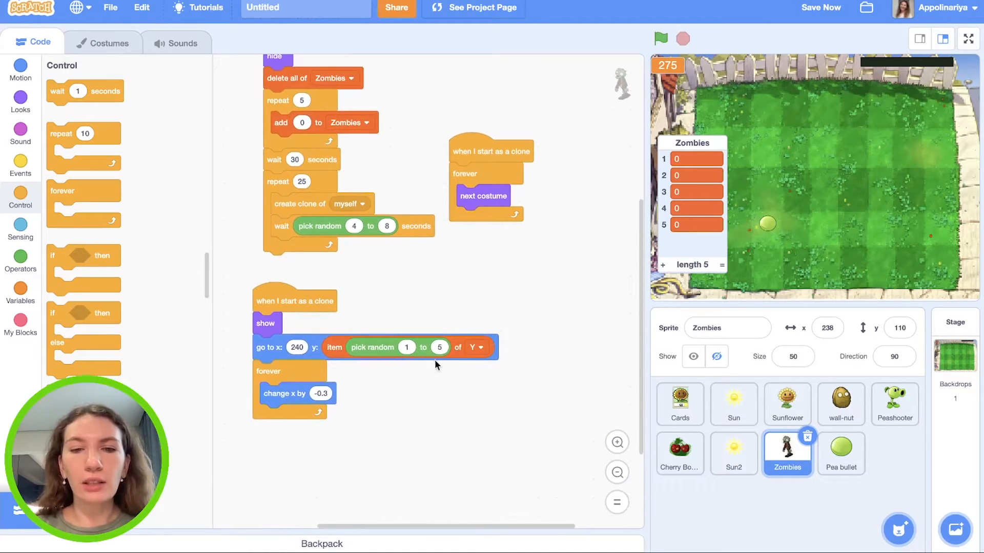
pyautogui.moveTo(339, 356)
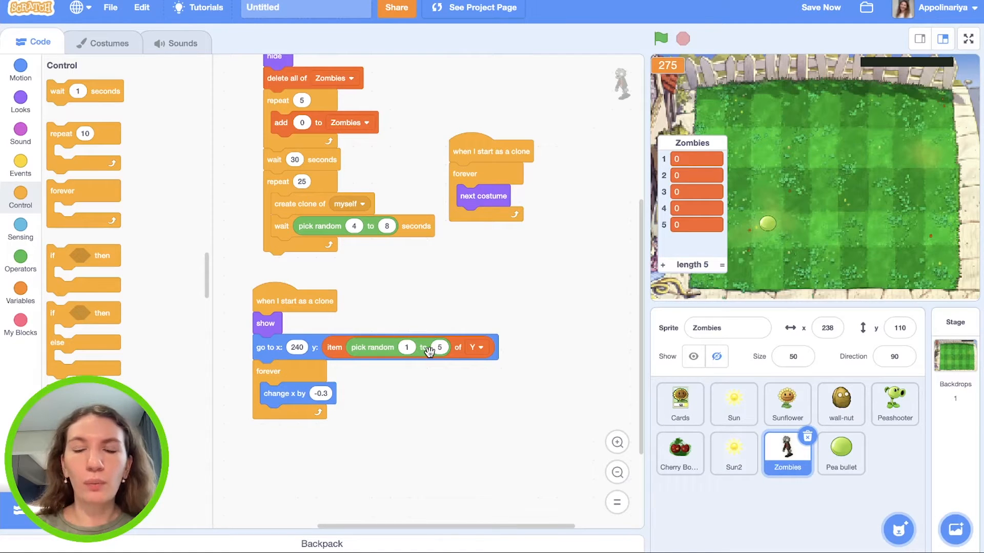
pyautogui.moveTo(683, 191)
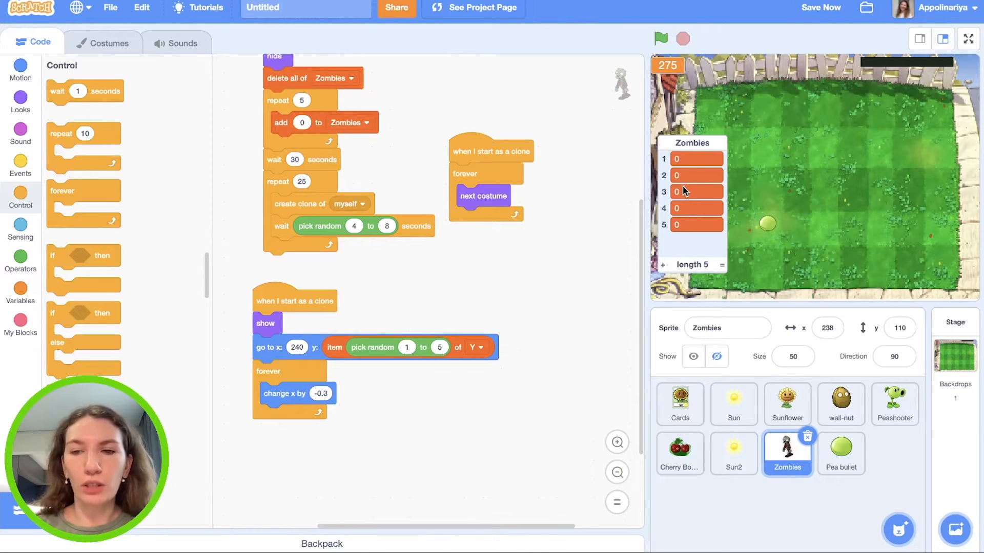
pyautogui.moveTo(641, 229)
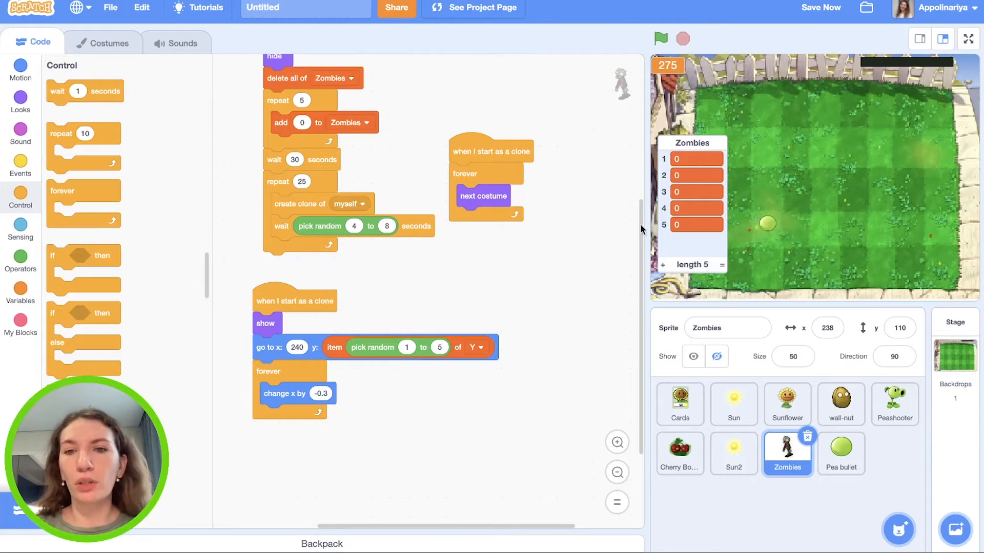
# Step: Bring up the Make a Variable form from the Variables category
pyautogui.click(820, 7)
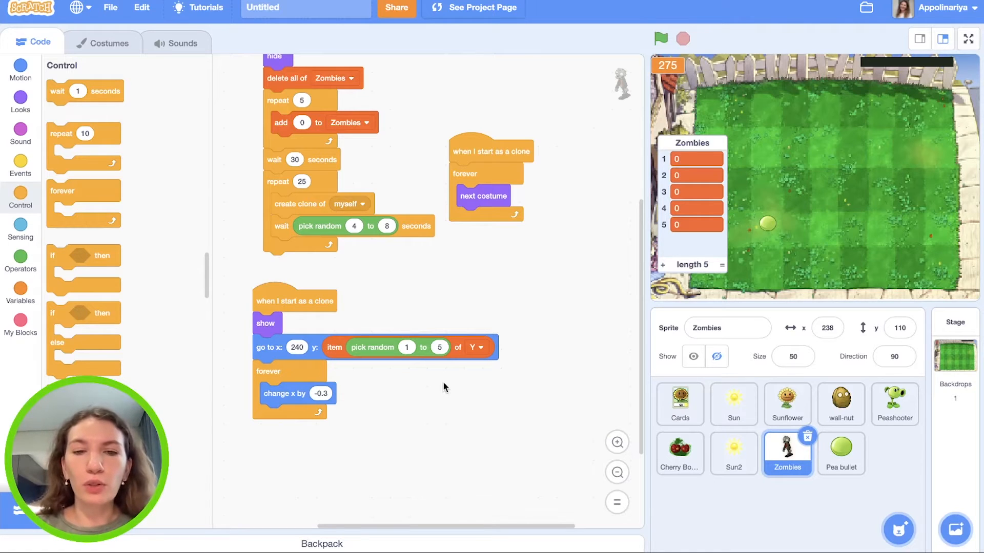
pyautogui.moveTo(425, 356)
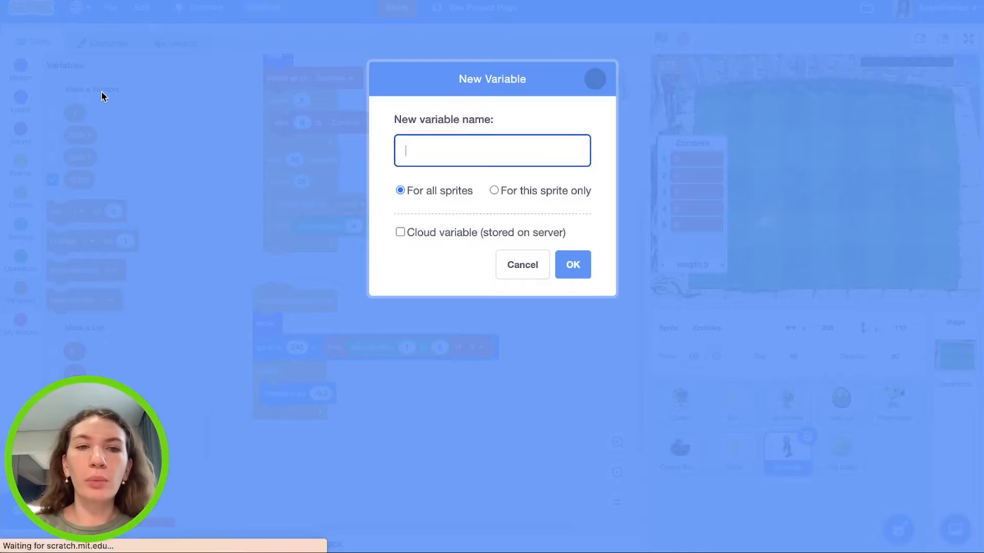
# Step: Create a 'Zombie's row' variable for this sprite only and confirm it
pyautogui.click(494, 190)
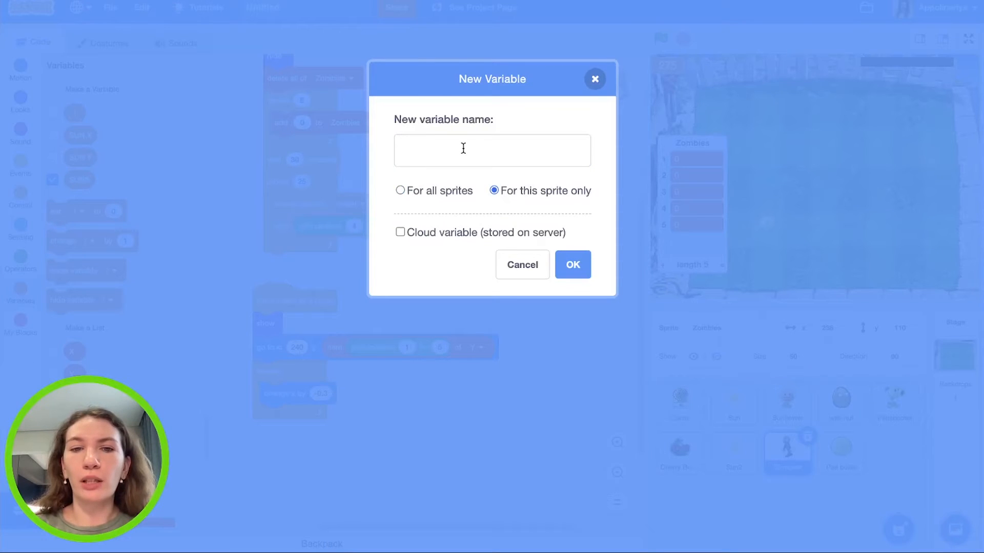
pyautogui.click(492, 149)
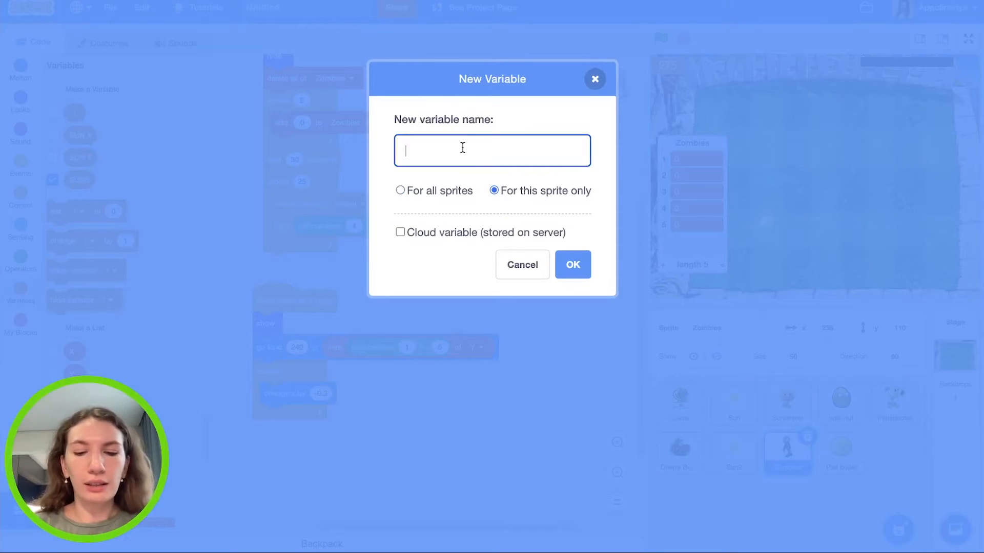
pyautogui.write('Zombie')
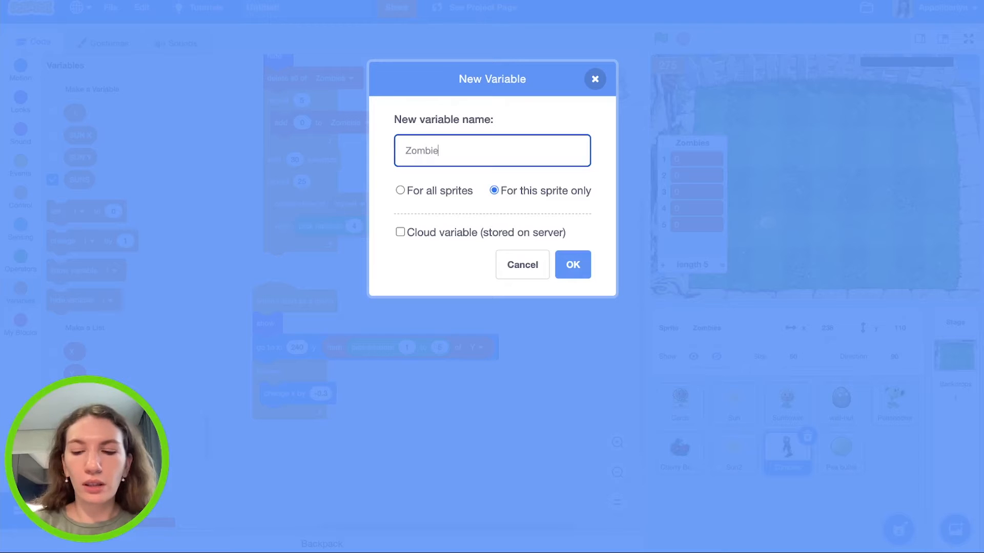
pyautogui.write("'s")
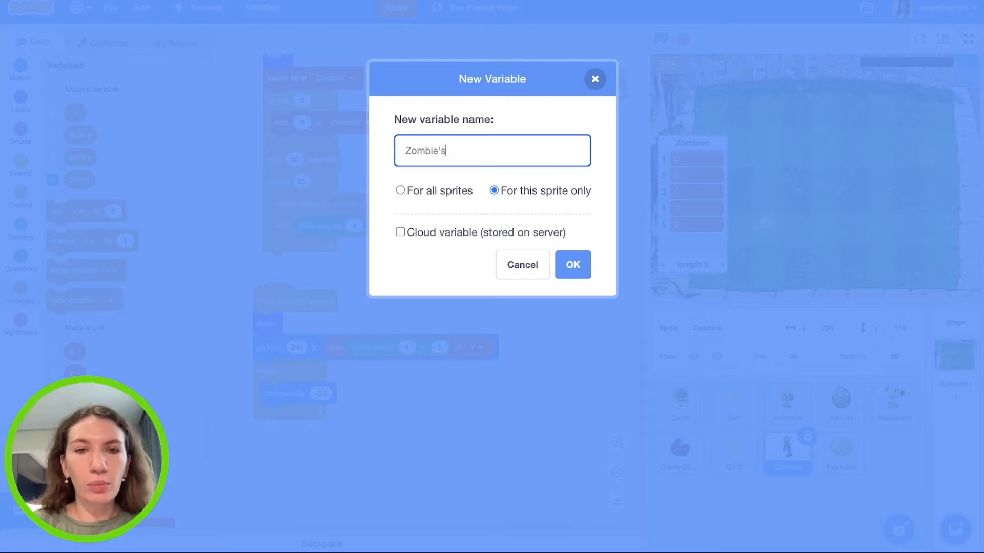
pyautogui.write('row')
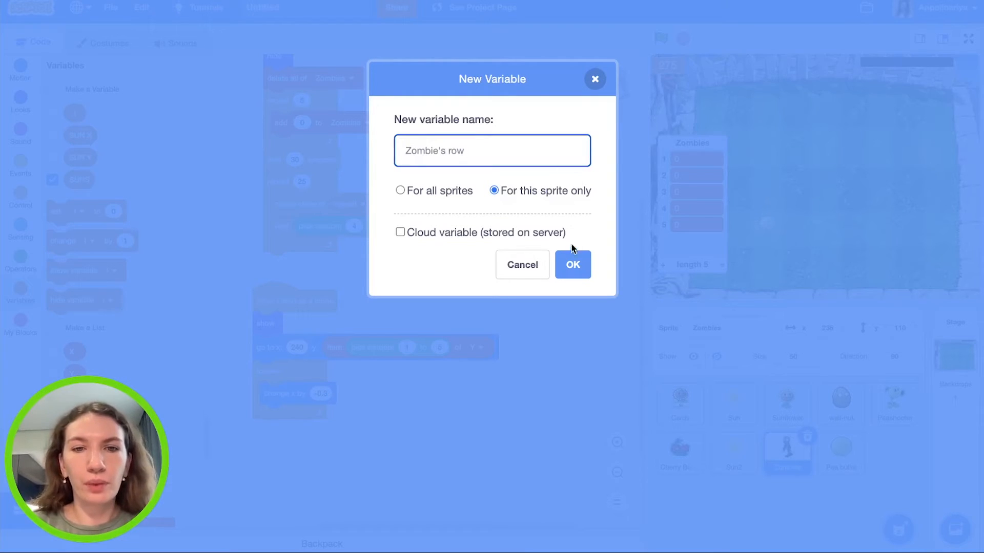
pyautogui.click(571, 265)
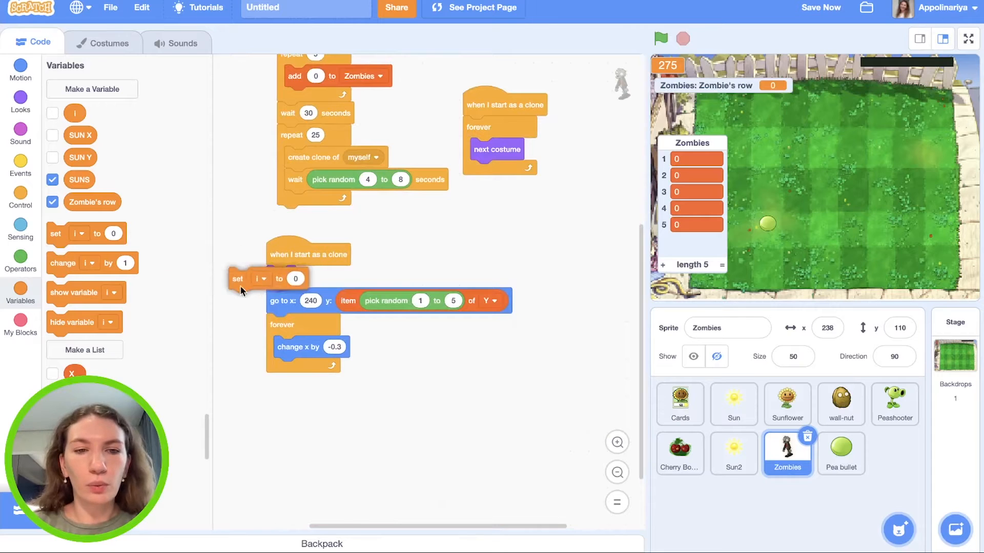
# Step: Set Zombie's row to pick random 1 to 5 and use it in go to y: item of Y
pyautogui.click(264, 278)
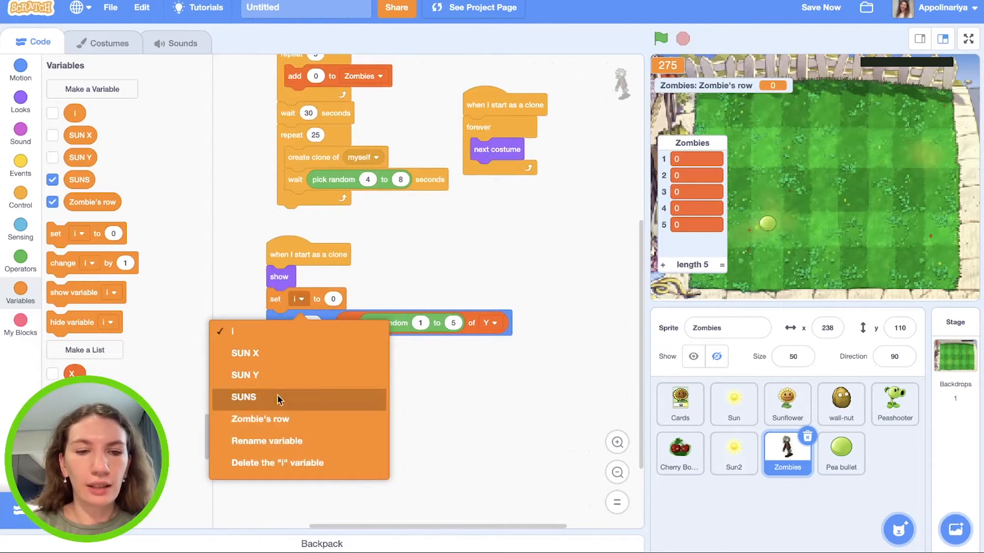
pyautogui.click(259, 419)
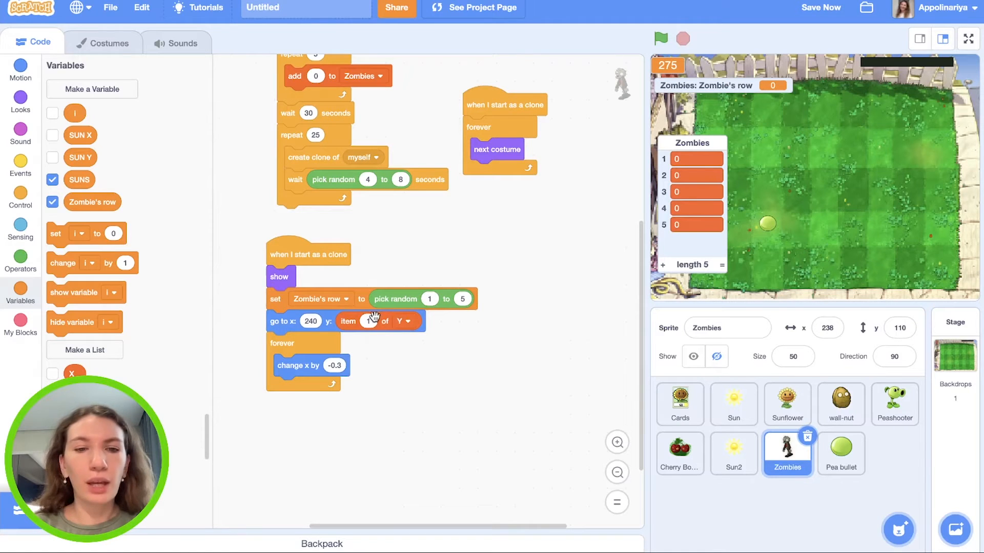
pyautogui.moveTo(77, 202)
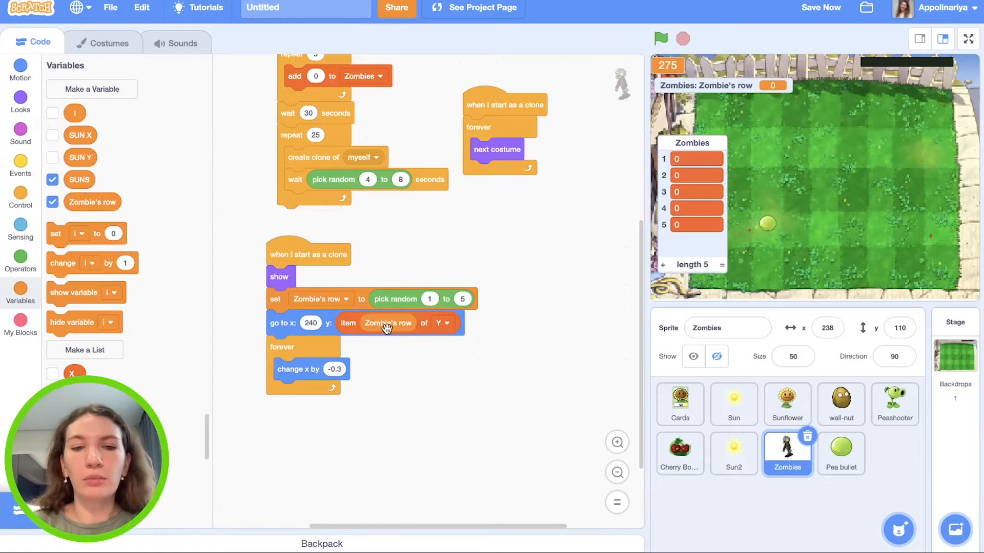
pyautogui.moveTo(149, 389)
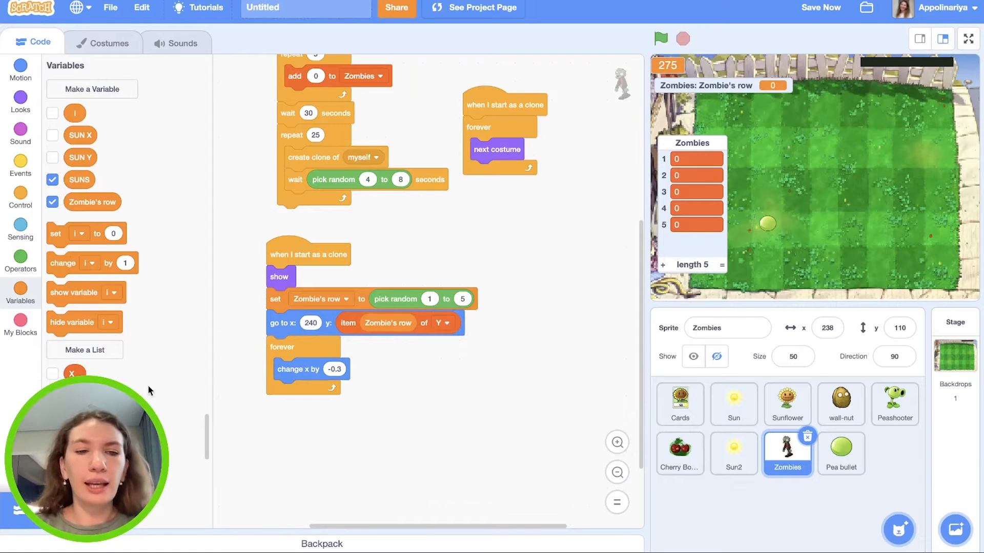
pyautogui.scroll(-3)
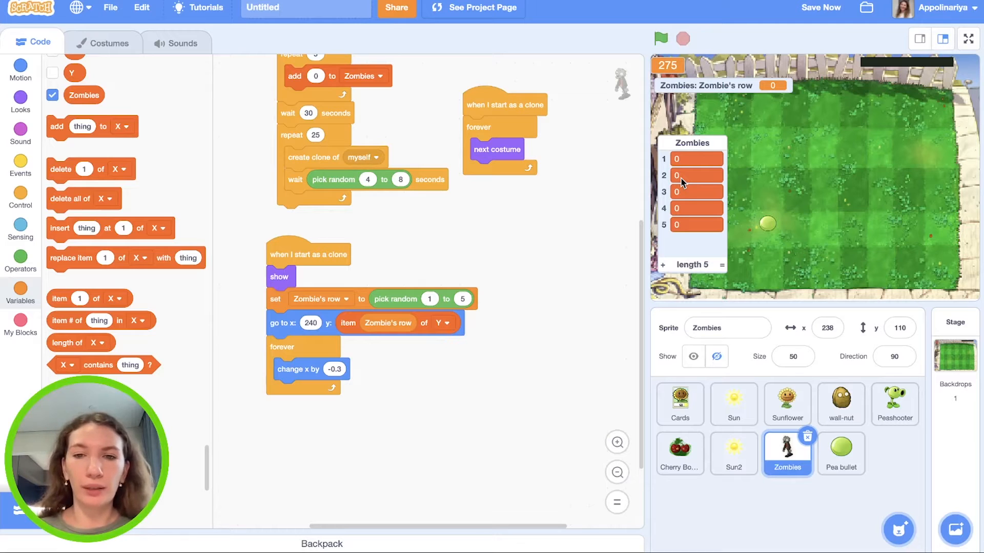
pyautogui.moveTo(176, 190)
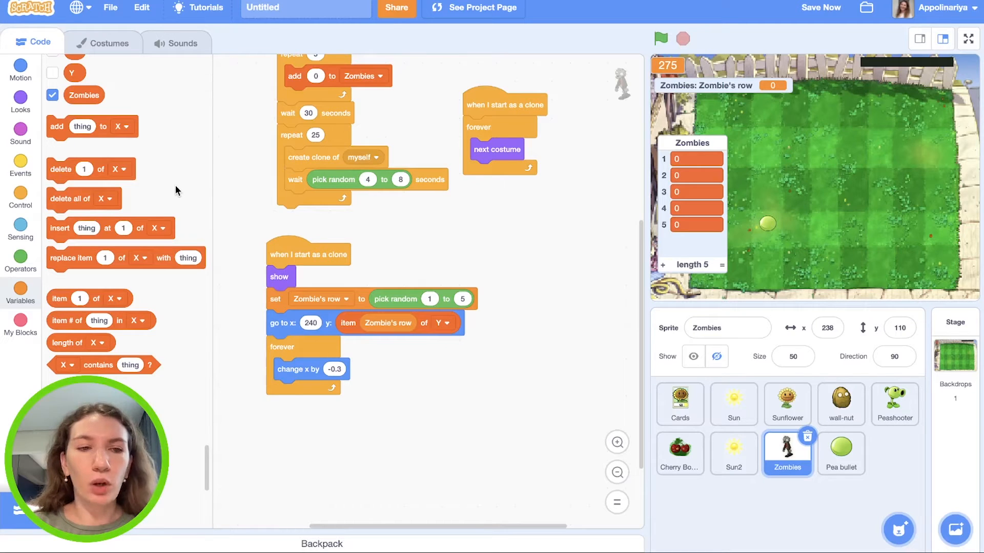
# Step: Replace item Zombie's row of Zombies with that item plus 1, then run the project to test
pyautogui.click(20, 295)
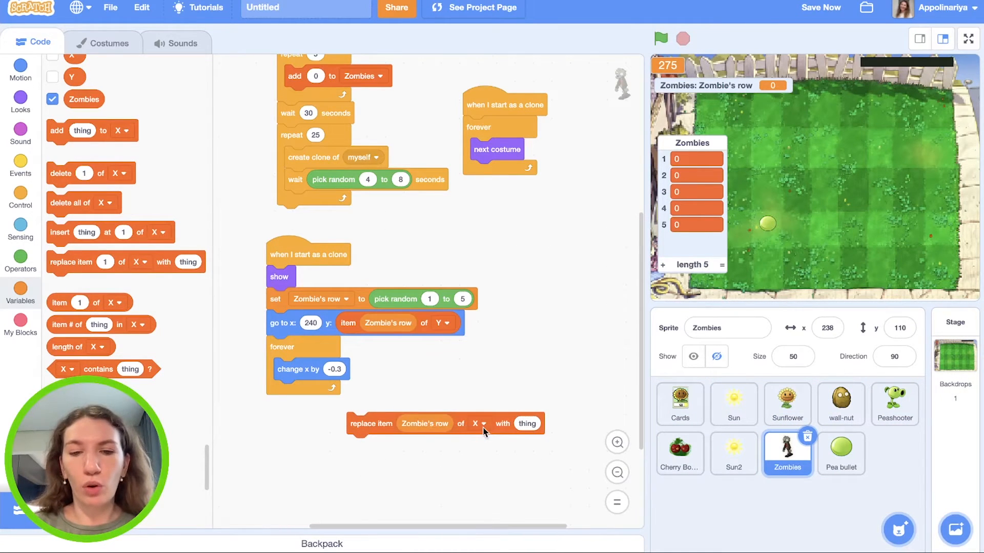
pyautogui.click(476, 423)
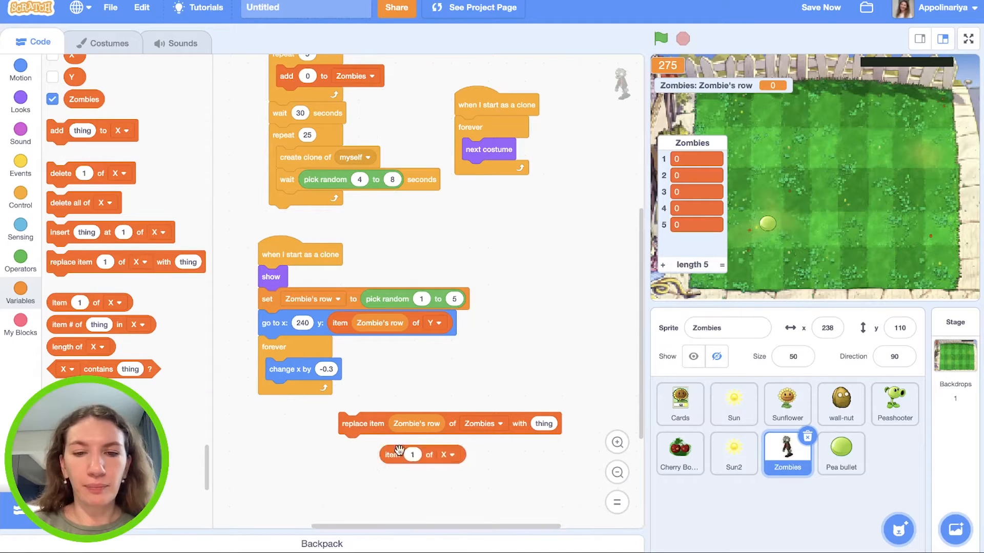
pyautogui.click(445, 454)
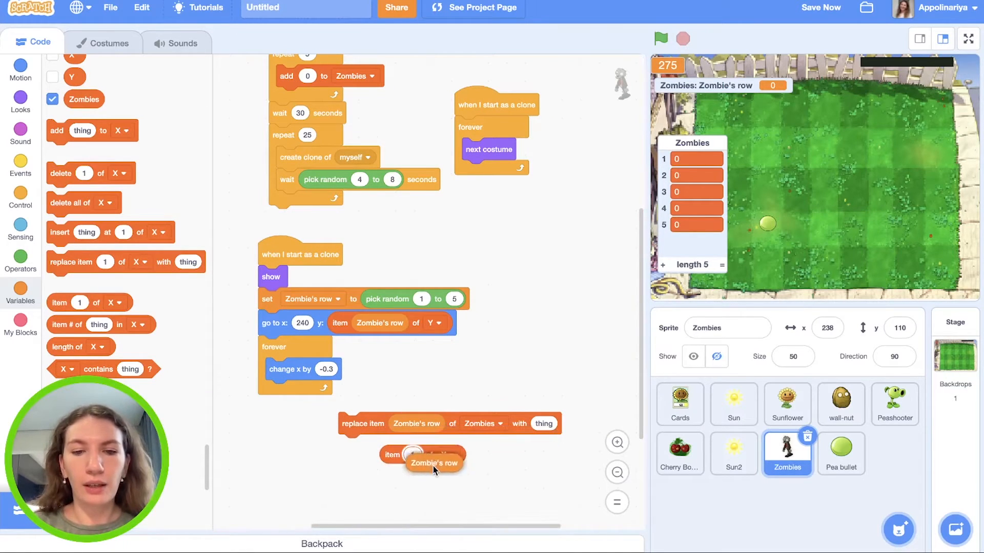
pyautogui.click(490, 456)
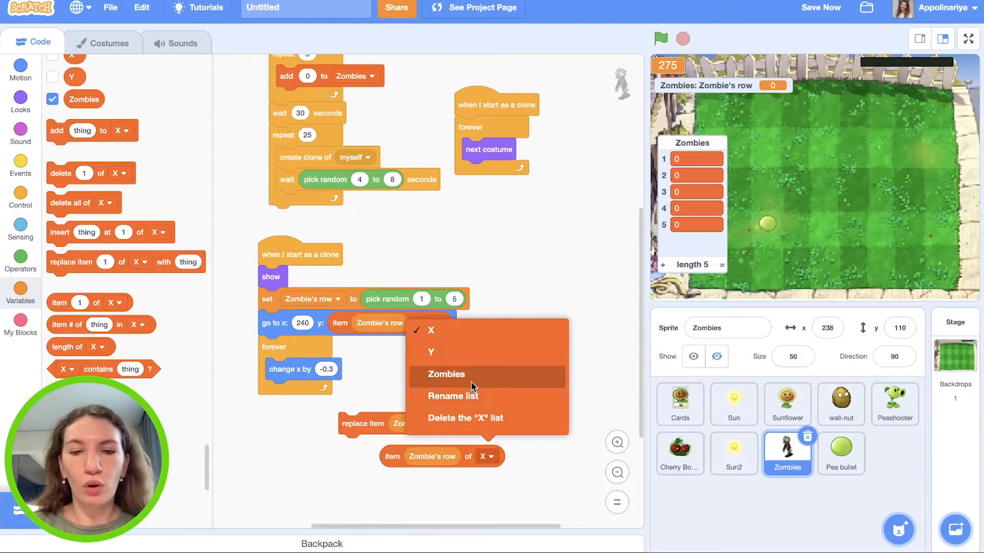
pyautogui.click(446, 374)
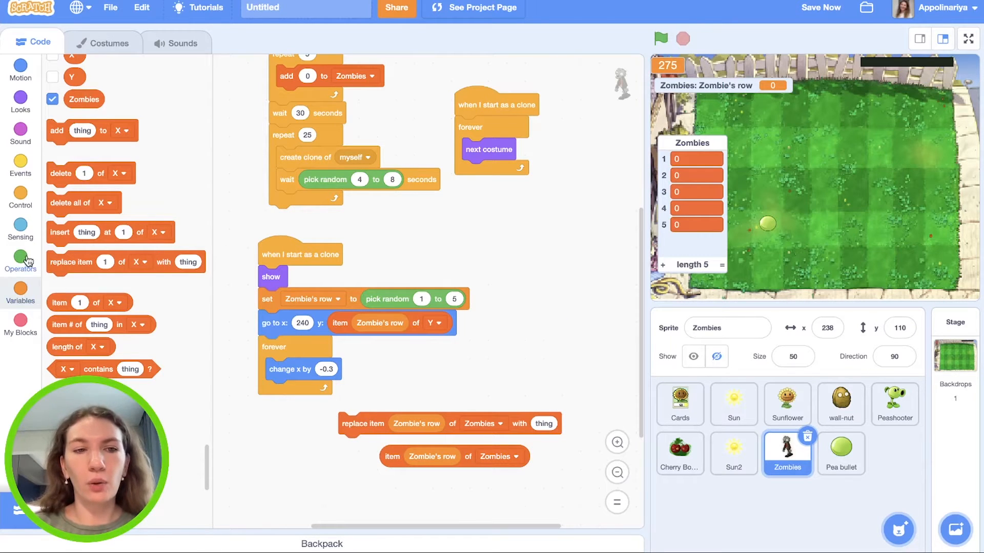
pyautogui.click(20, 260)
pyautogui.write('1')
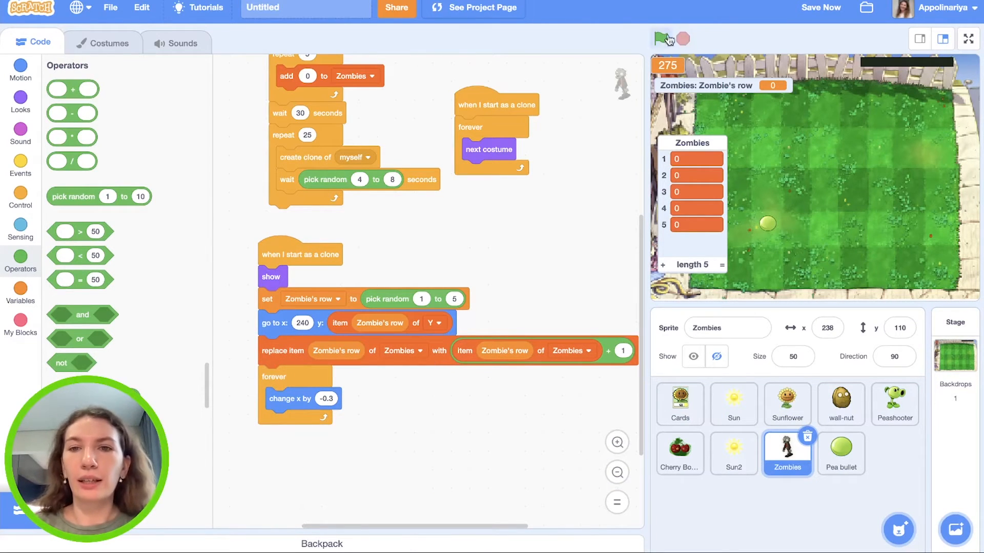
pyautogui.click(660, 38)
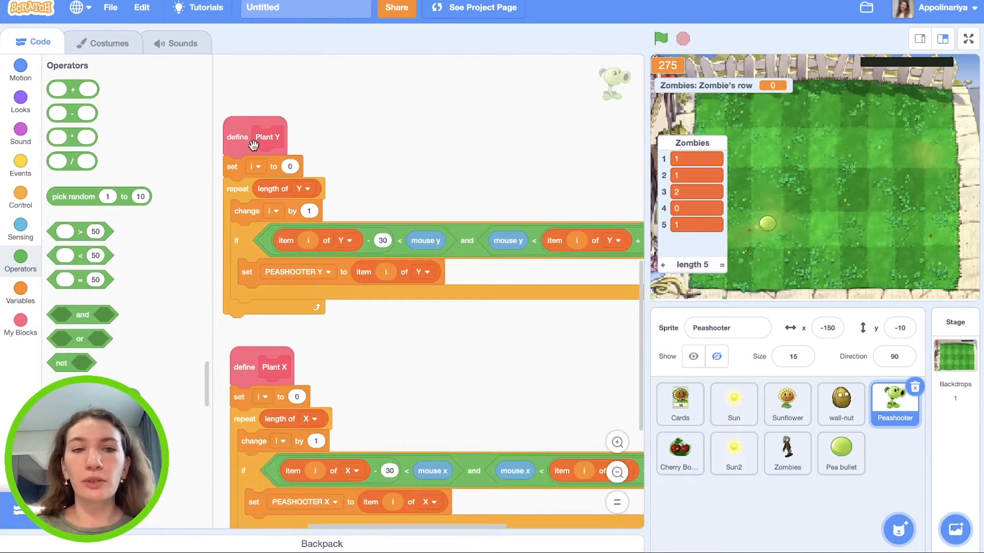
pyautogui.moveTo(361, 313)
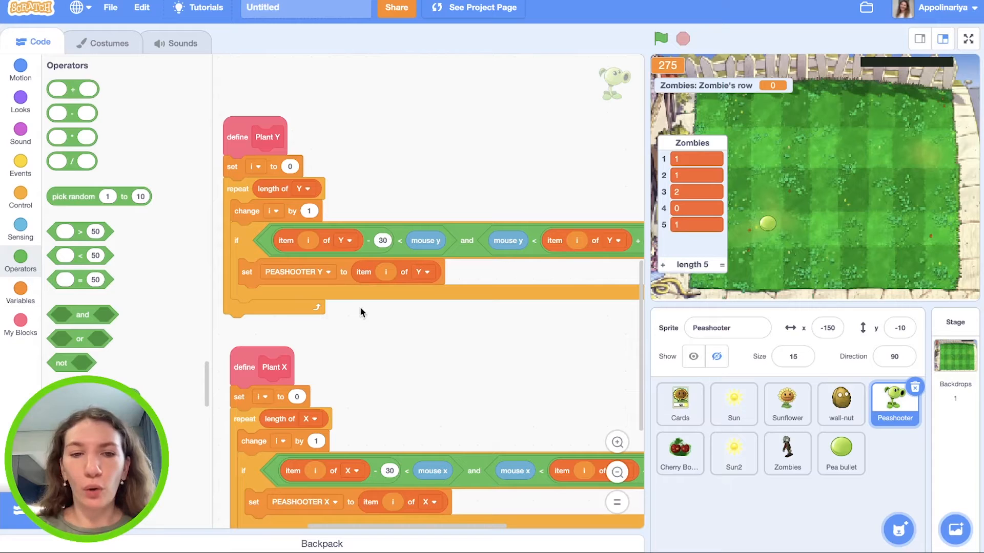
pyautogui.moveTo(379, 315)
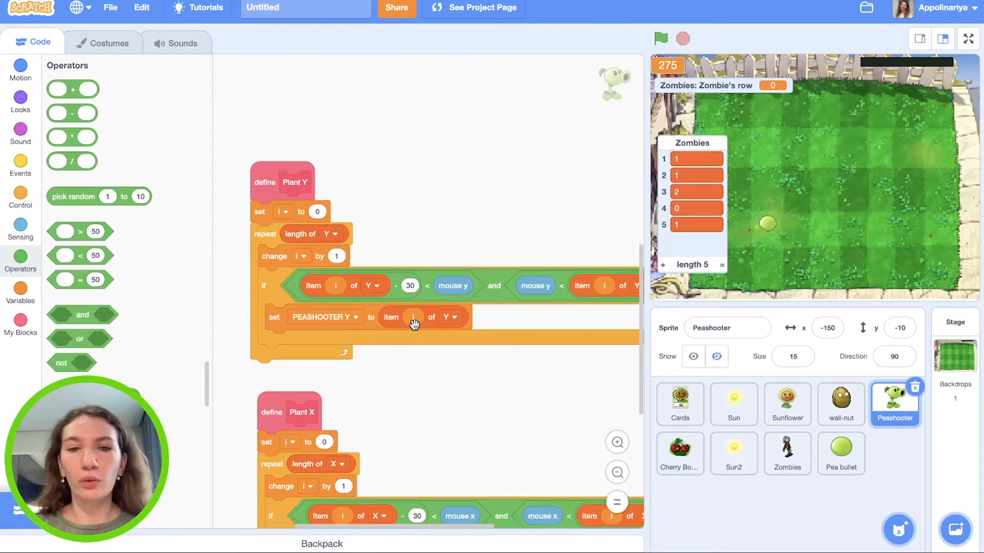
pyautogui.moveTo(320, 326)
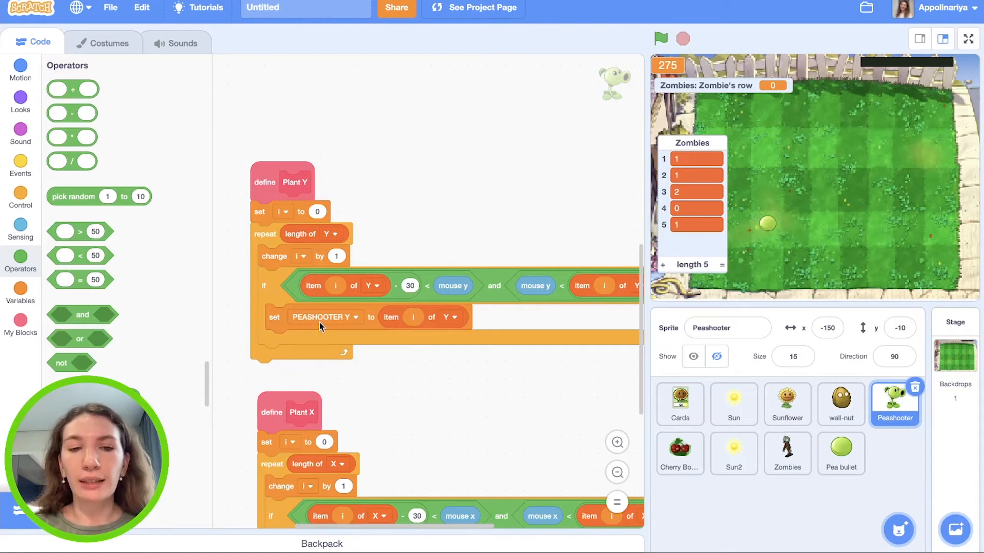
pyautogui.moveTo(20, 205)
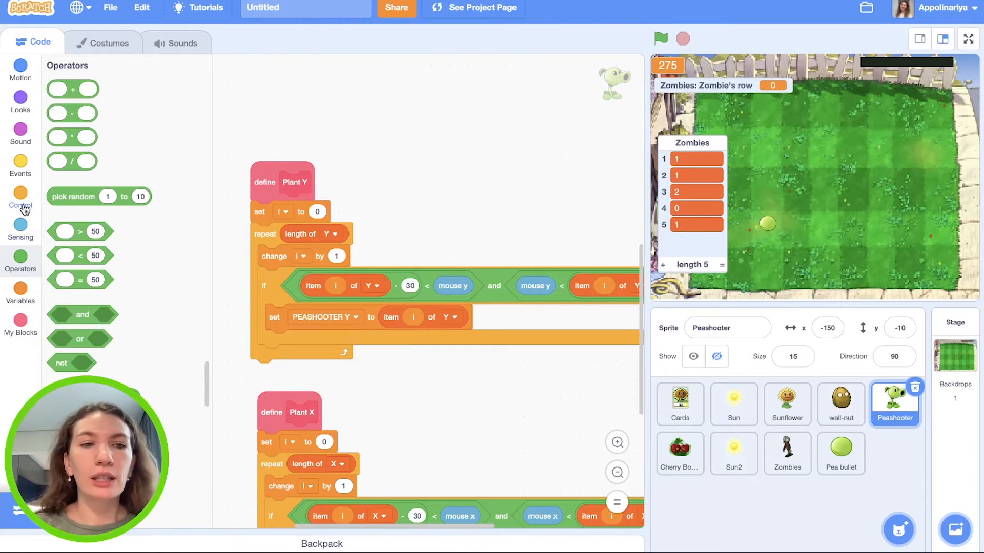
# Step: Create a 'Peashooter's row' variable for this sprite only
pyautogui.click(21, 205)
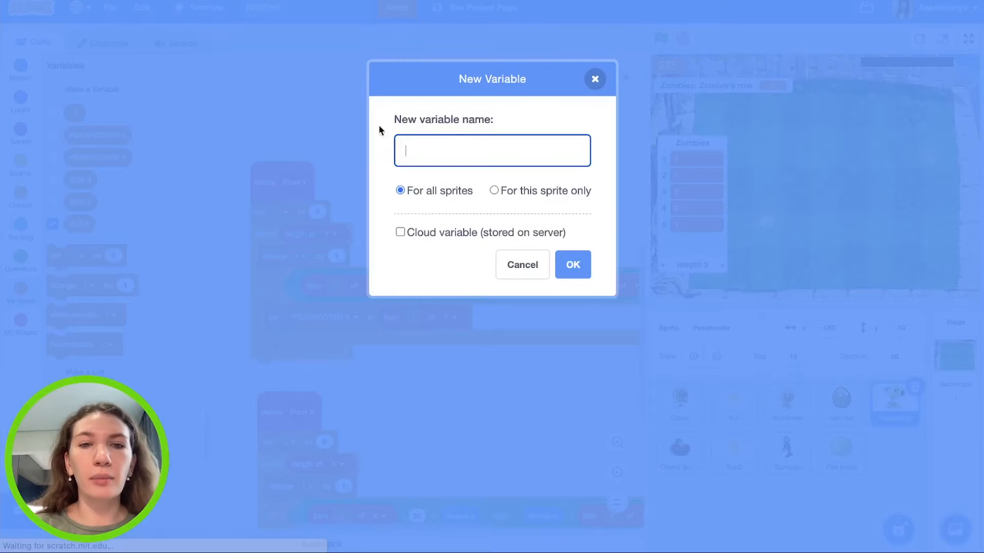
pyautogui.click(493, 191)
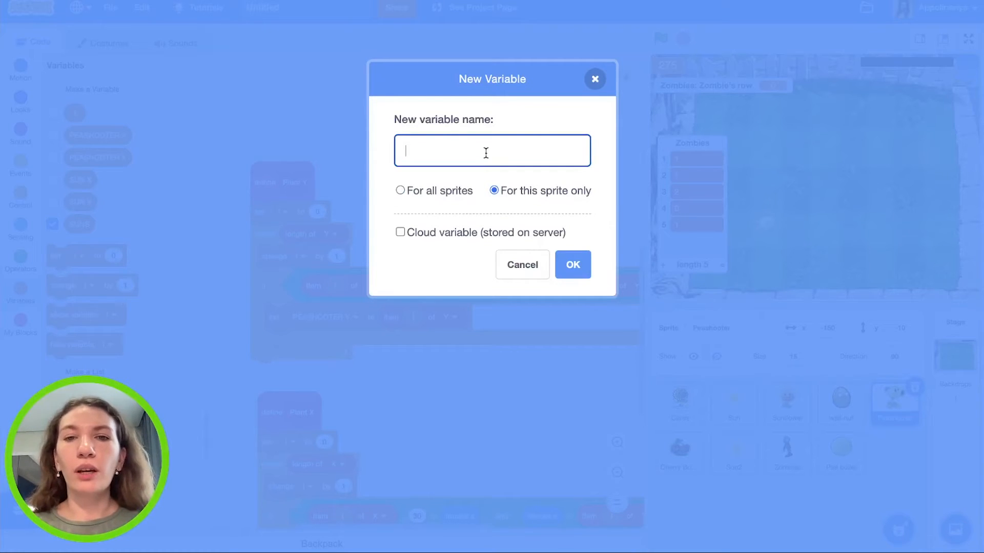
pyautogui.write("Peashooter's row")
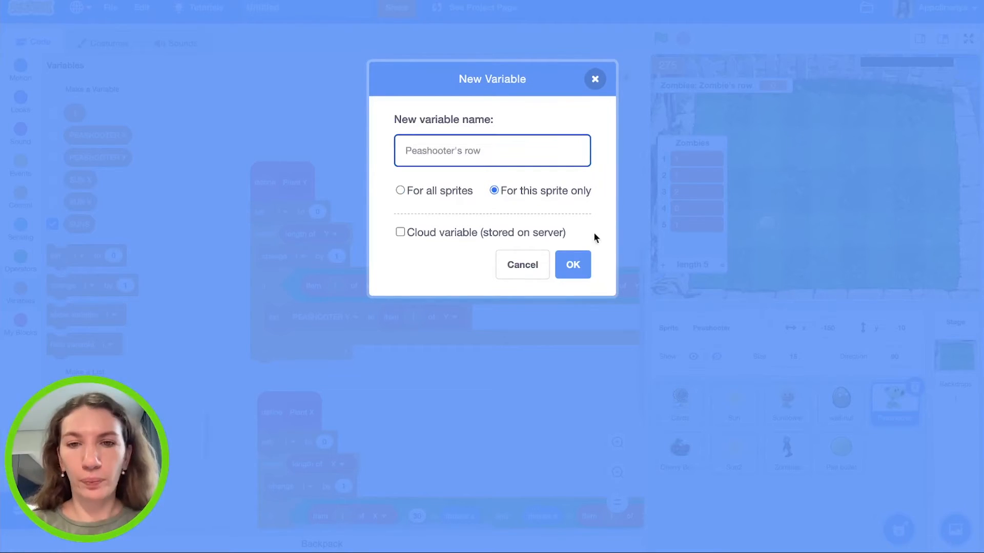
pyautogui.click(571, 265)
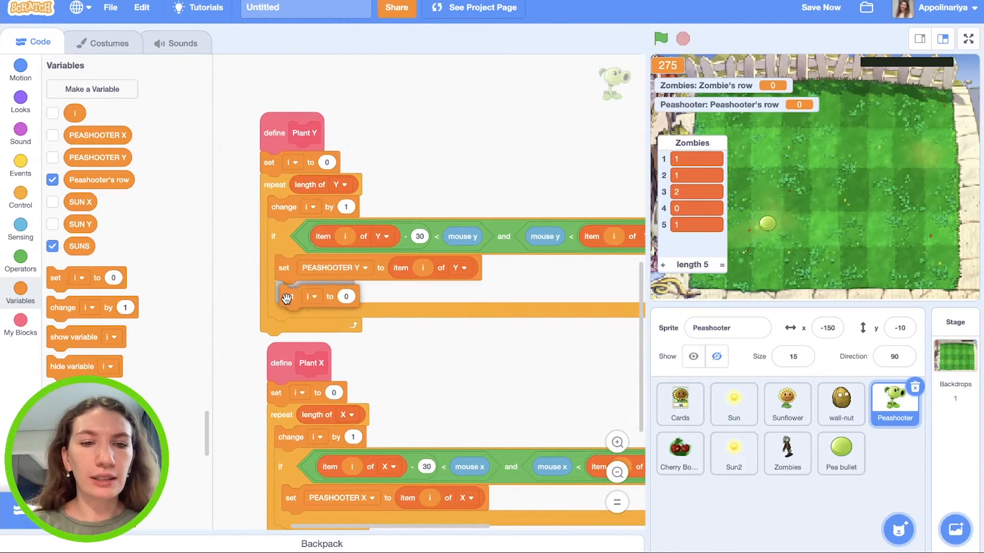
# Step: Make the set block inside define Plant Y change Peashooter's row
pyautogui.click(314, 292)
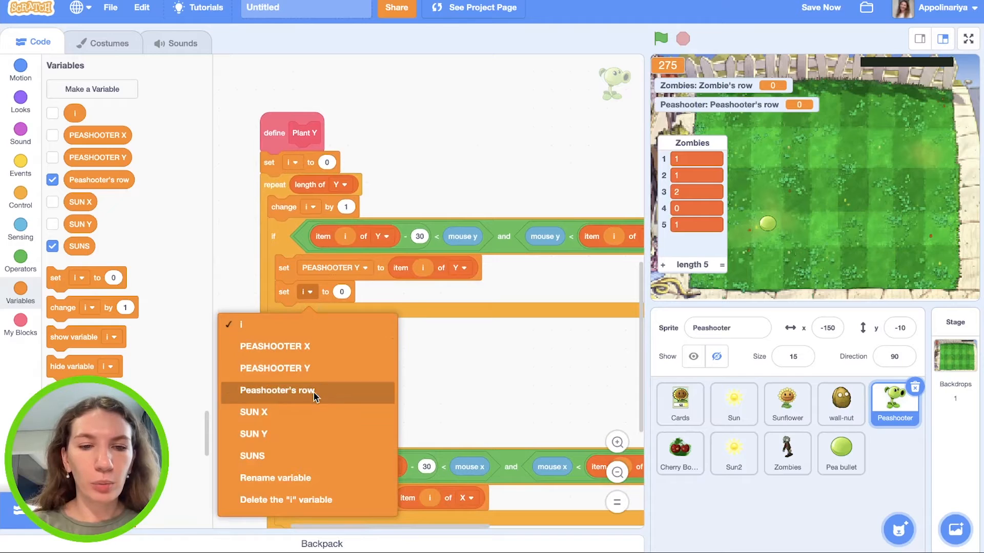
pyautogui.click(277, 390)
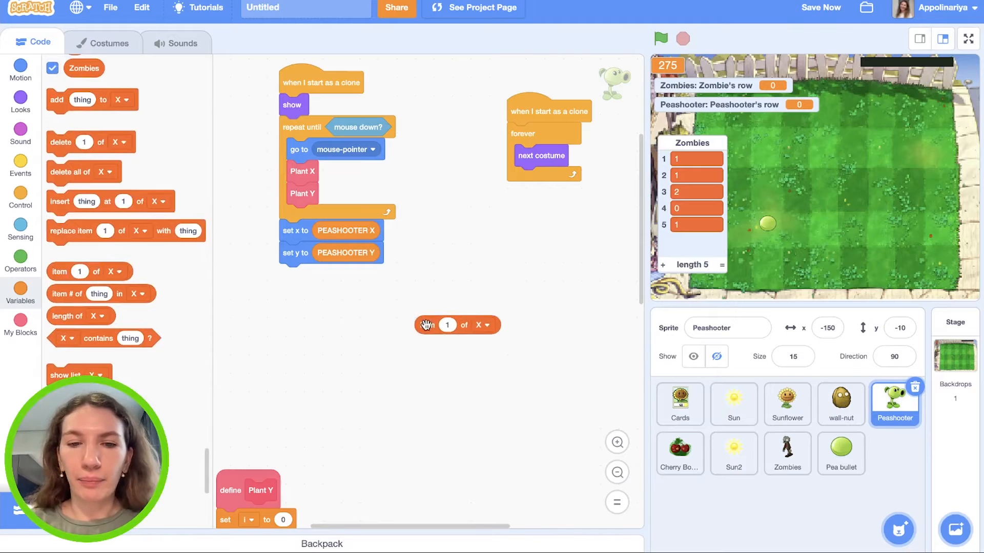
# Step: Wrap 'item Peashooter's row of Zombies > 0' in an if inside a forever loop
pyautogui.click(484, 325)
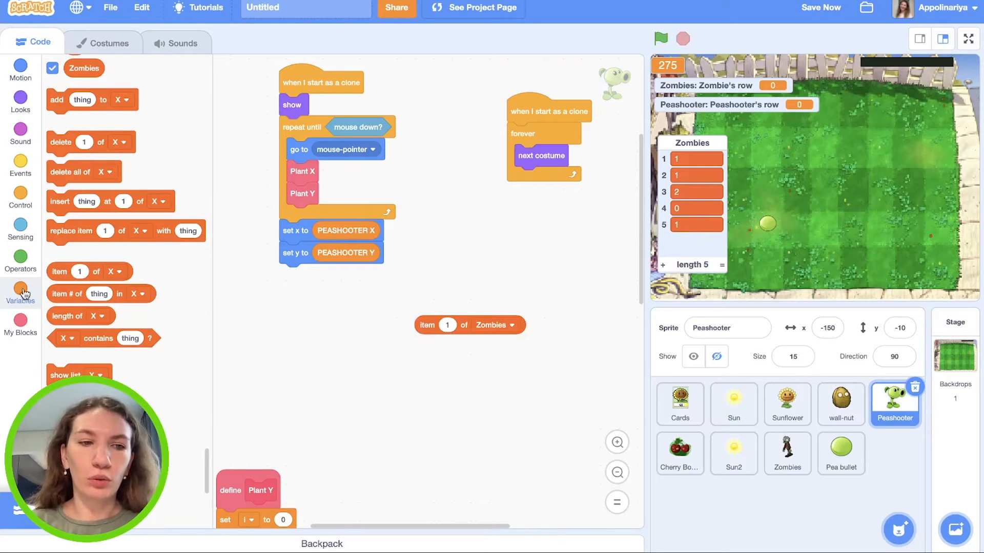
pyautogui.click(20, 293)
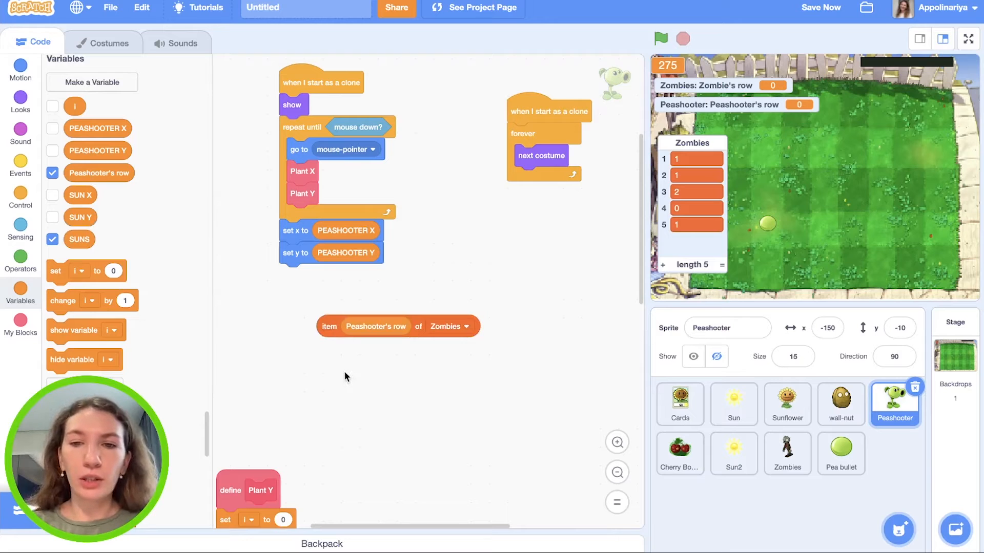
pyautogui.moveTo(21, 264)
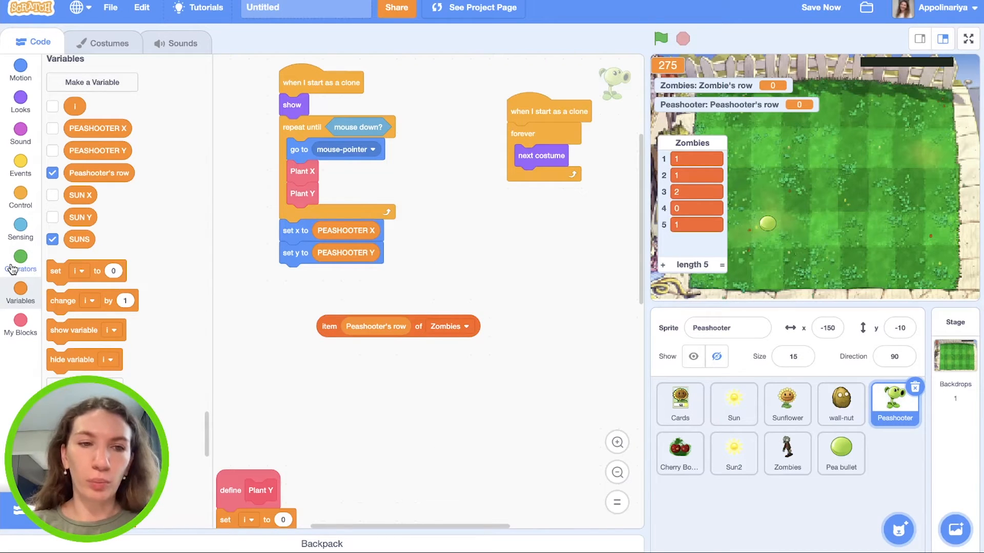
pyautogui.click(21, 261)
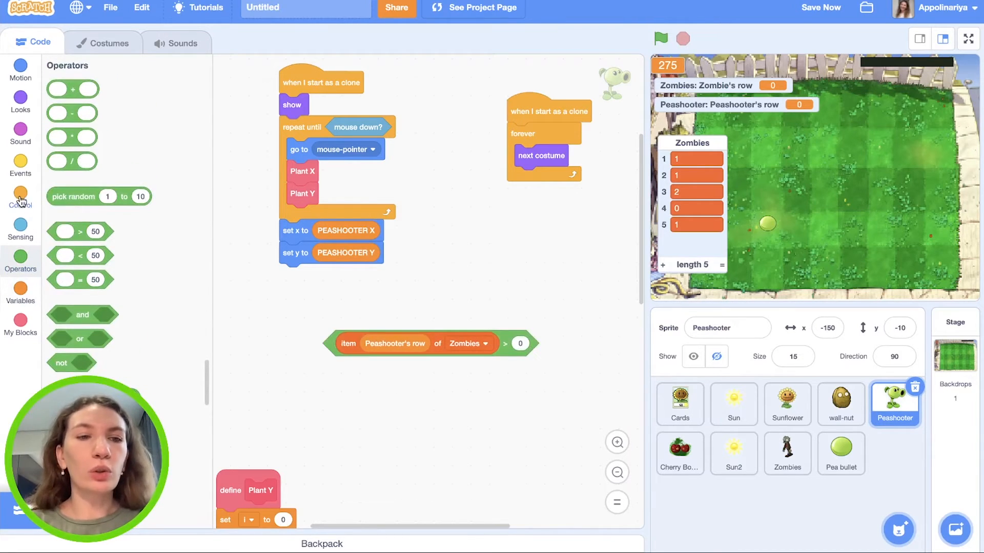
pyautogui.click(20, 198)
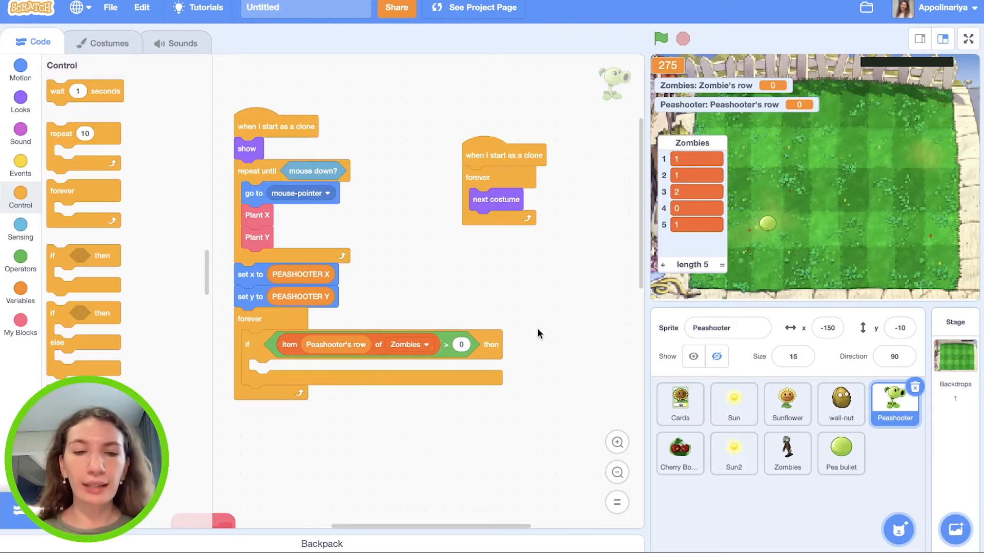
pyautogui.moveTo(443, 313)
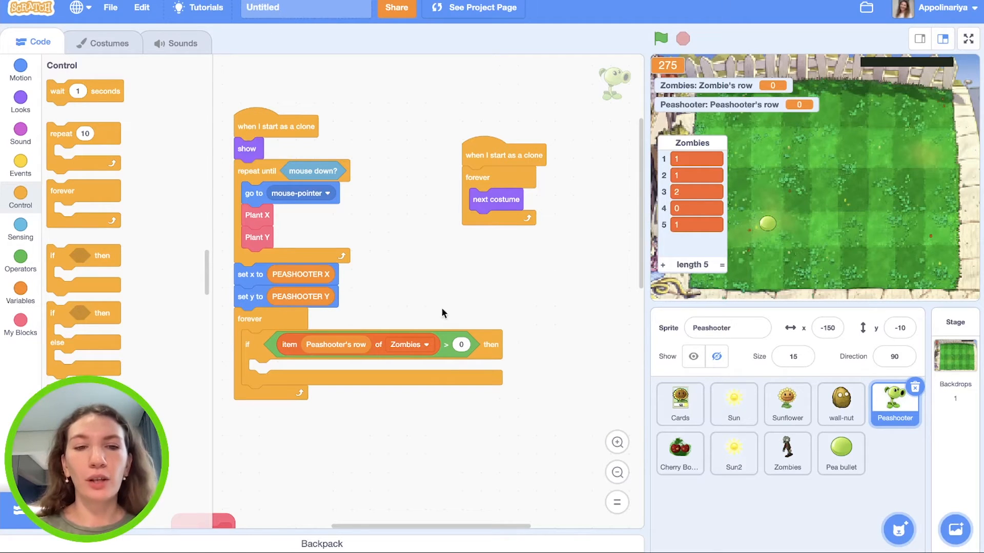
pyautogui.moveTo(315, 297)
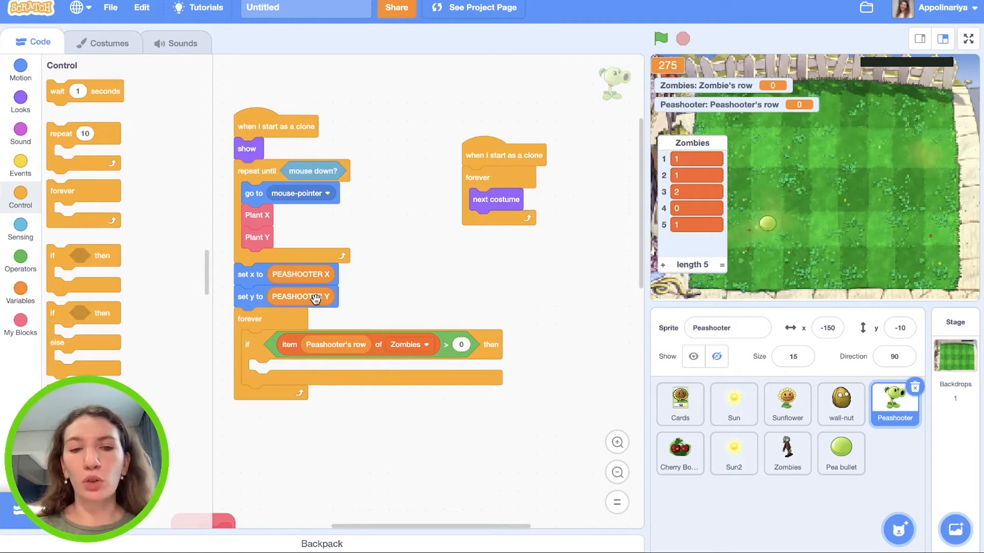
pyautogui.moveTo(360, 298)
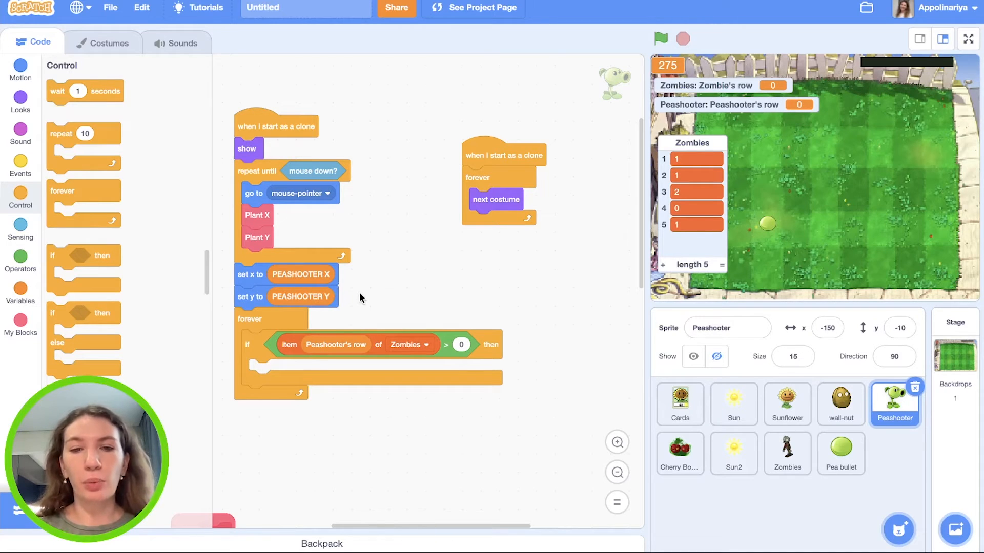
pyautogui.moveTo(421, 326)
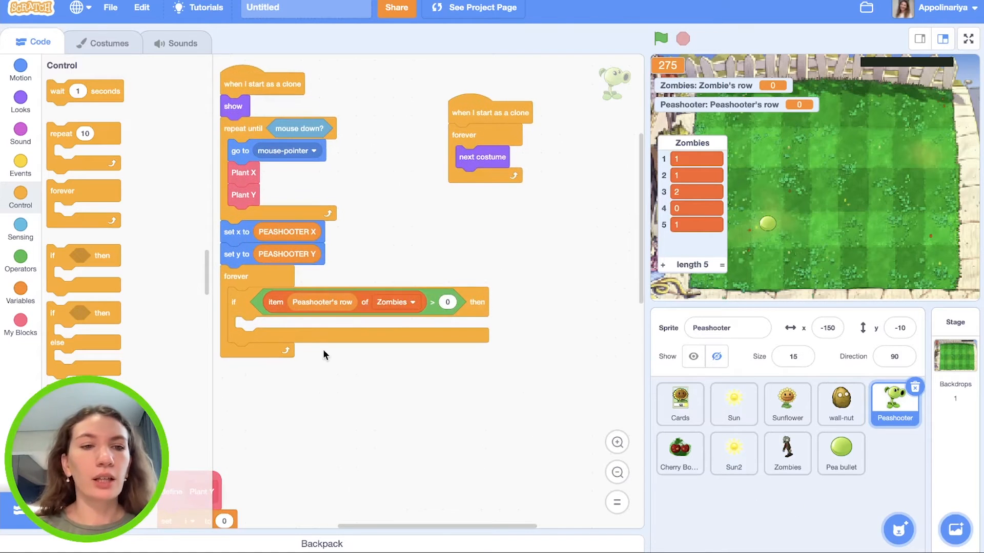
# Step: Create two new variables named Bullet X and Bullet Y
pyautogui.click(19, 295)
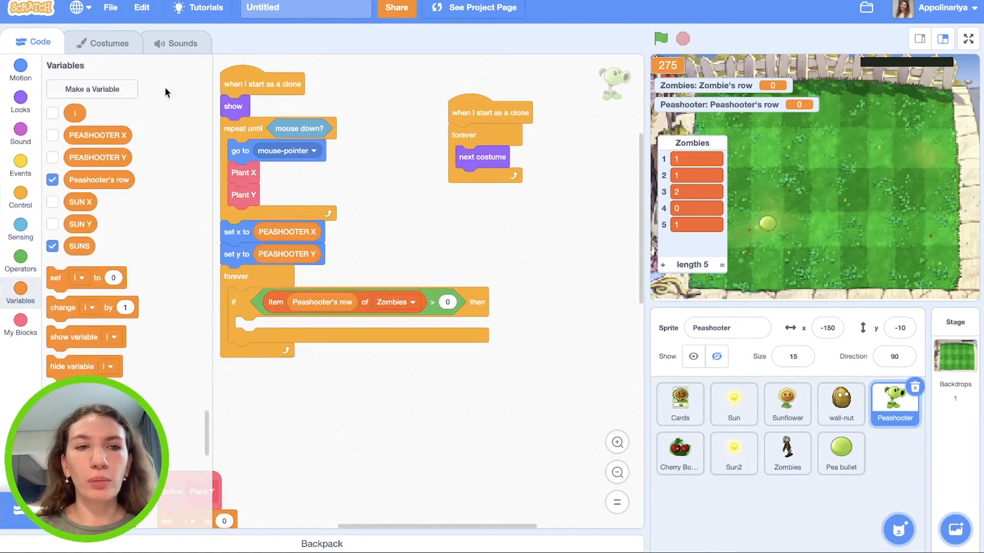
pyautogui.click(91, 88)
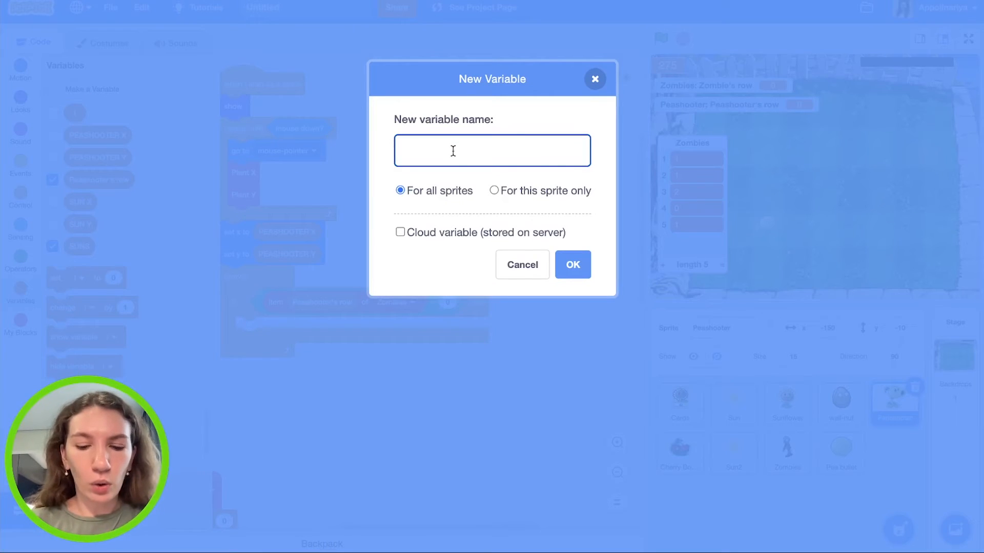
pyautogui.write('Bullet')
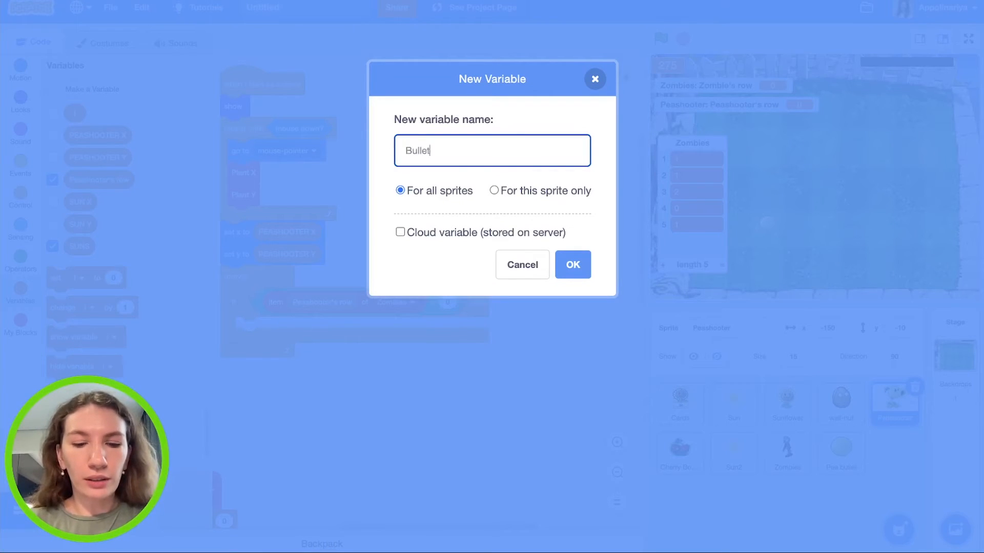
pyautogui.write('X')
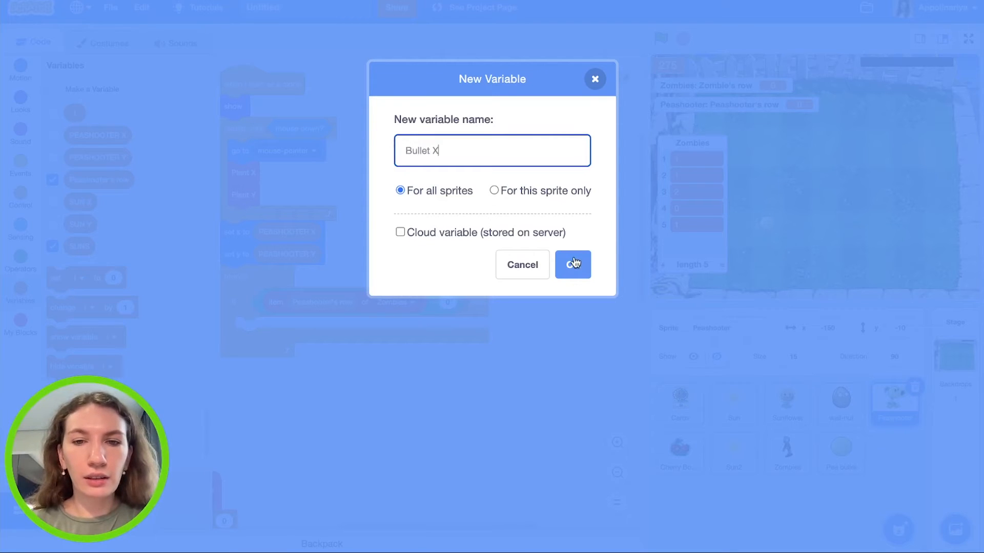
pyautogui.click(572, 264)
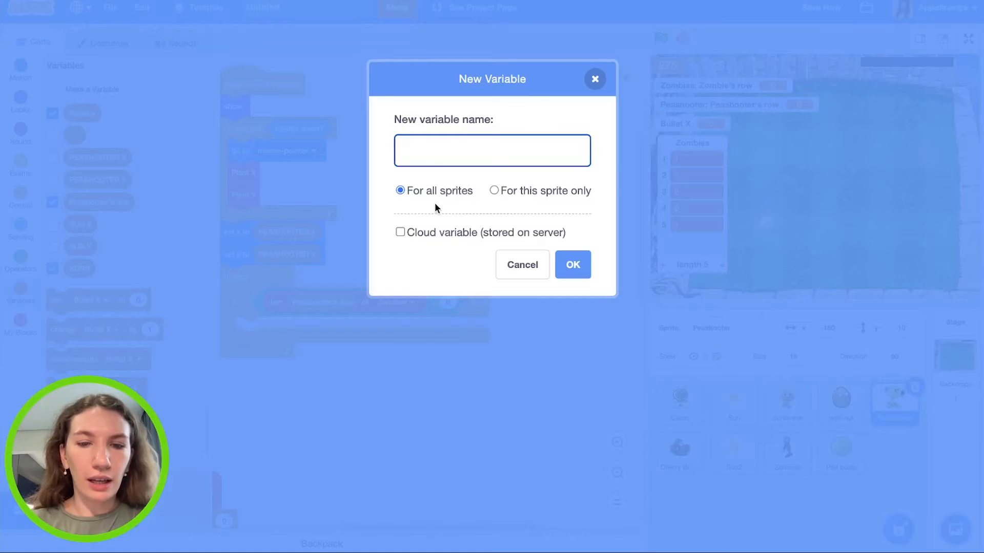
pyautogui.write('Bullet Y')
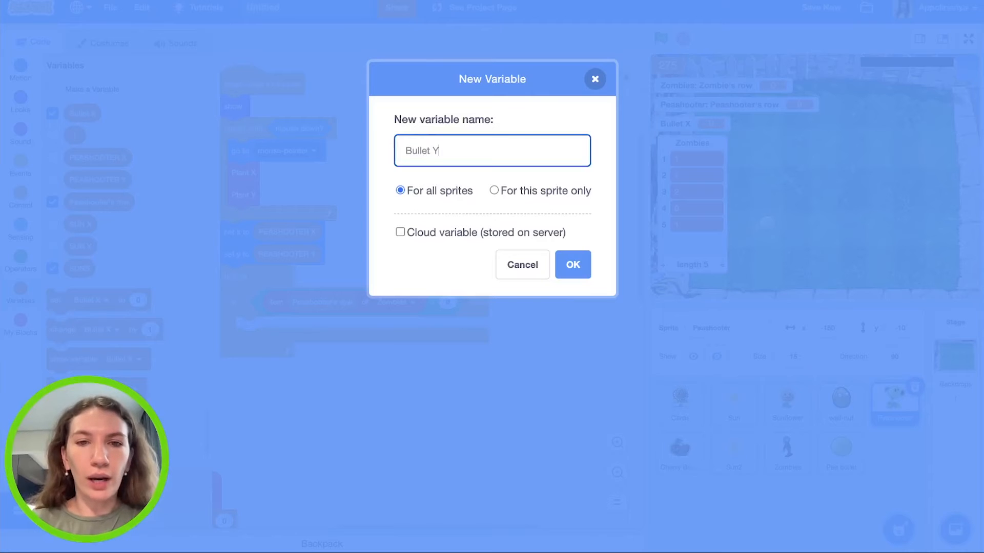
pyautogui.click(572, 265)
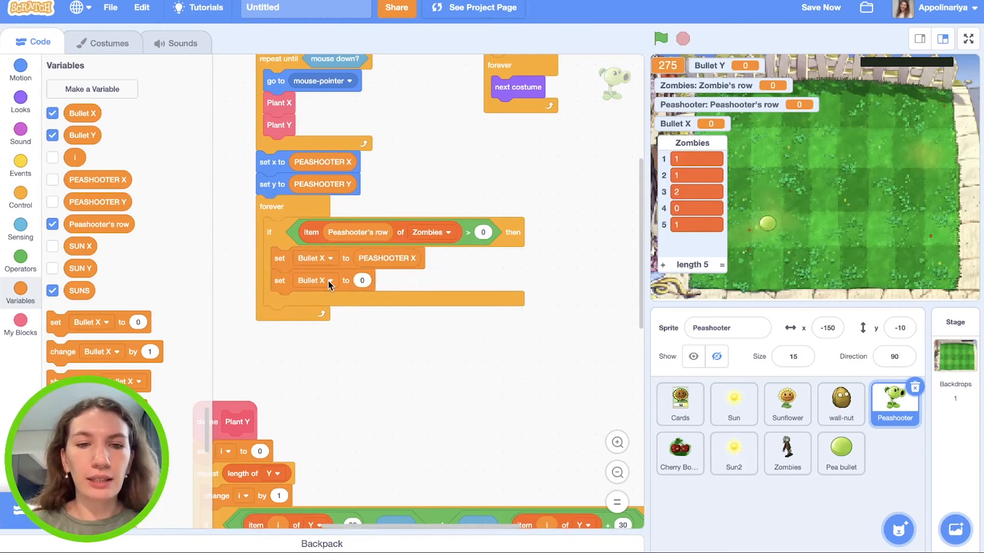
# Step: Inside the if, set Bullet X and Y to the peashooter's position, clone Pea bullet and wait 1 second
pyautogui.click(329, 280)
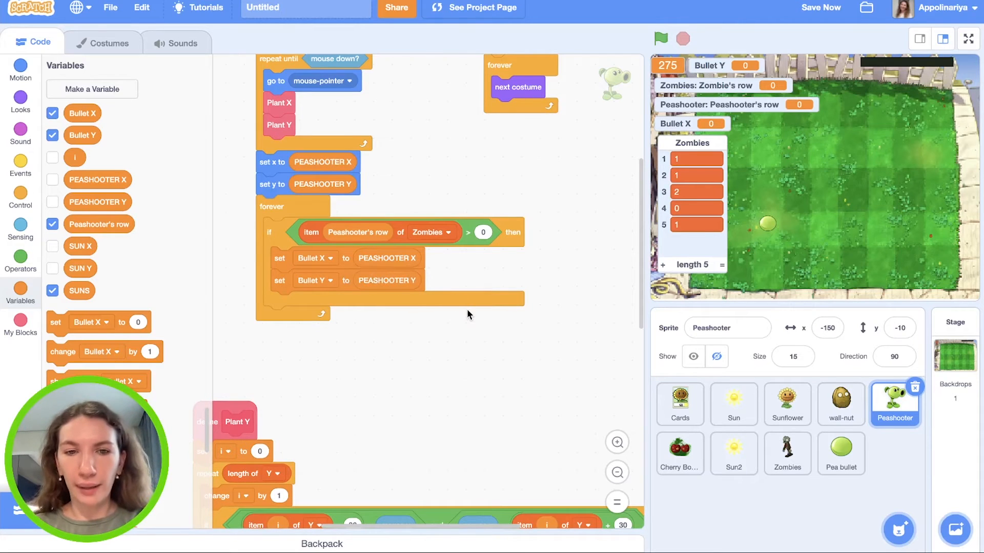
pyautogui.click(21, 166)
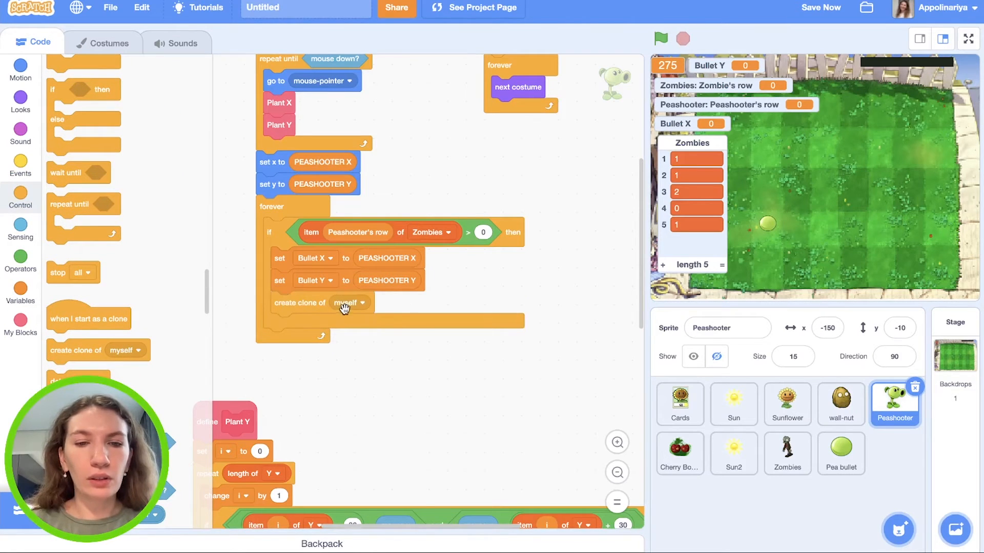
pyautogui.click(349, 302)
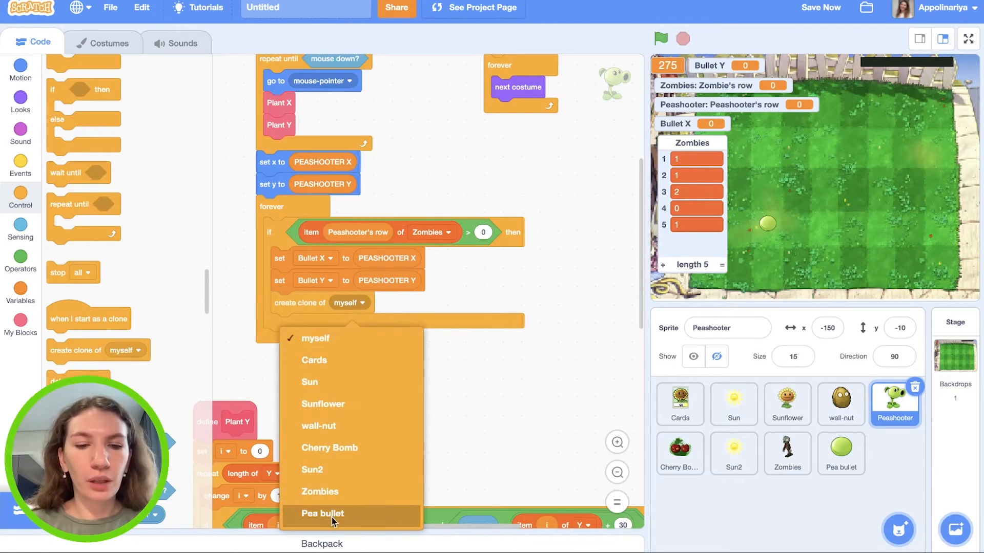
pyautogui.click(322, 513)
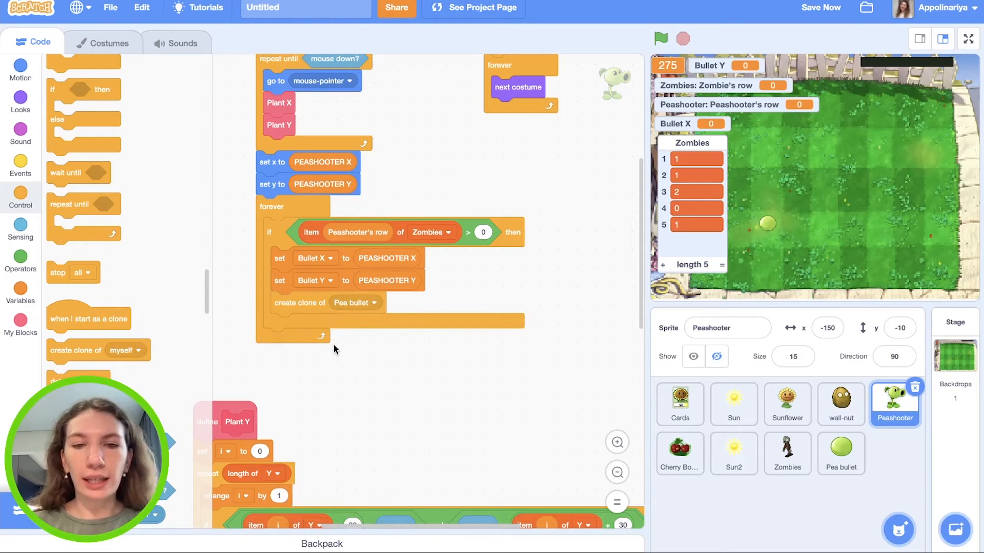
pyautogui.scroll(3)
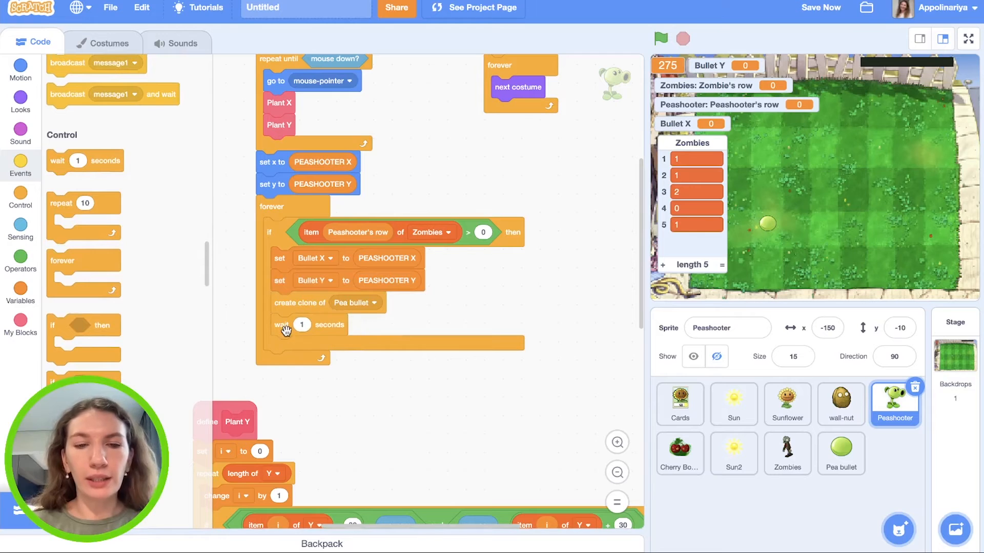
# Step: Give Pea bullet a clone-start script going to x: Bullet X y: Bullet Y and showing
pyautogui.click(841, 453)
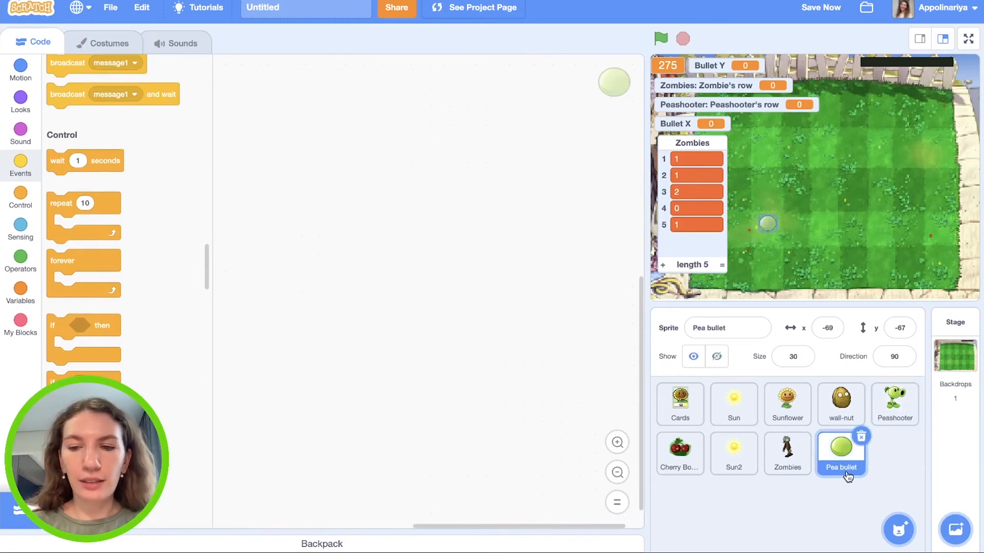
pyautogui.scroll(3)
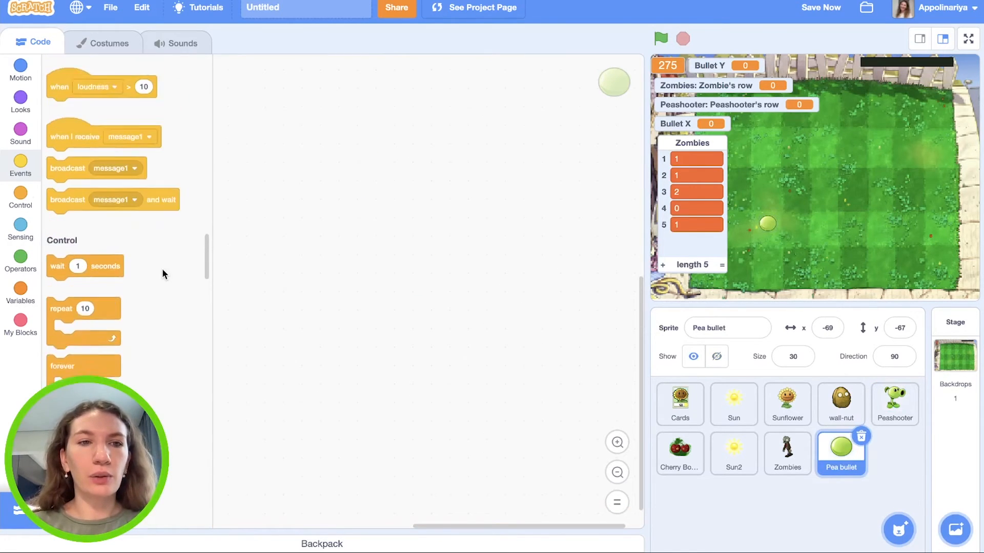
pyautogui.scroll(-3)
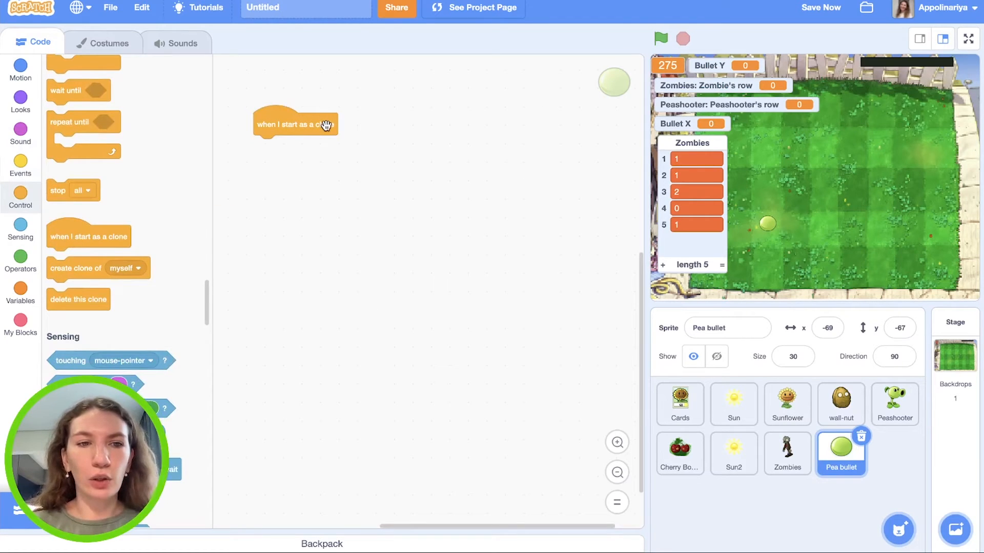
pyautogui.click(21, 69)
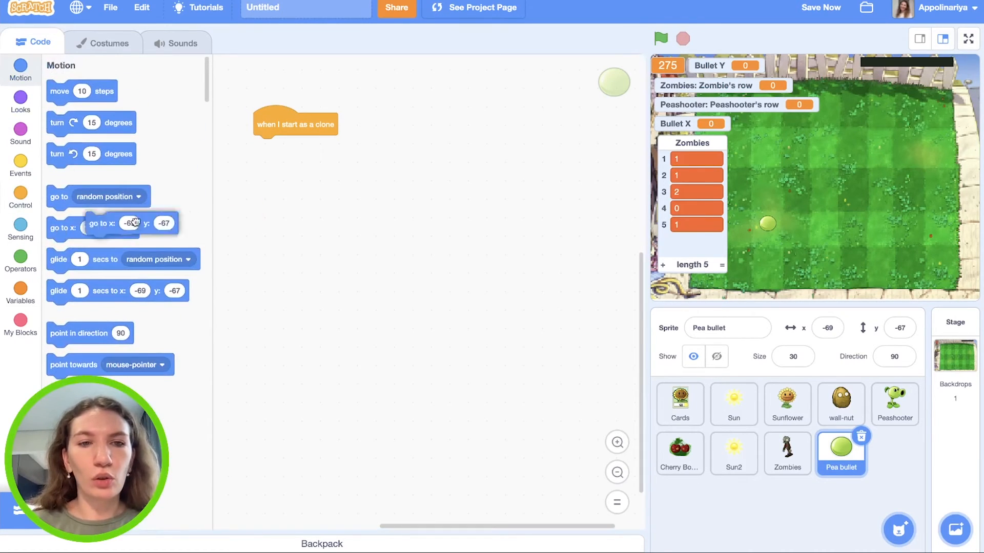
pyautogui.click(21, 293)
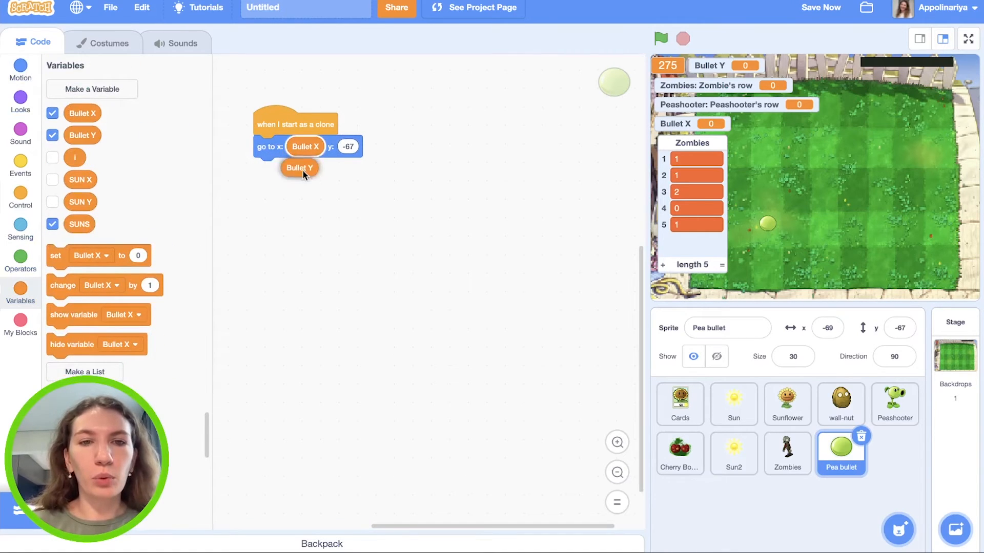
pyautogui.click(21, 101)
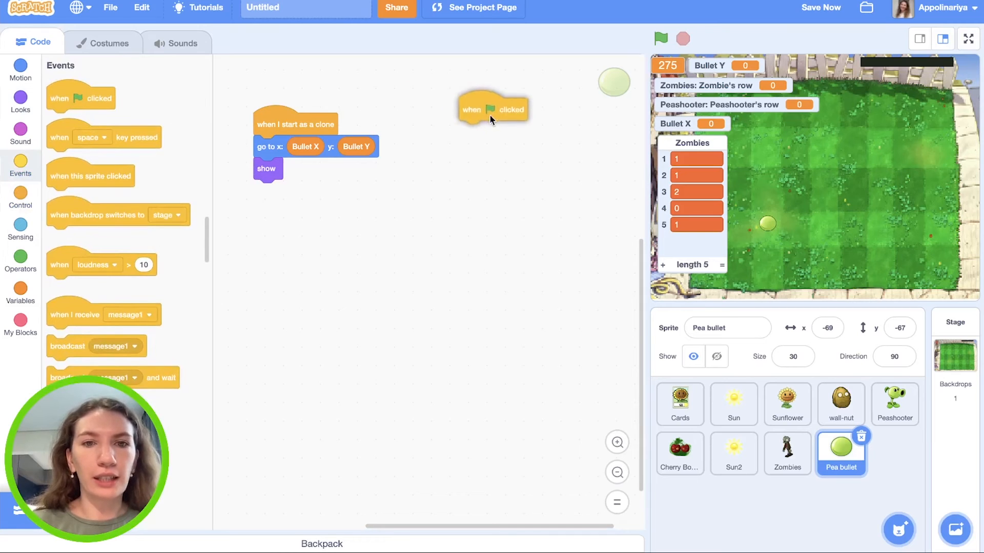
# Step: Add a when-flag-clicked script that hides the original Pea bullet
pyautogui.click(21, 102)
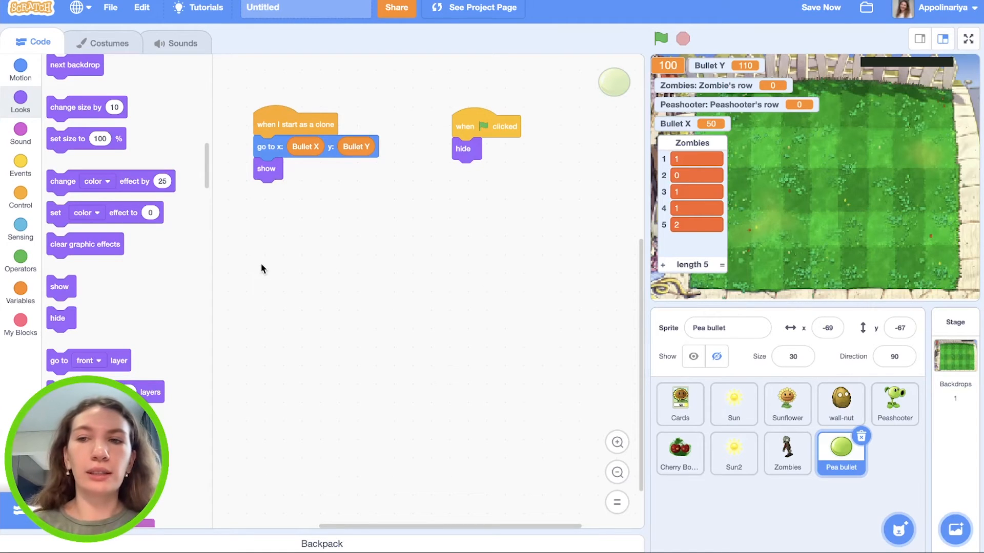
pyautogui.click(20, 165)
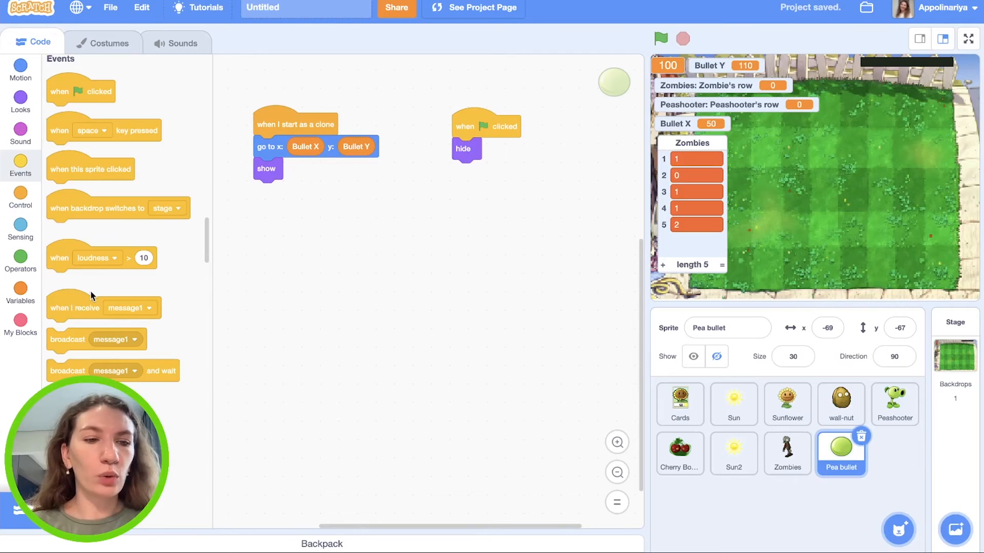
# Step: Repeat move 5 steps until touching Zombies or edge, then delete this clone
pyautogui.click(20, 198)
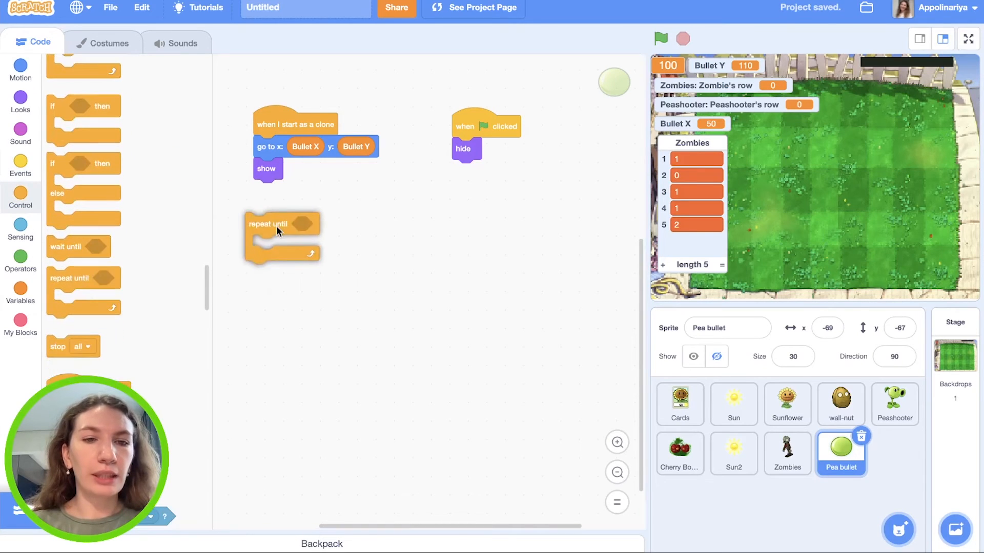
pyautogui.click(21, 228)
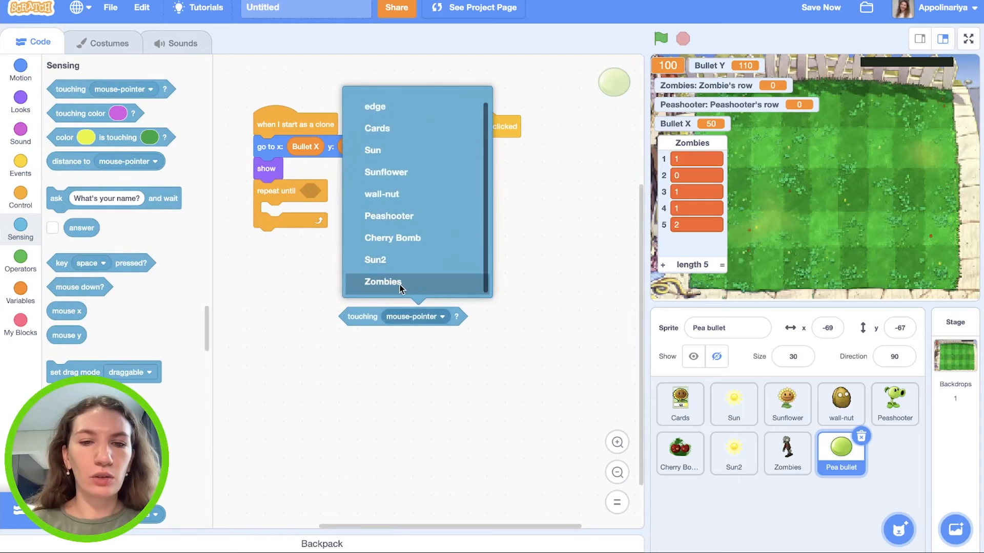
pyautogui.click(383, 282)
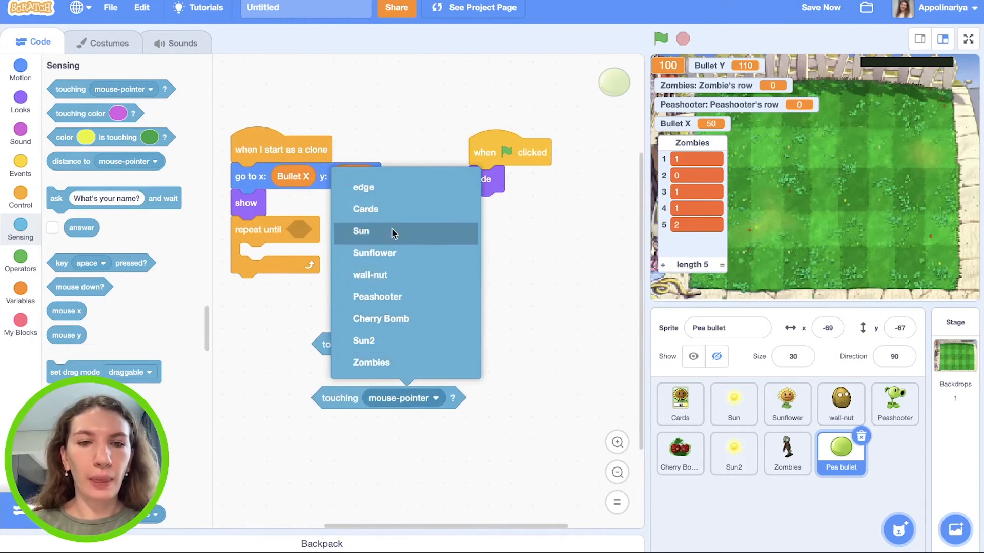
pyautogui.click(371, 361)
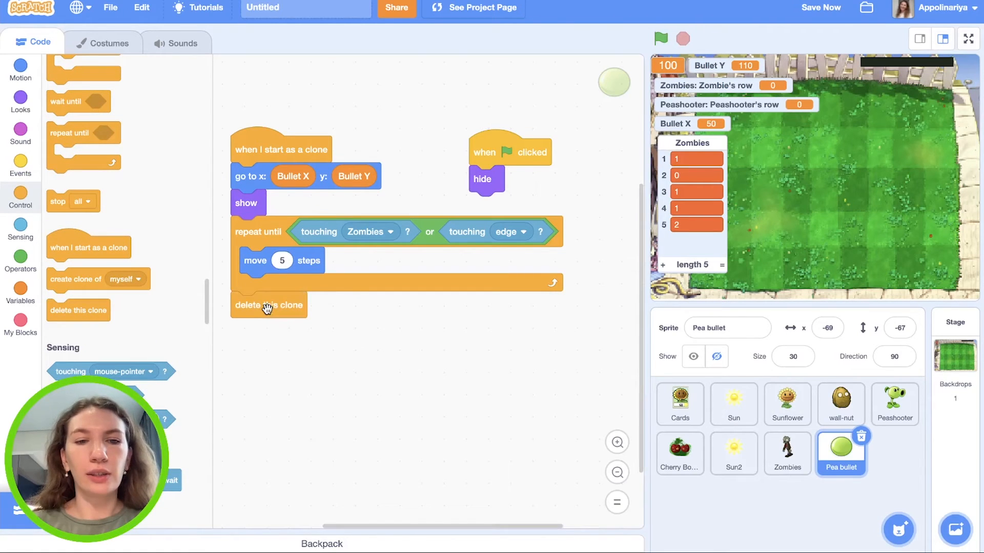
pyautogui.click(20, 101)
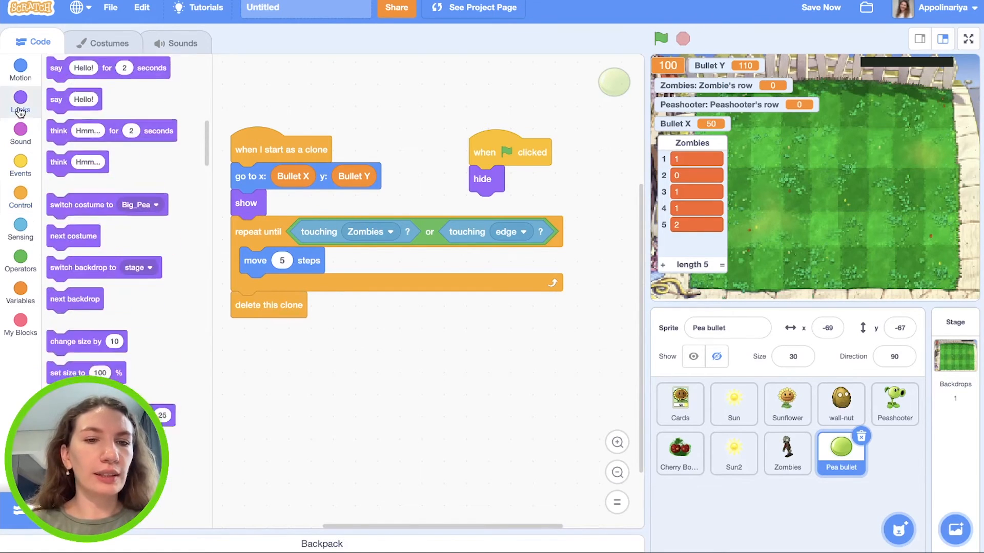
# Step: Run the game to watch pea bullets fly across the lawn, then stop it
pyautogui.scroll(-3)
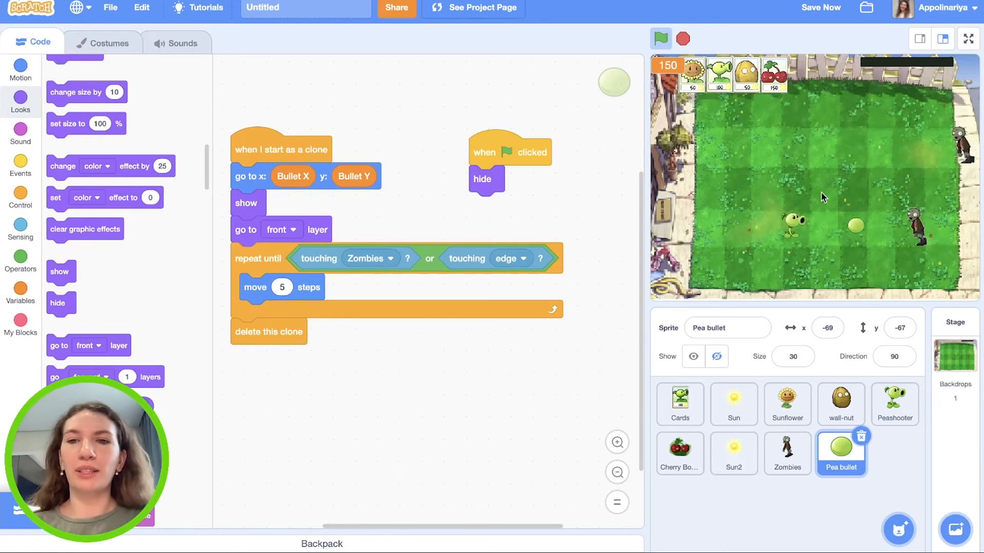
pyautogui.click(683, 38)
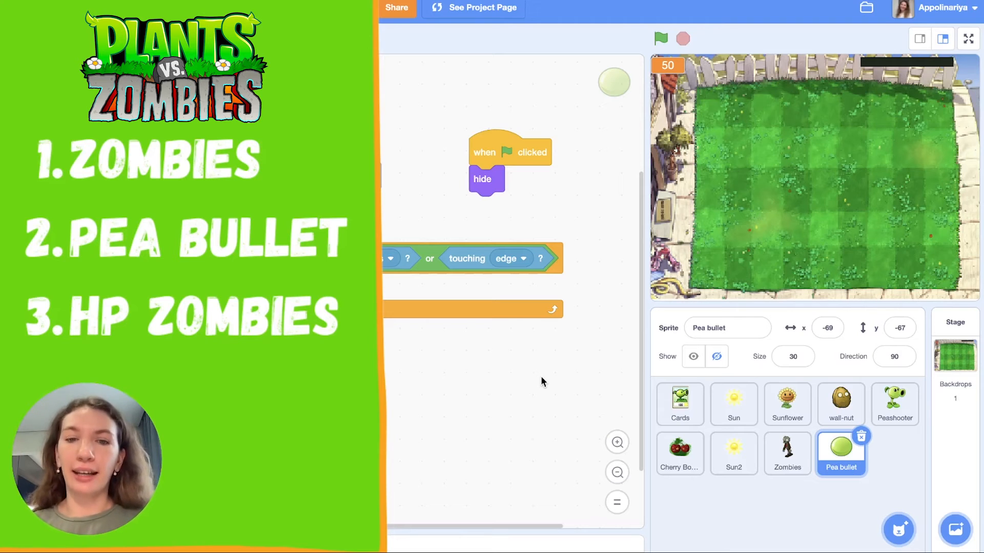
# Step: On the Zombies sprite, create a 'For this sprite only' variable named HP Zombie
pyautogui.click(787, 454)
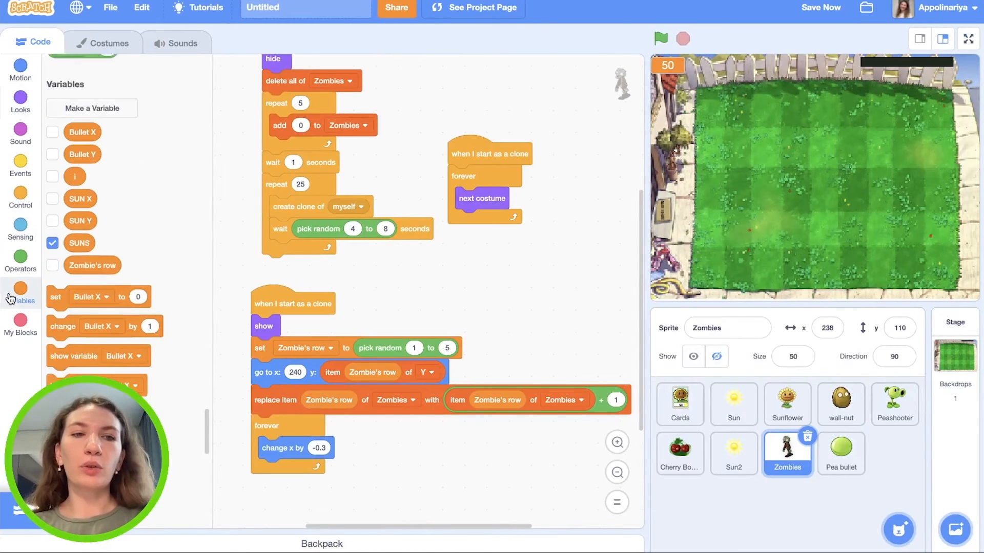
pyautogui.click(91, 108)
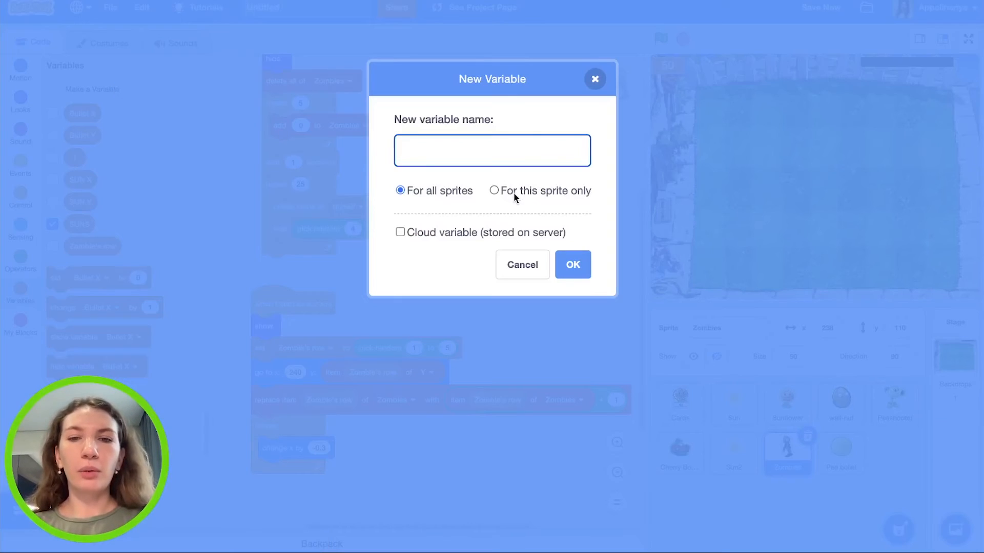
pyautogui.click(493, 191)
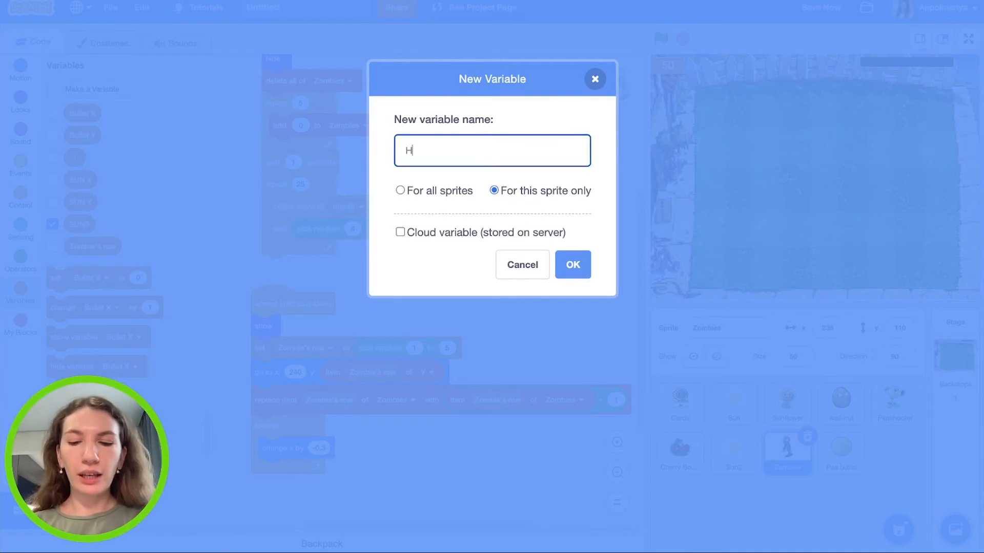
pyautogui.write('P Zombie')
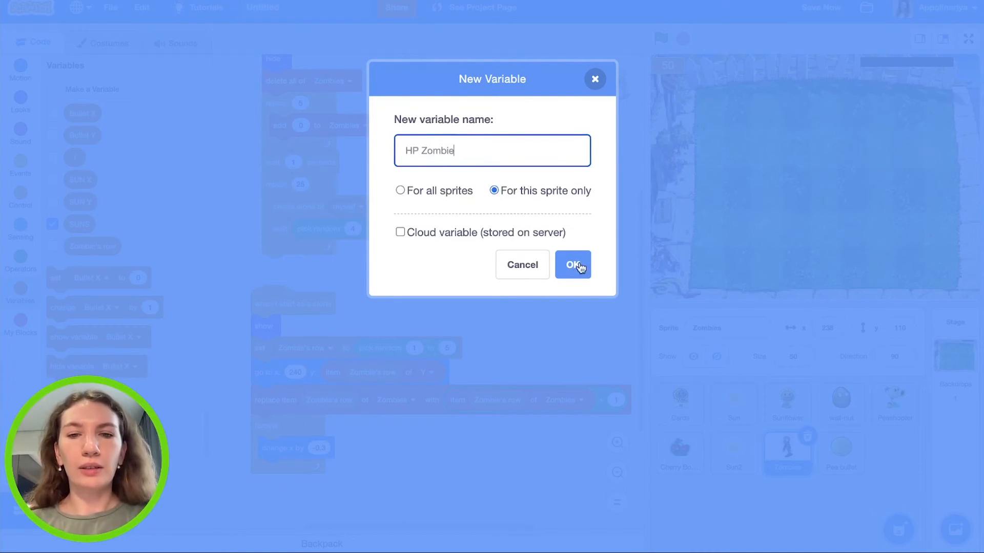
pyautogui.click(572, 264)
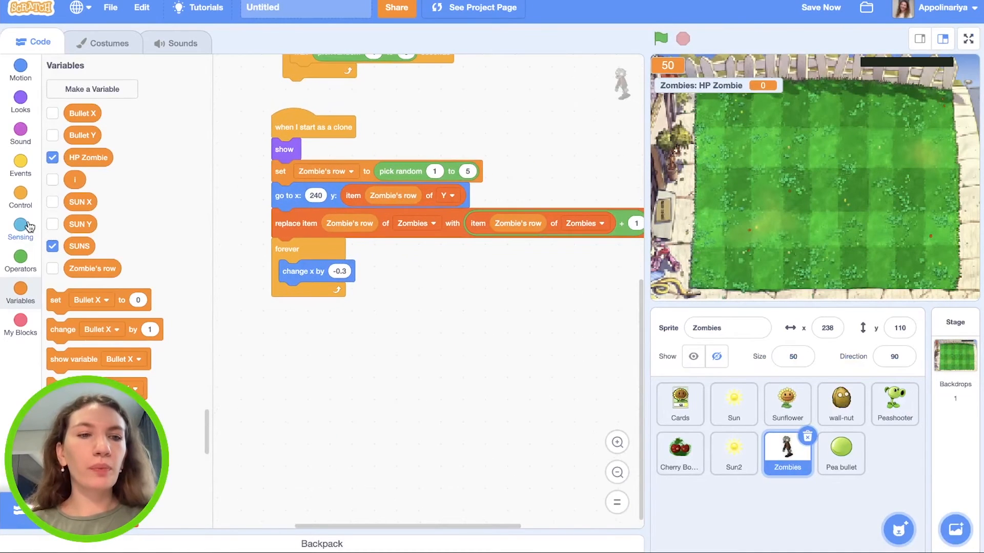
# Step: In the clone loop, change HP Zombie by -10 when touching Pea bullet, and start clones at 100
pyautogui.click(20, 201)
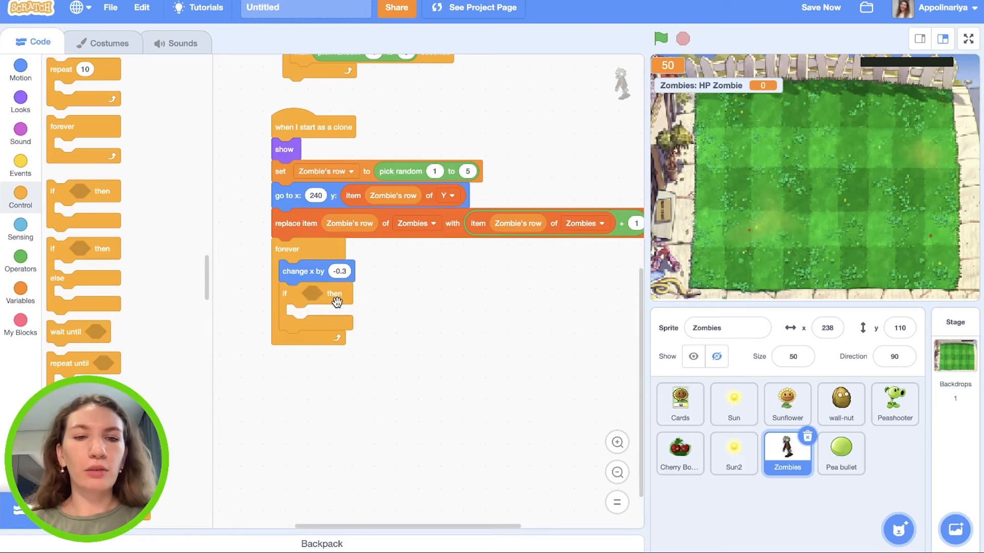
pyautogui.click(20, 230)
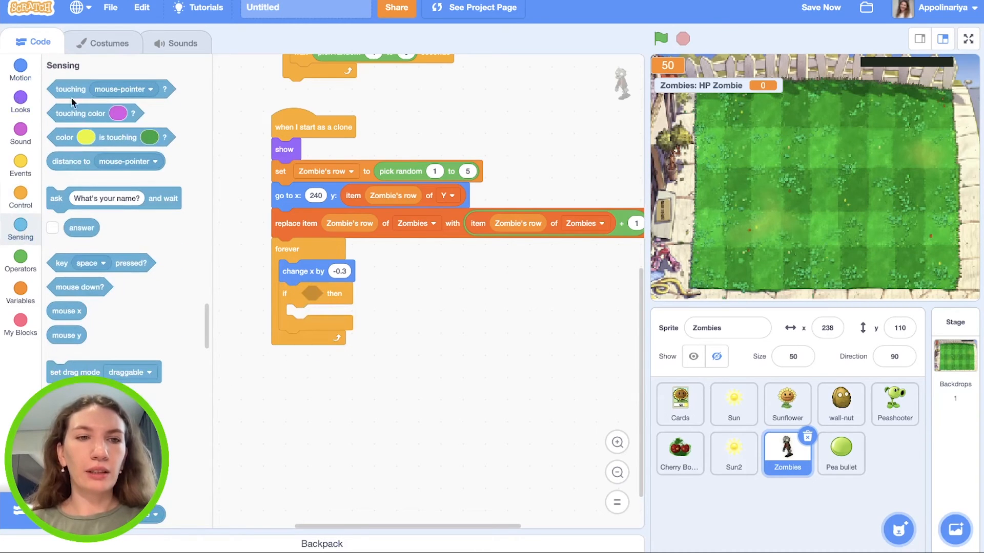
pyautogui.click(404, 294)
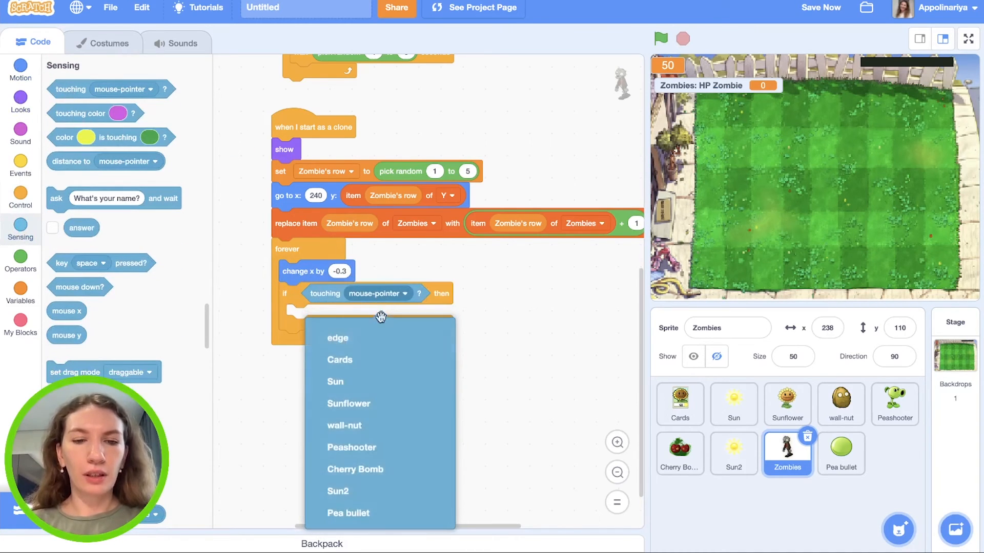
pyautogui.click(347, 513)
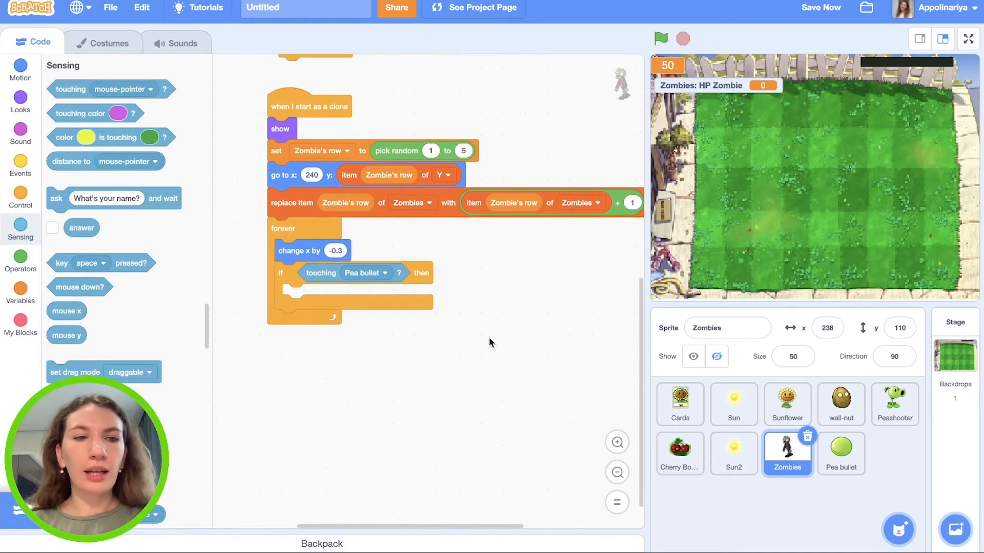
pyautogui.click(20, 293)
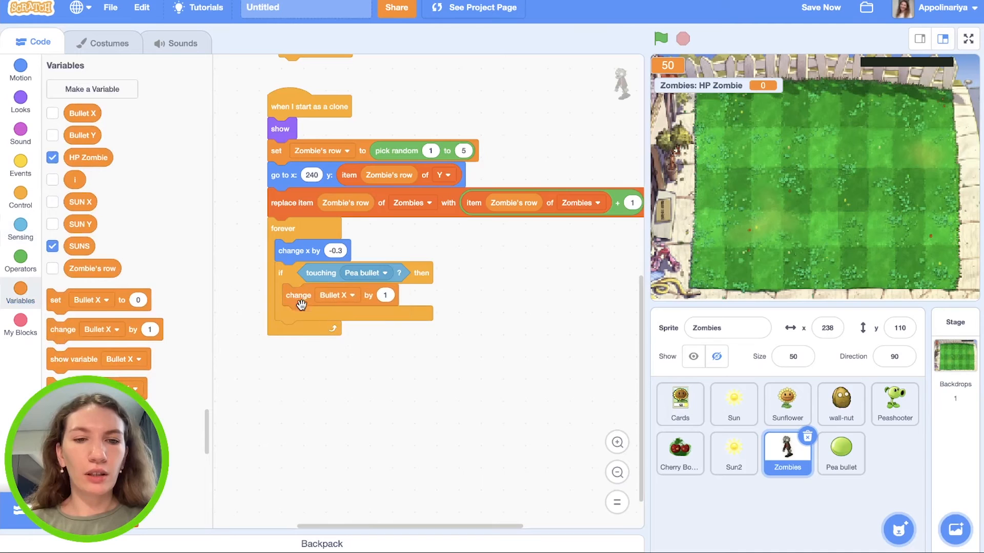
pyautogui.click(337, 295)
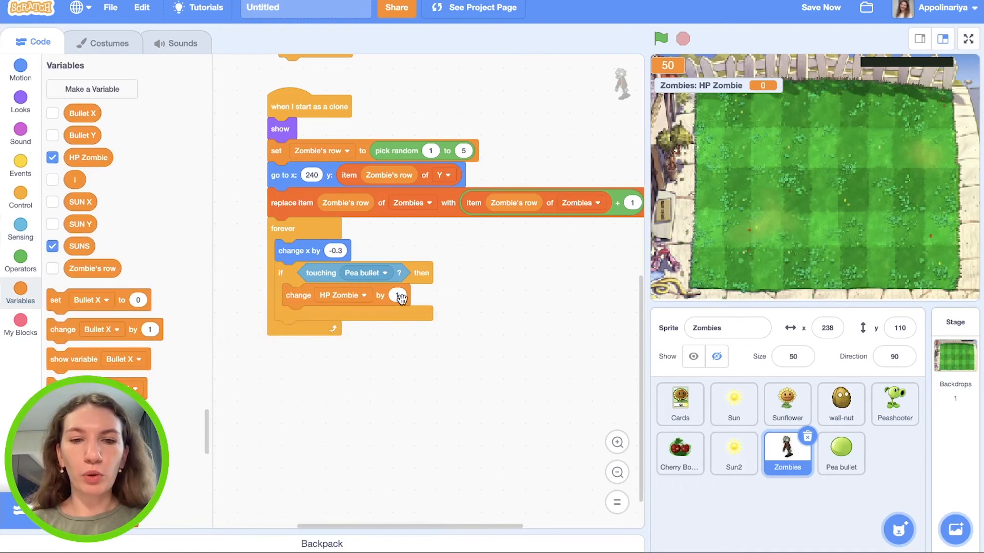
pyautogui.click(399, 295)
pyautogui.write('-10')
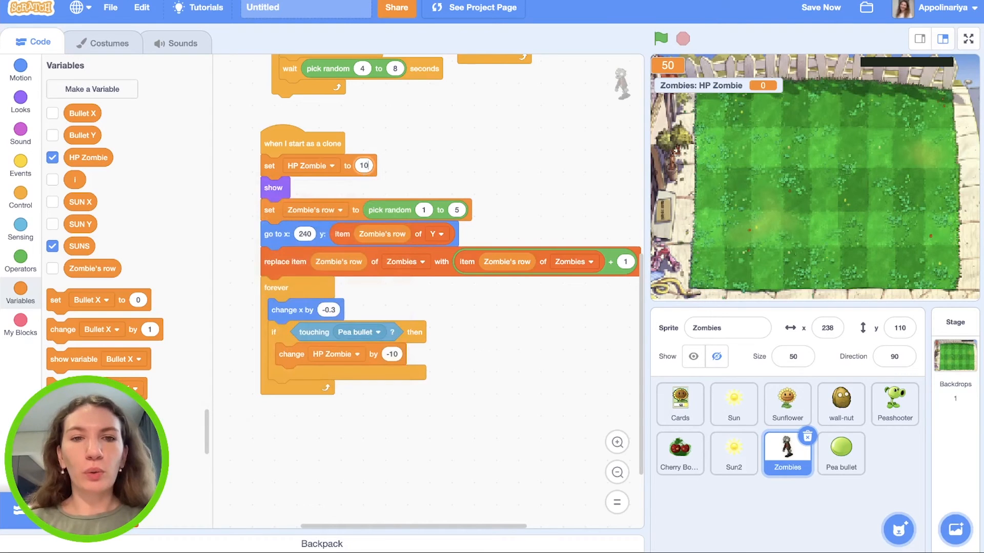
pyautogui.click(21, 193)
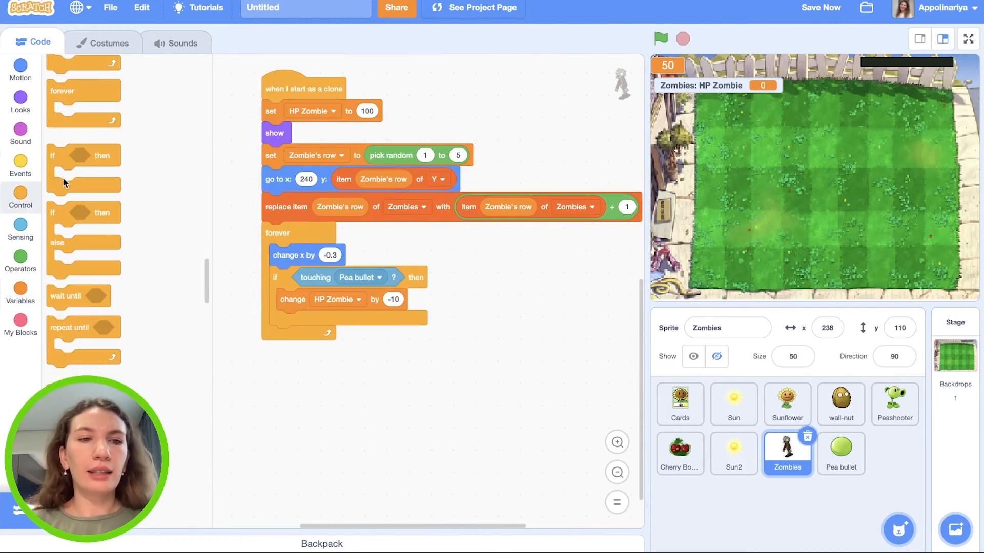
# Step: Nest an 'if HP Zombie = 0' check inside the zombie's hit condition
pyautogui.click(21, 292)
pyautogui.write('0')
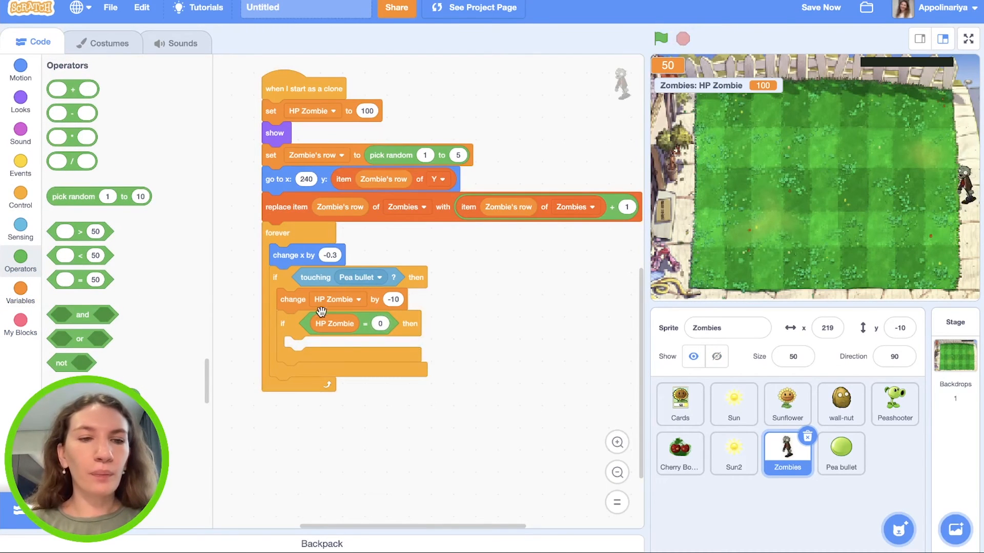
pyautogui.moveTo(178, 260)
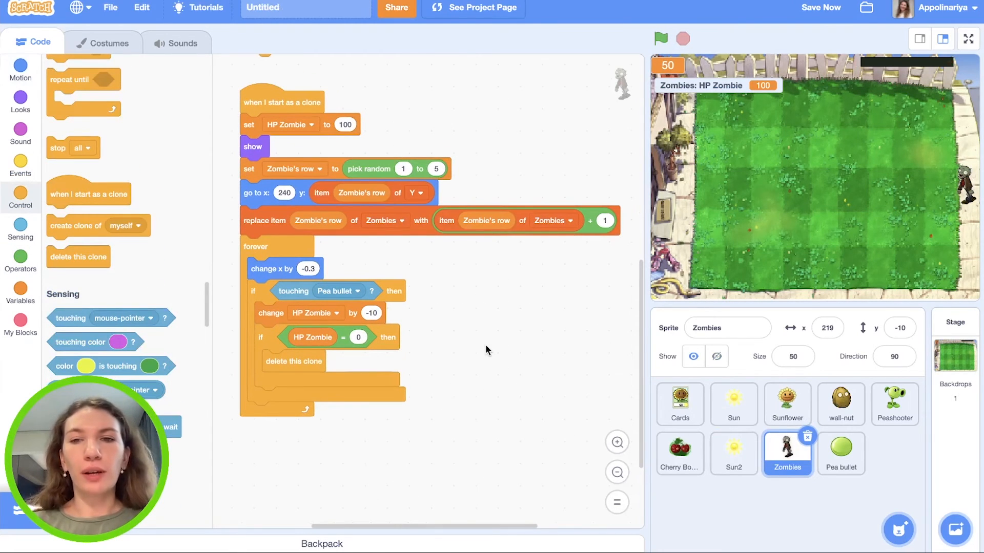
pyautogui.moveTo(547, 228)
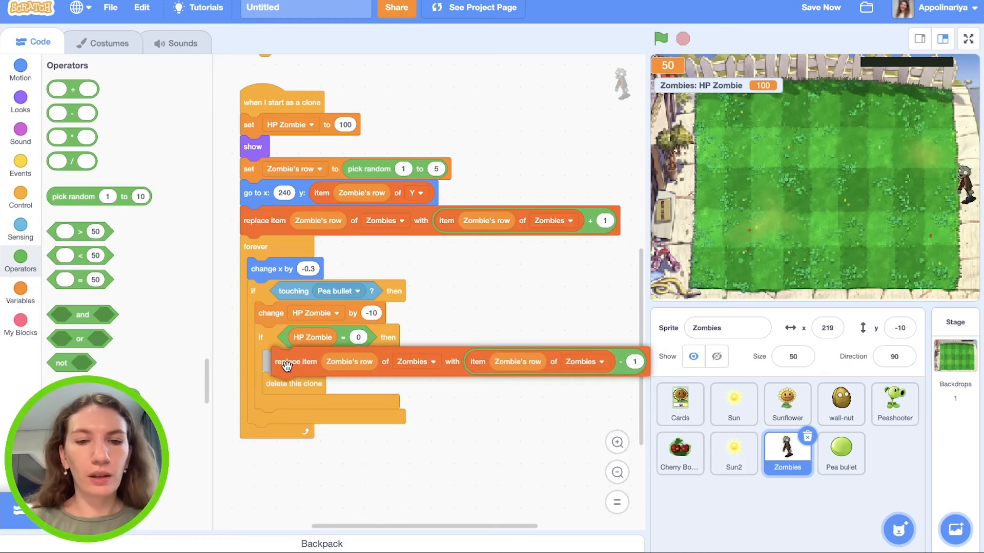
# Step: Subtract 1 from the row's Zombies list entry before the dead clone deletes itself
pyautogui.click(660, 37)
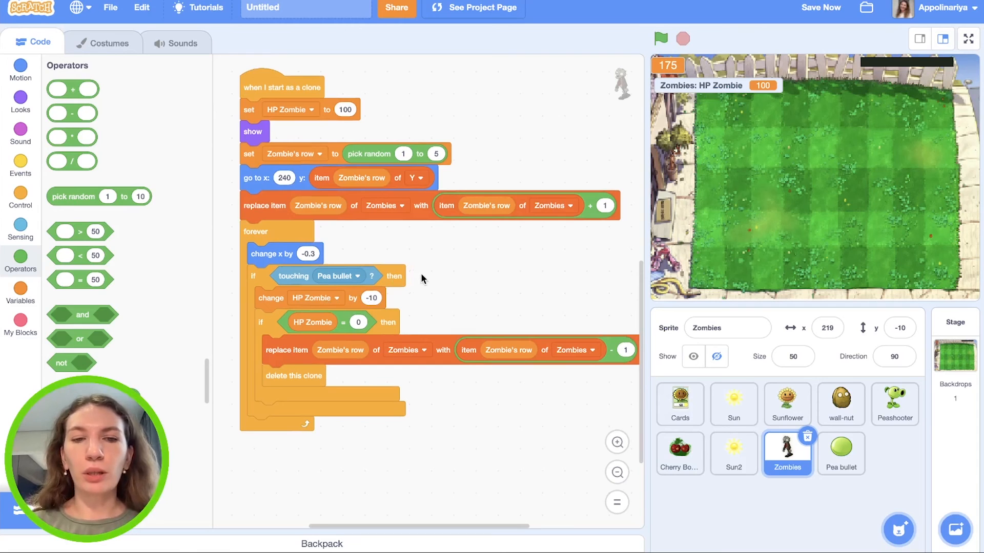
pyautogui.moveTo(483, 284)
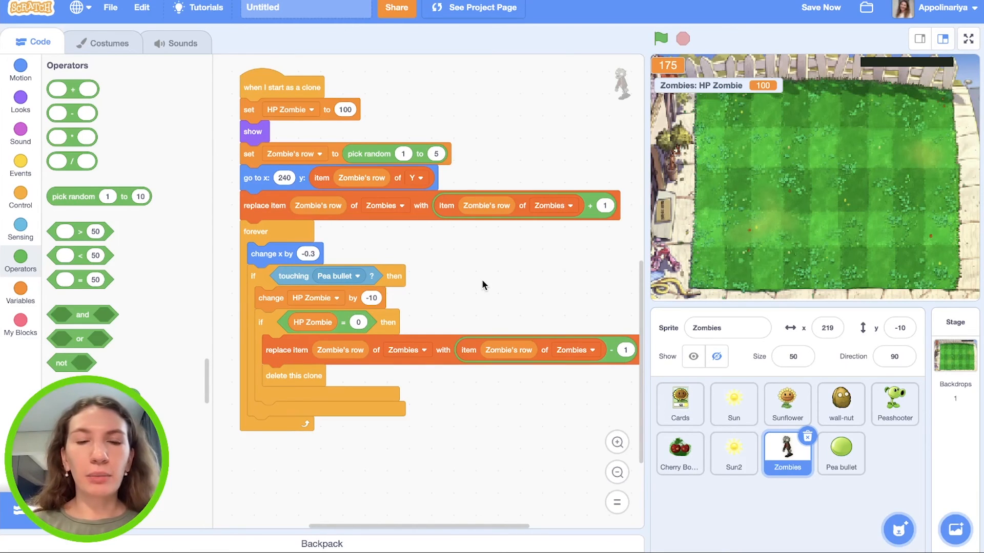
pyautogui.scroll(-3)
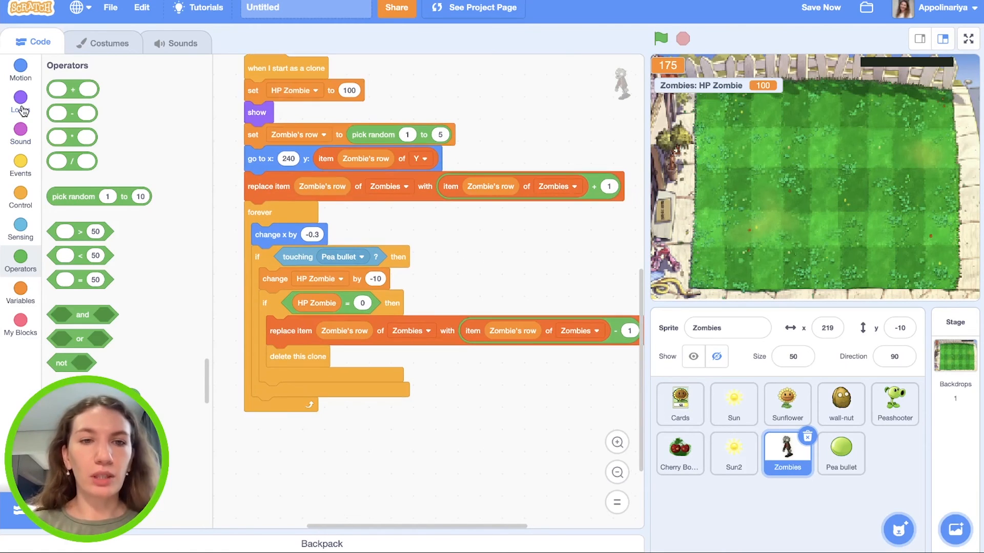
# Step: Fade dying zombies with 'repeat 10: change ghost effect by 10', then run the game to test
pyautogui.click(20, 100)
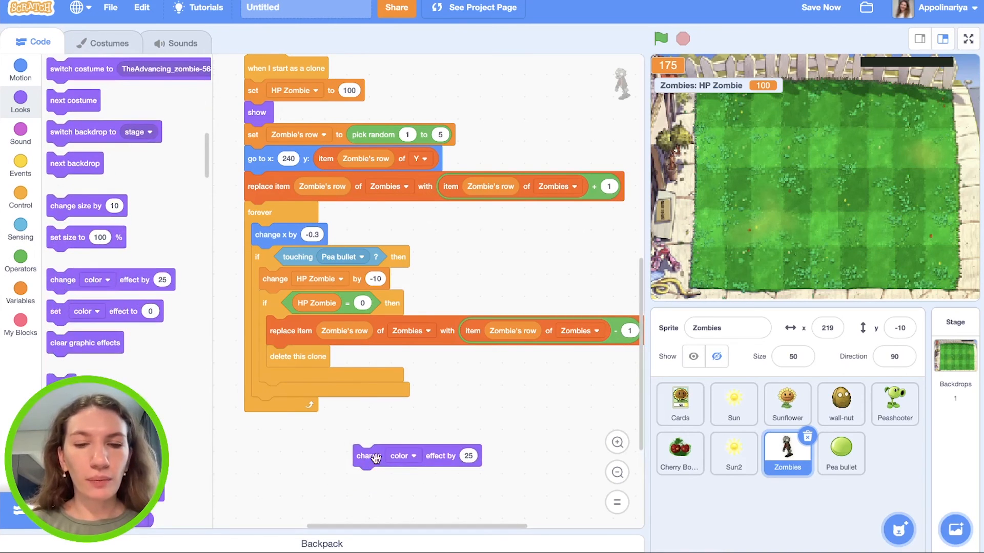
pyautogui.click(403, 456)
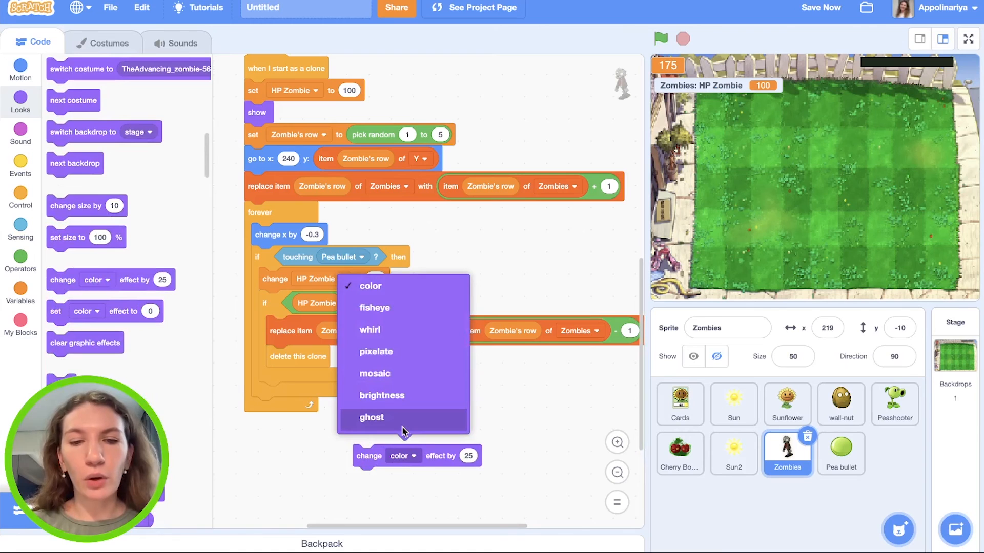
pyautogui.click(371, 417)
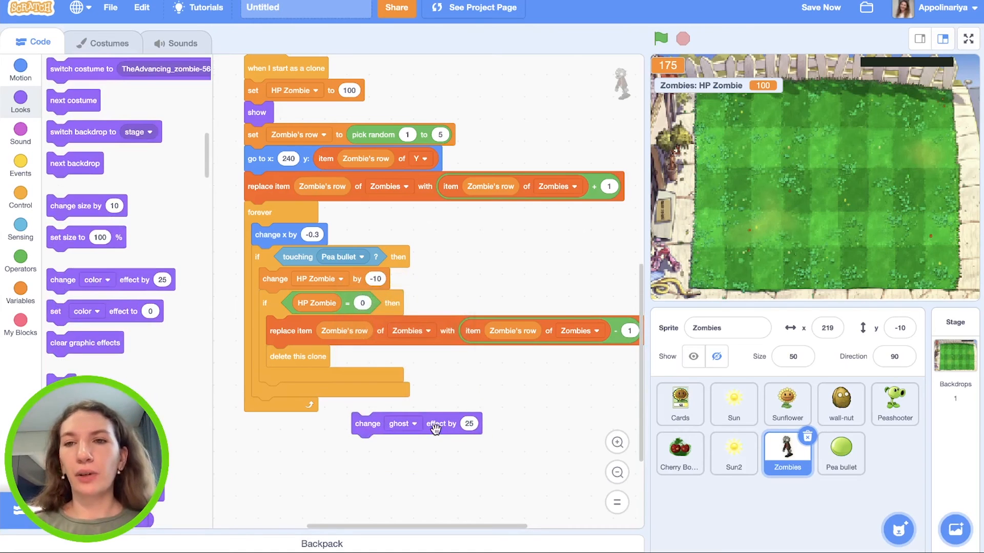
pyautogui.moveTo(506, 437)
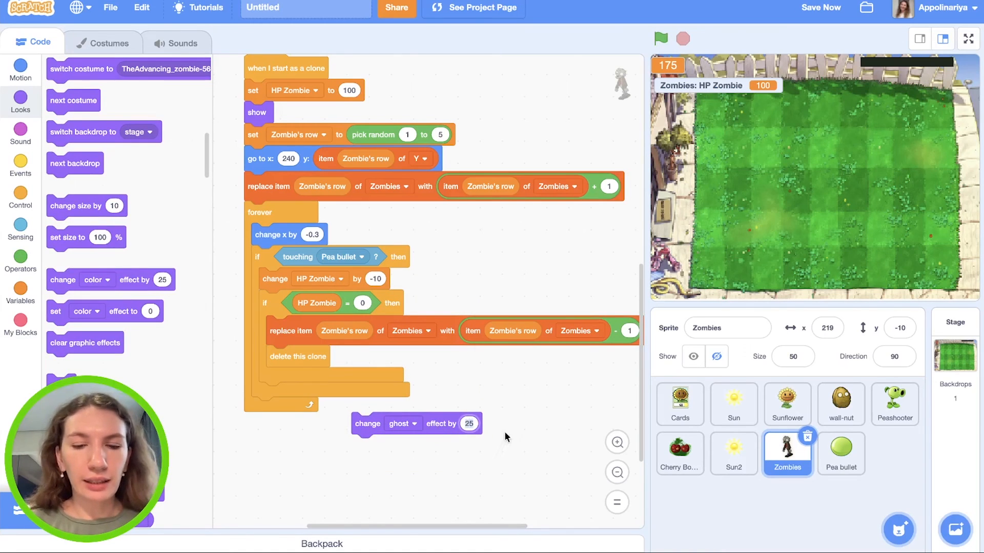
pyautogui.click(20, 198)
pyautogui.write('10')
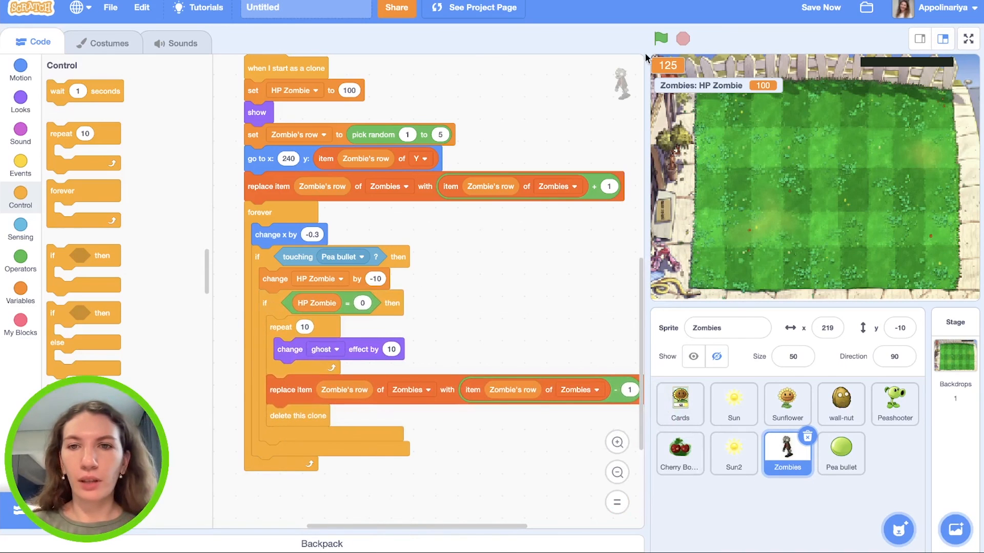
pyautogui.click(659, 38)
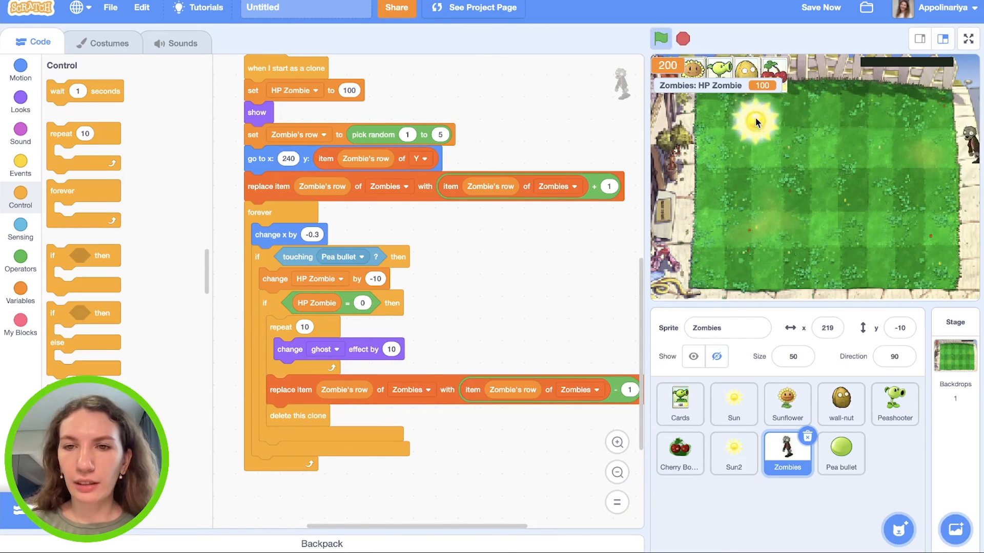